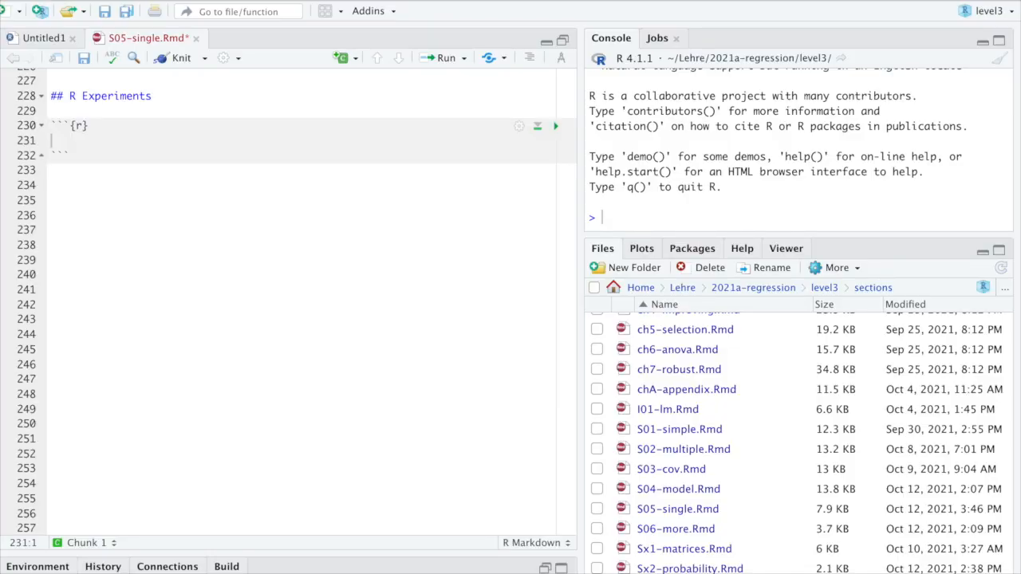
Run str(stackloss) in a new chunk and note the stack.loss response and three predictors.
type("str(stackloss)")
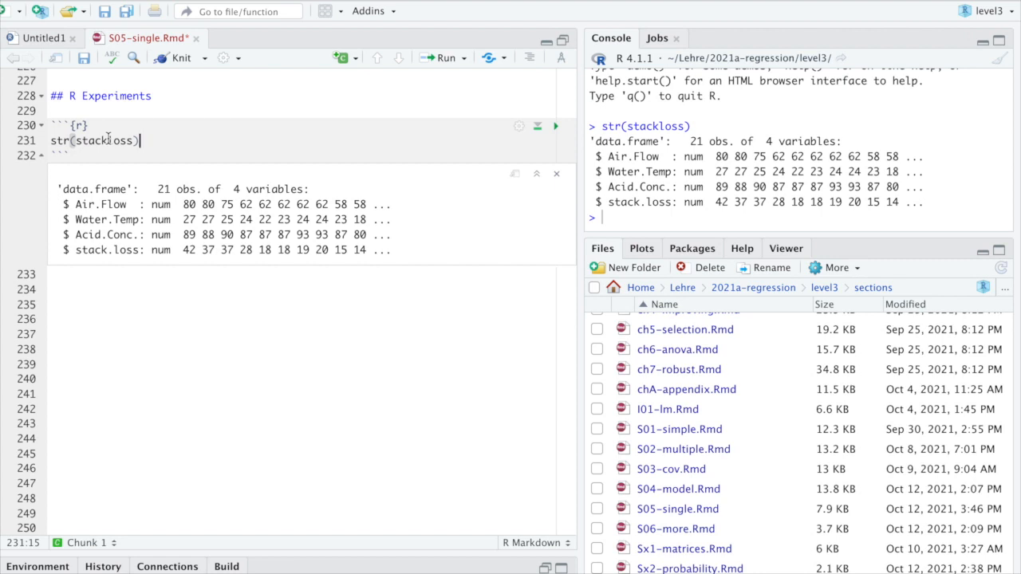
double_click(112, 249)
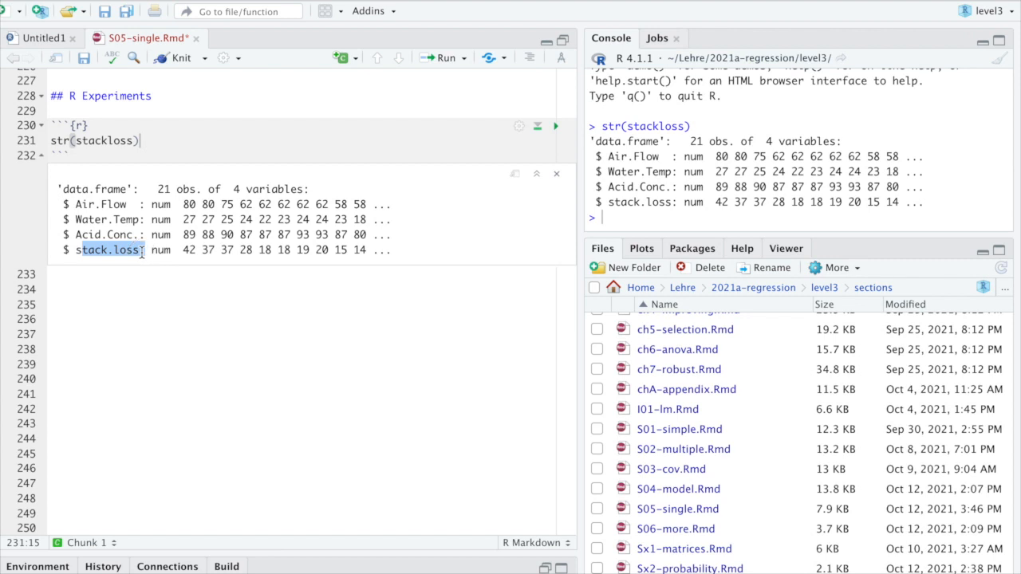
left_click(102, 204)
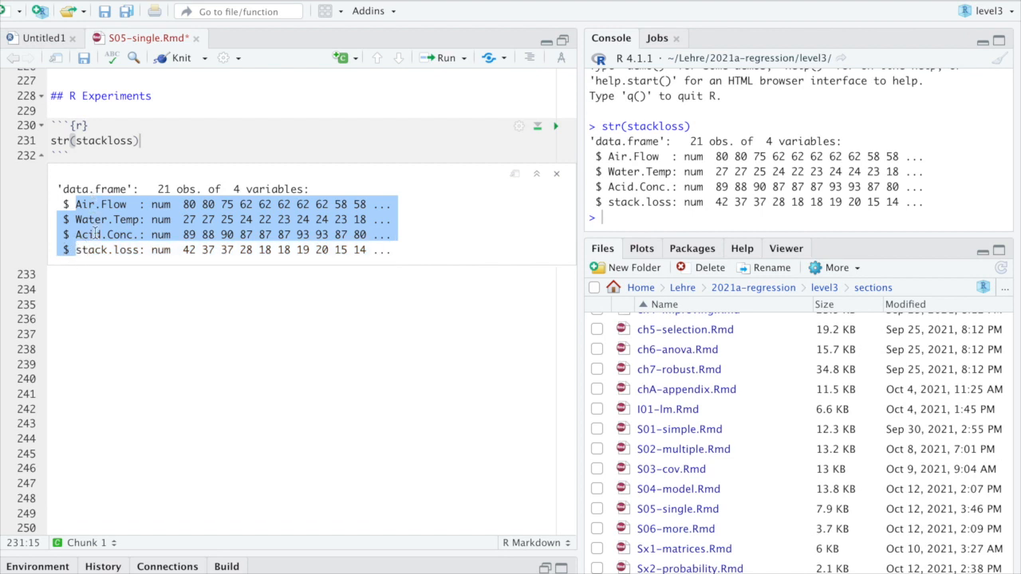
Bring up the stackloss dataset's help page via ?stackloss in the console.
left_click(639, 220)
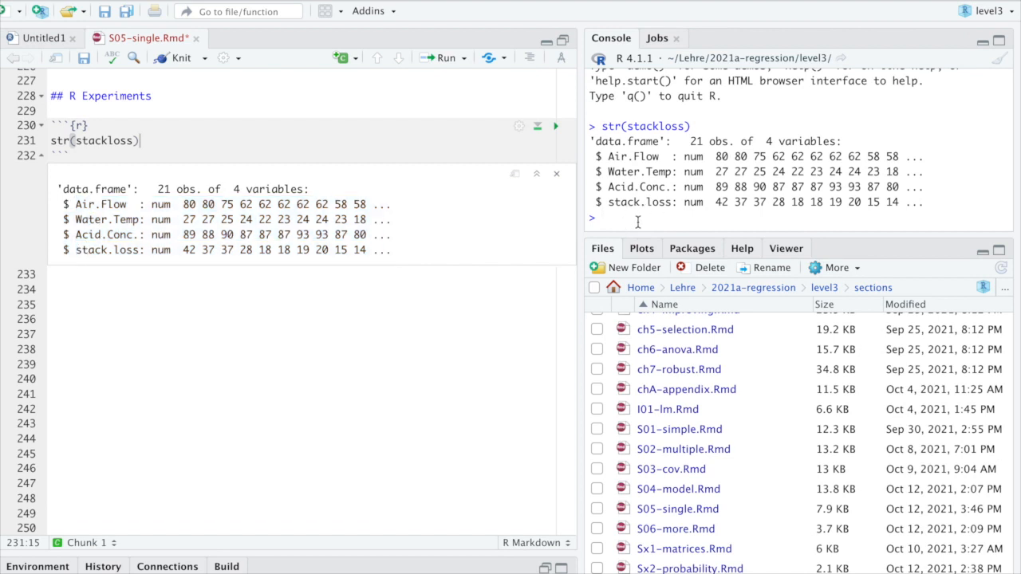
type("?stackloss")
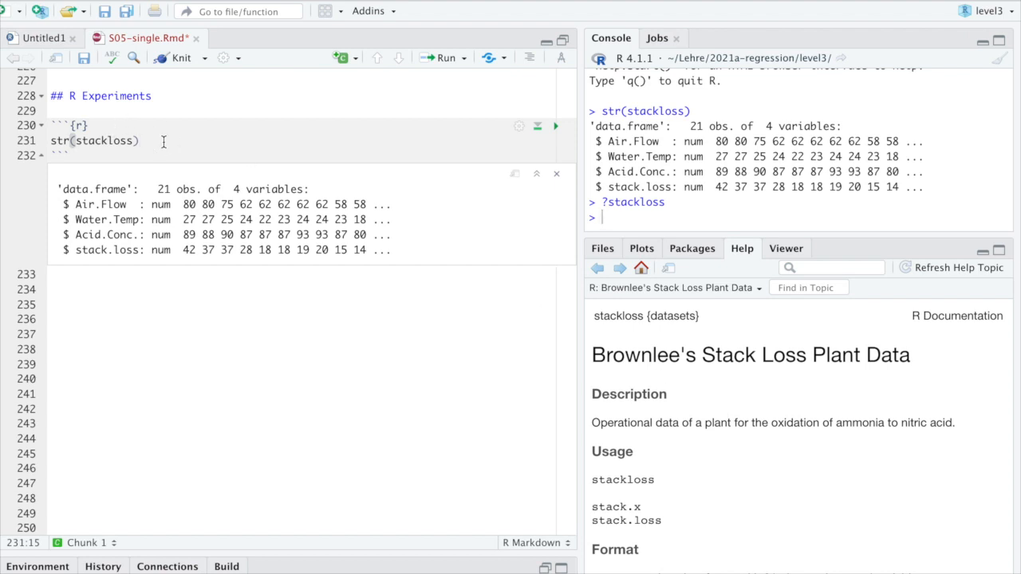
Fit m <- lm(stack.loss ~ ., data = stackloss) and display summary(m) in the chunk.
type("m <- lm(")
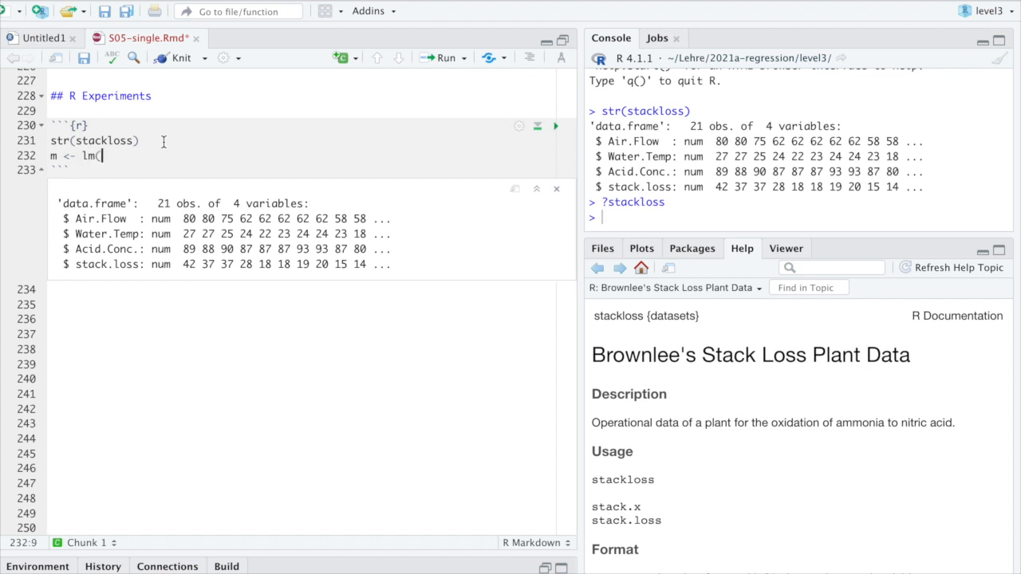
double_click(105, 265)
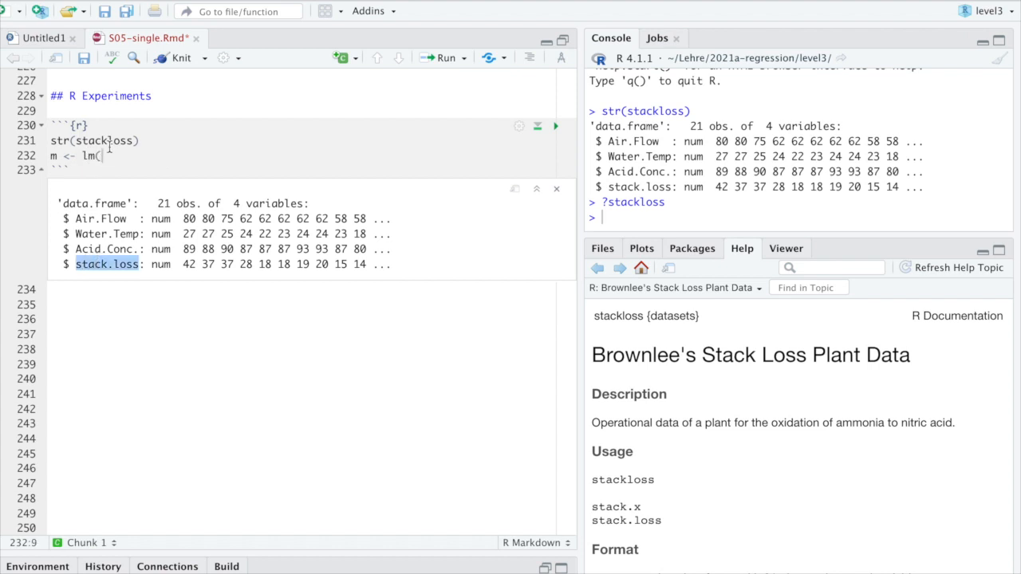
type("stack.loss ~")
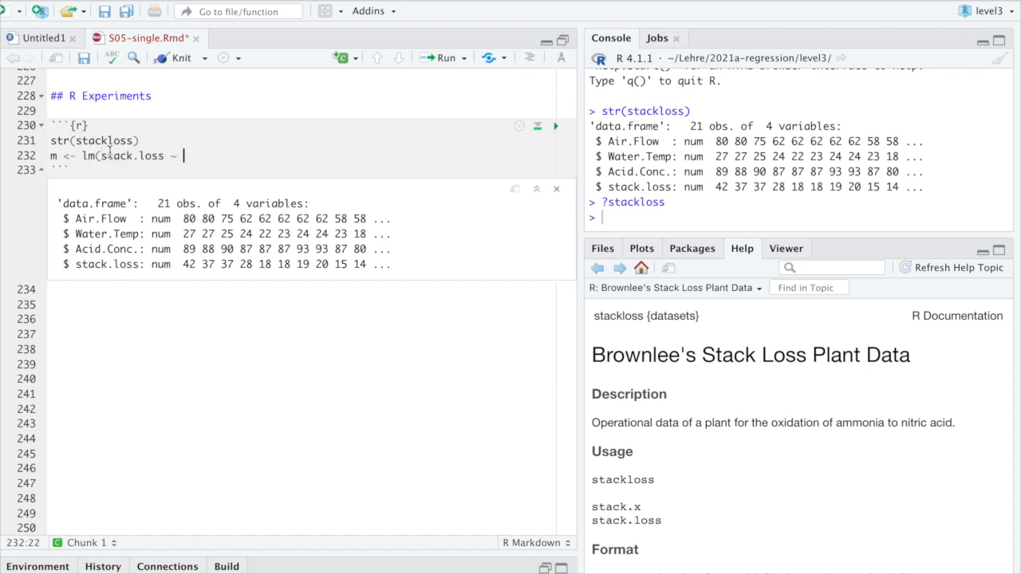
type(".,")
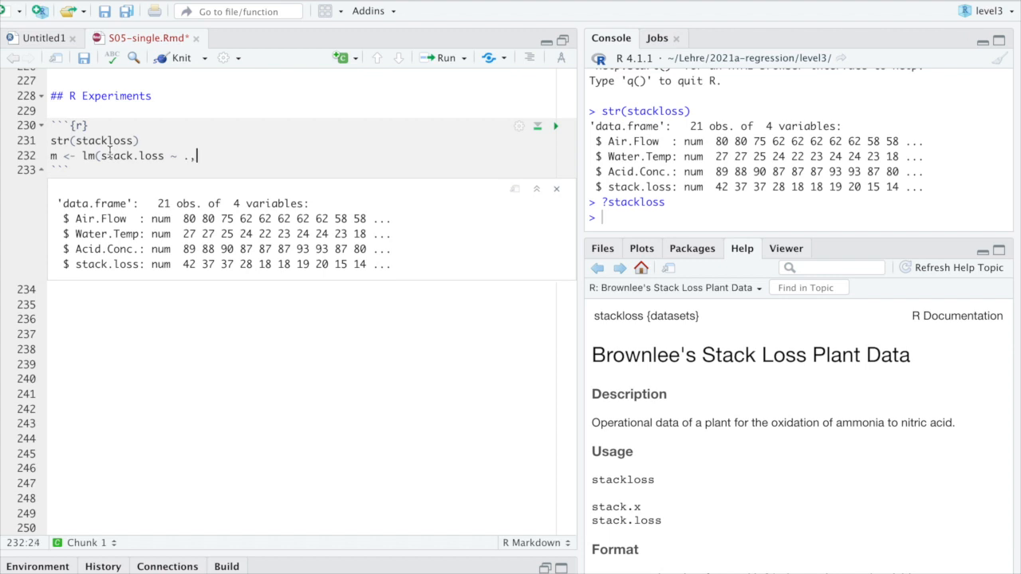
type("data=")
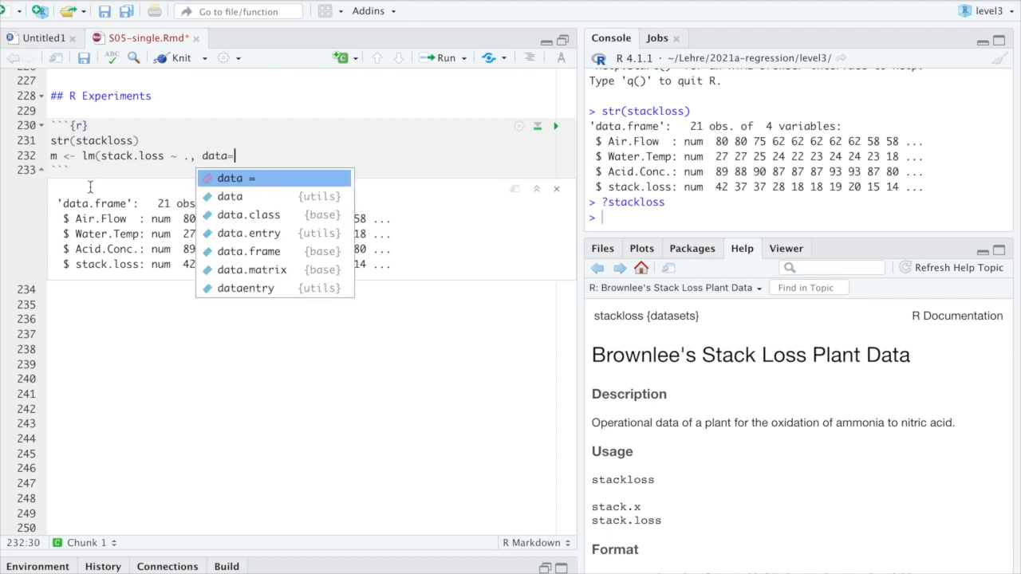
type("stackloss)")
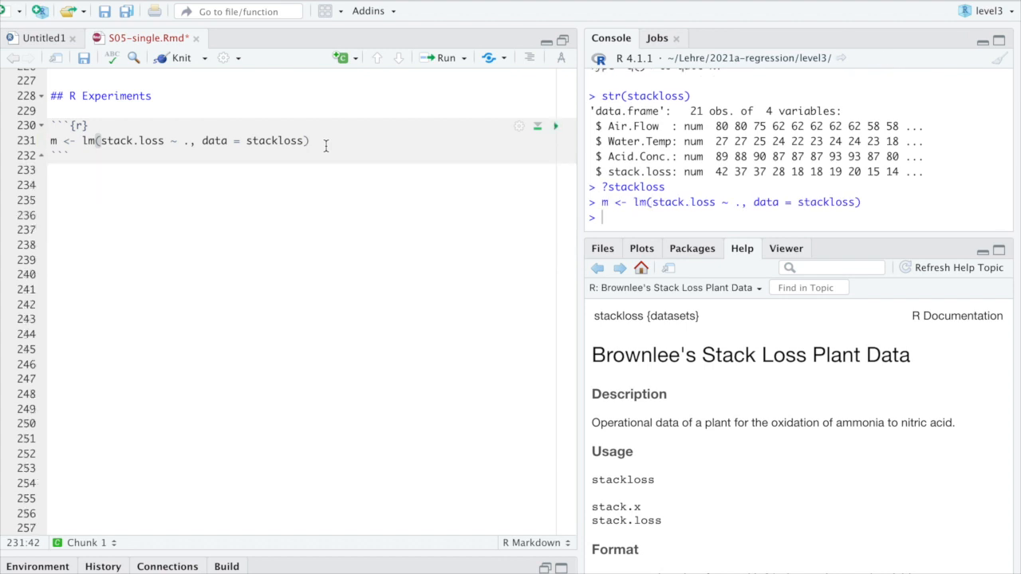
type("sum(m)")
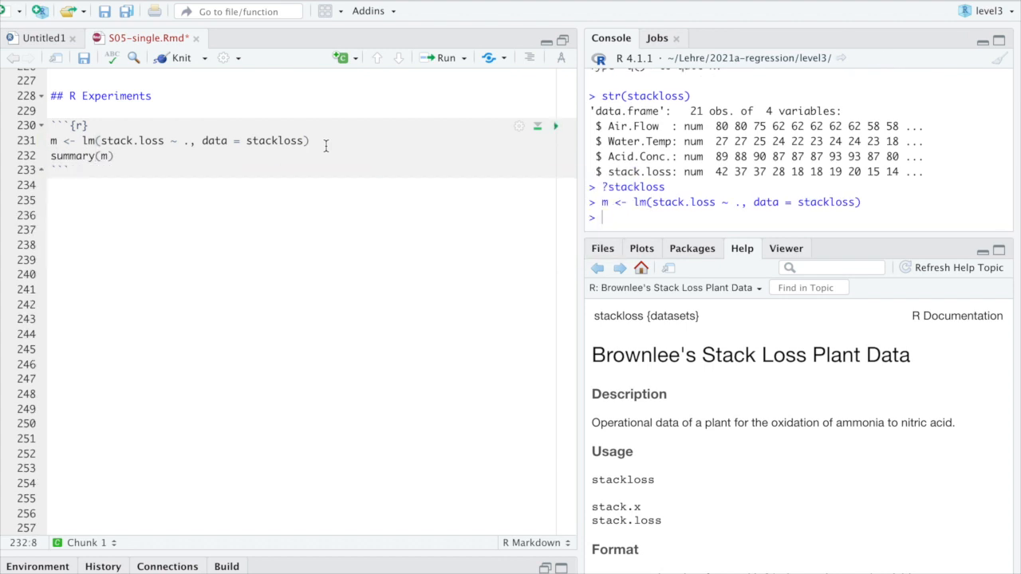
left_click(555, 126)
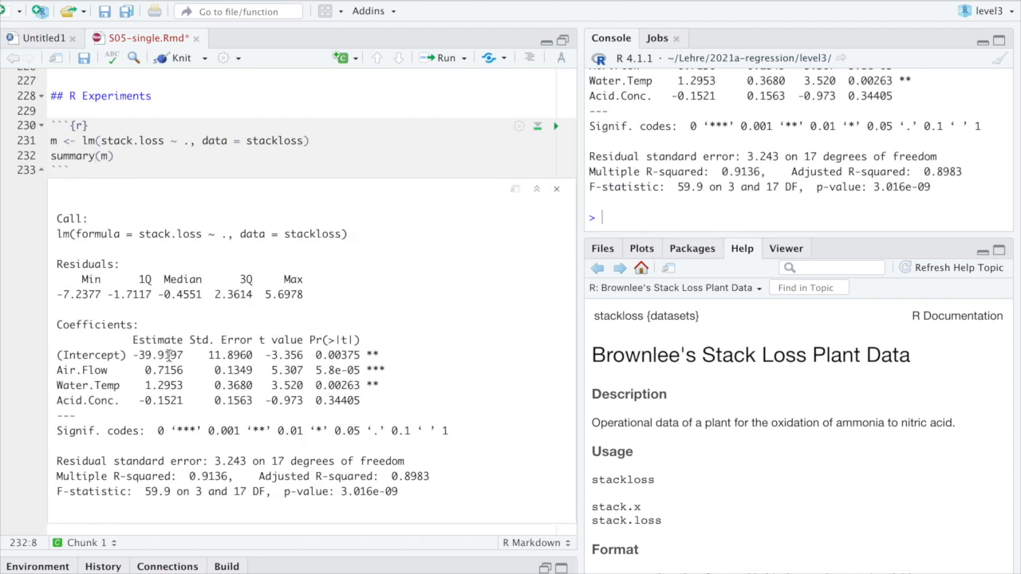
Examine the coefficient estimates including Acid.Conc., then begin an X <- line in a new chunk.
double_click(160, 354)
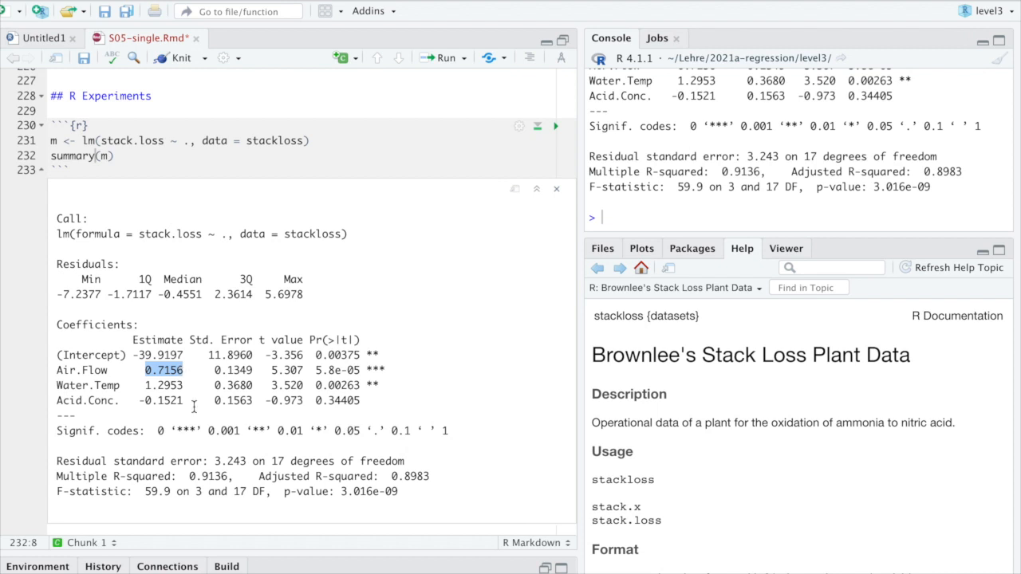
mouse_move(191, 396)
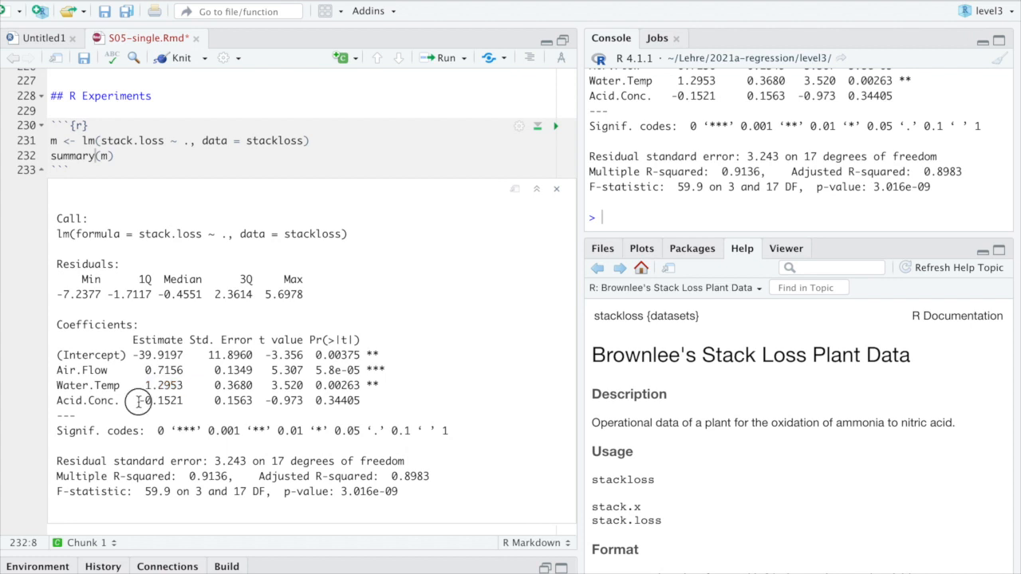
double_click(156, 400)
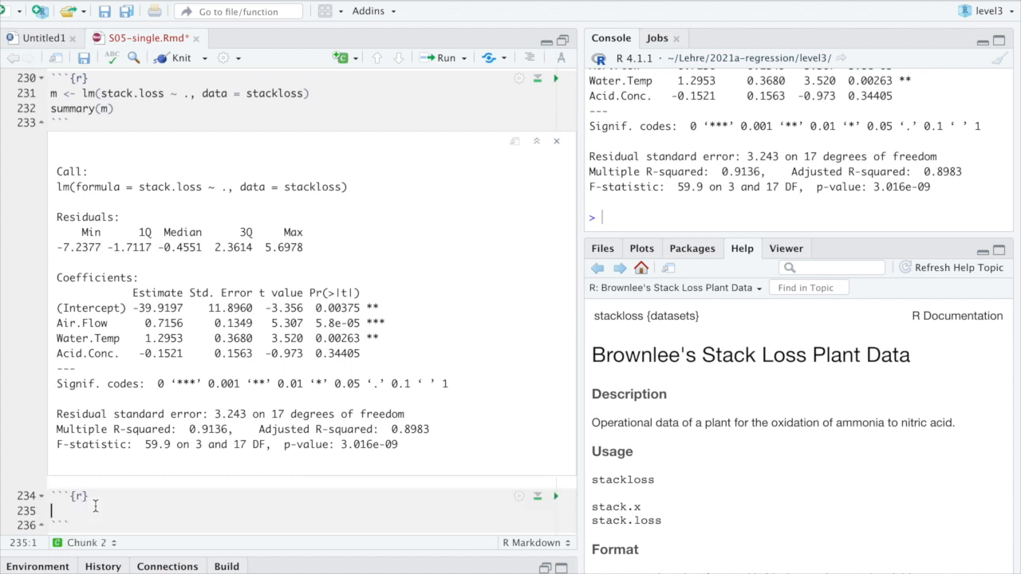
type("X <-")
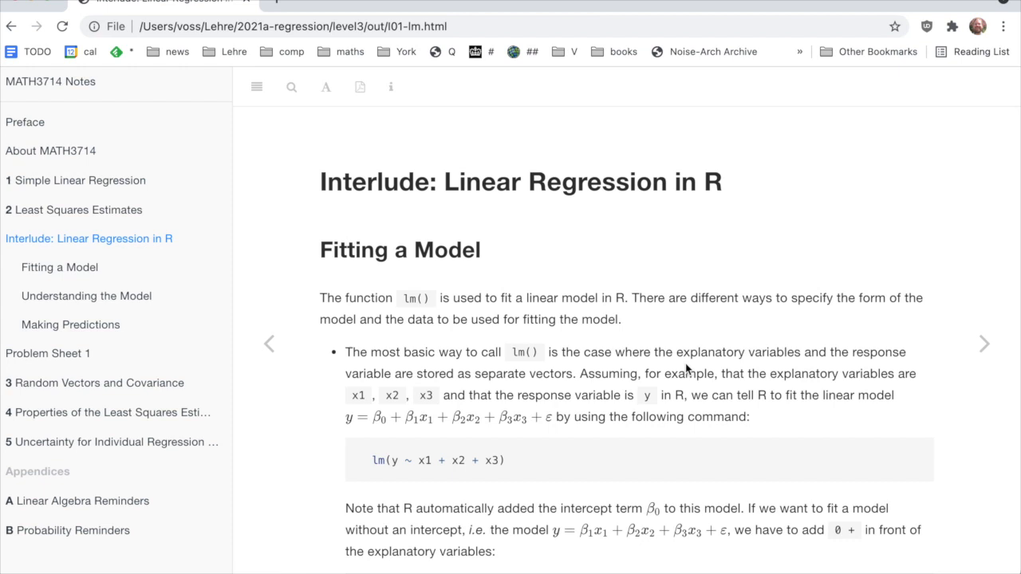
Scroll the regression notes down to the model.matrix(m) design-matrix example.
scroll("down", 3)
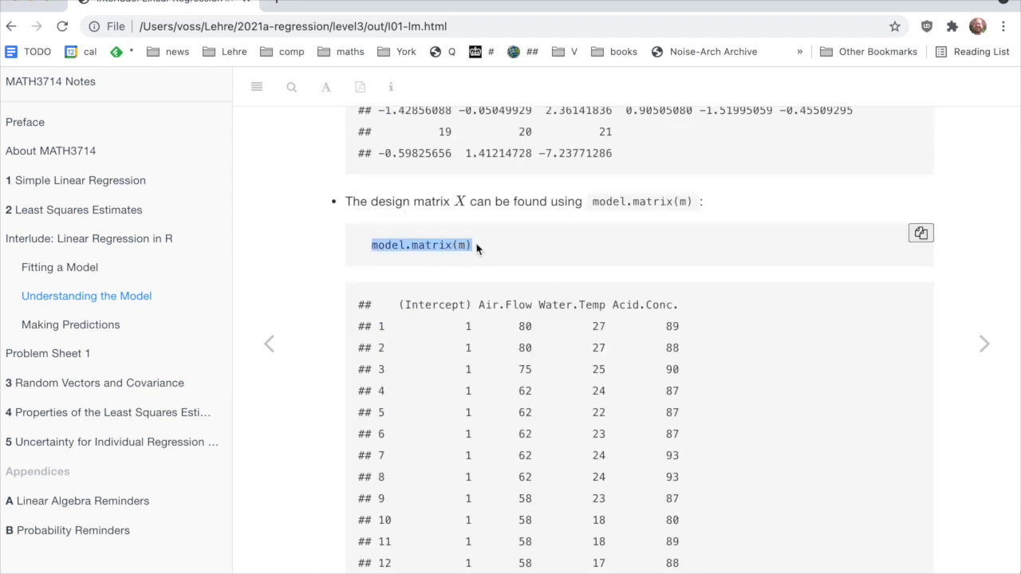
mouse_move(466, 239)
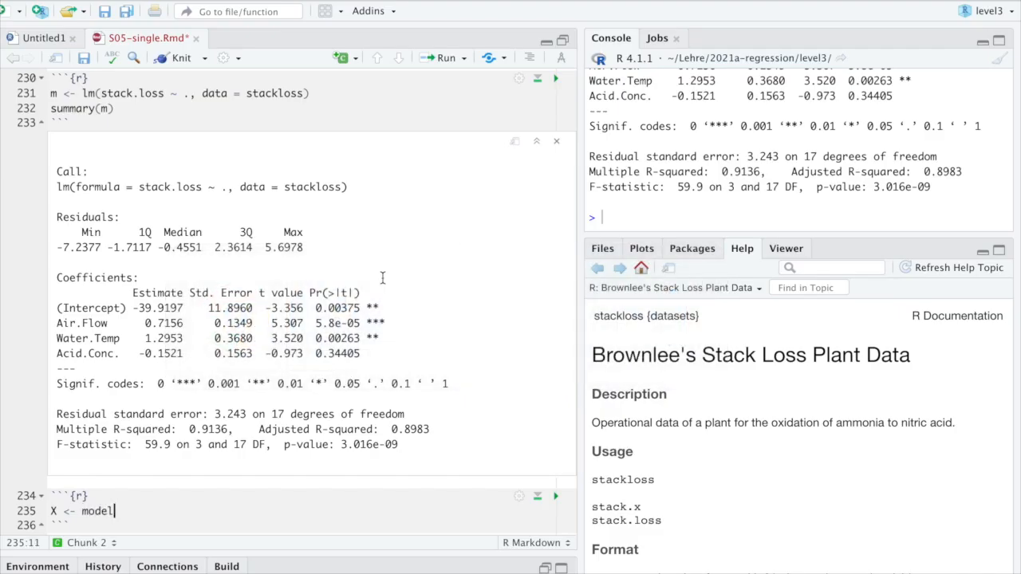
Assign X <- model.matrix(m), run it, and inspect the Intercept column of the printed matrix.
type(".matrix(m)")
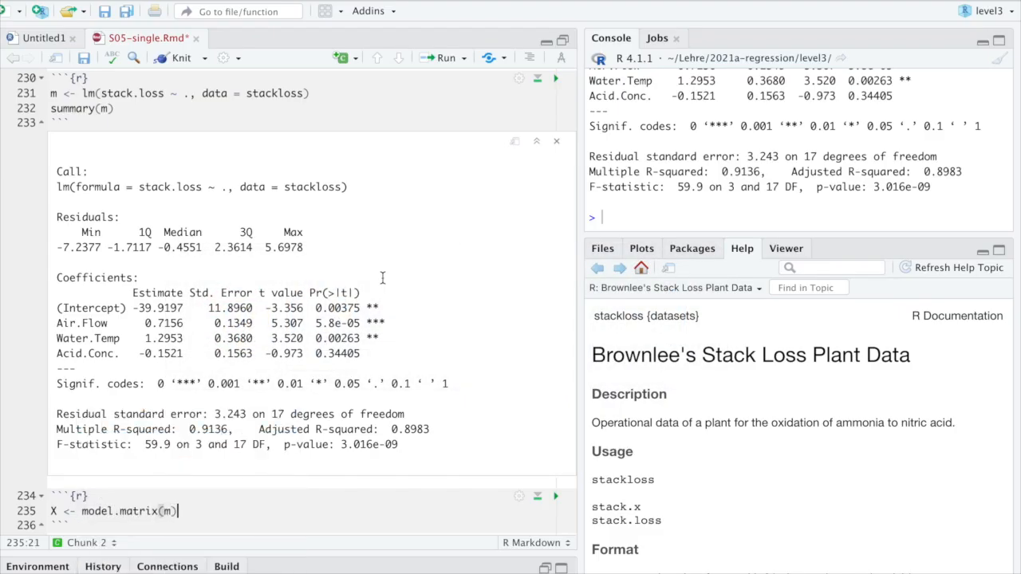
left_click(555, 128)
type("X")
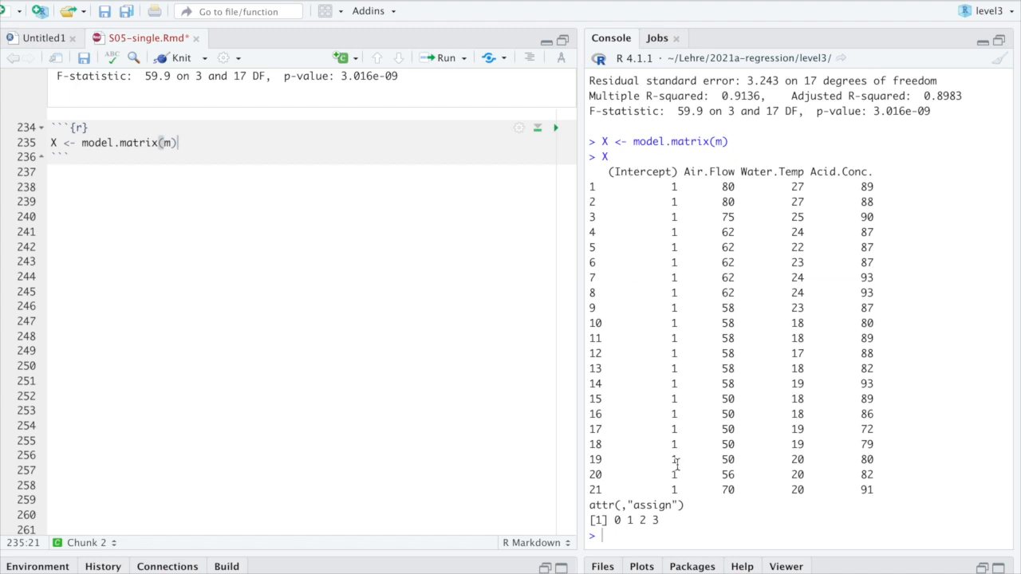
mouse_move(670, 179)
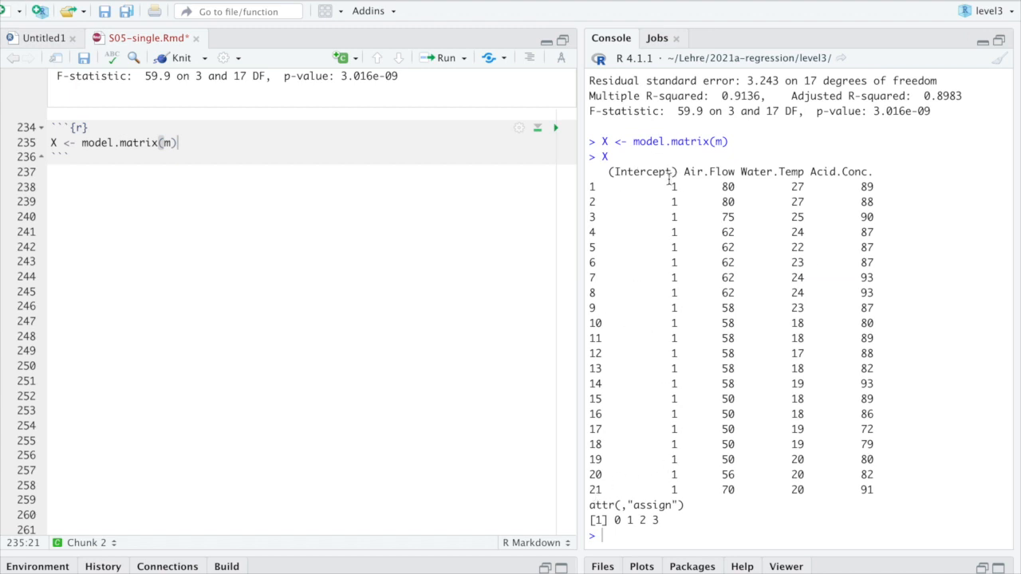
double_click(642, 173)
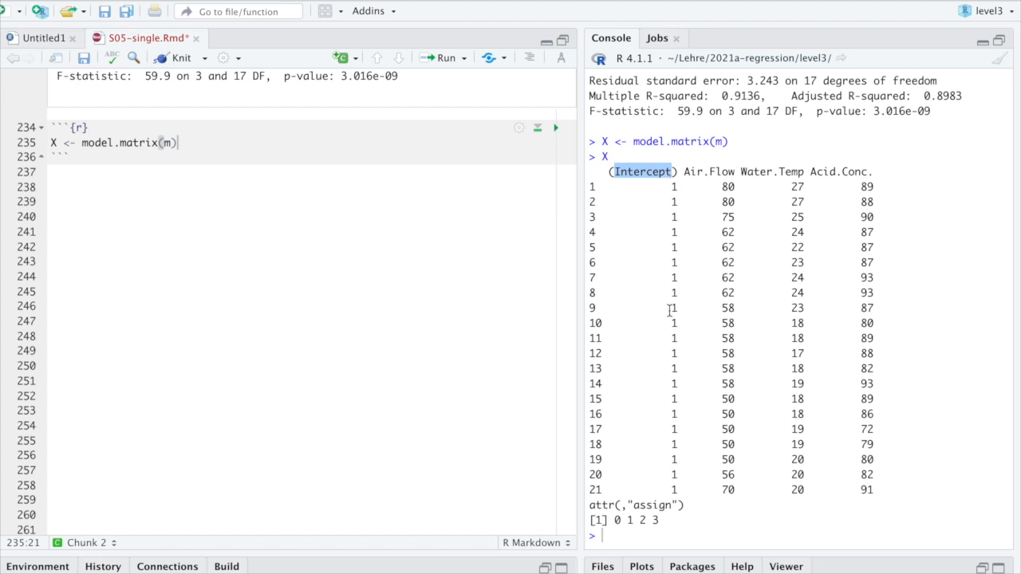
mouse_move(676, 494)
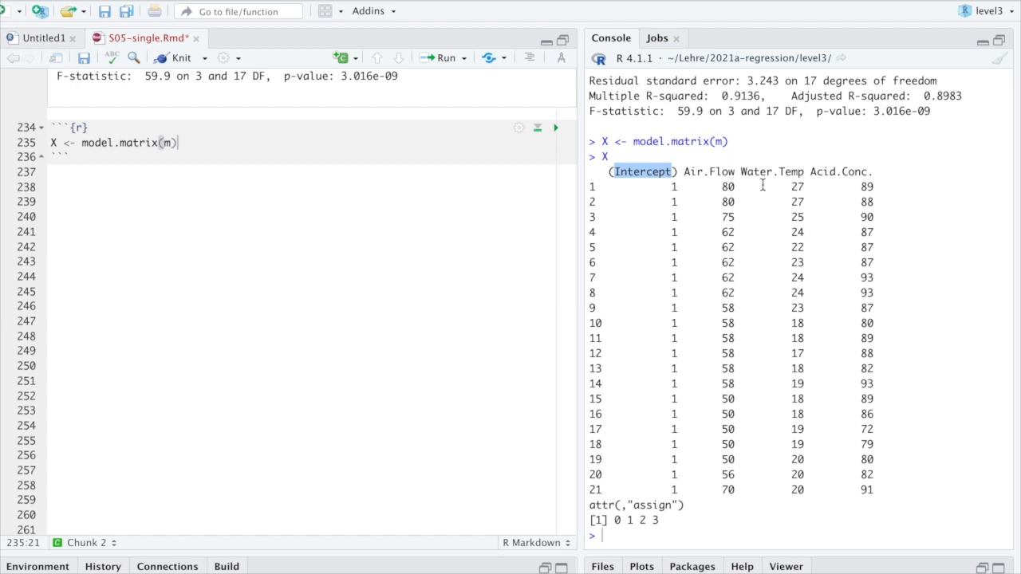
mouse_move(734, 185)
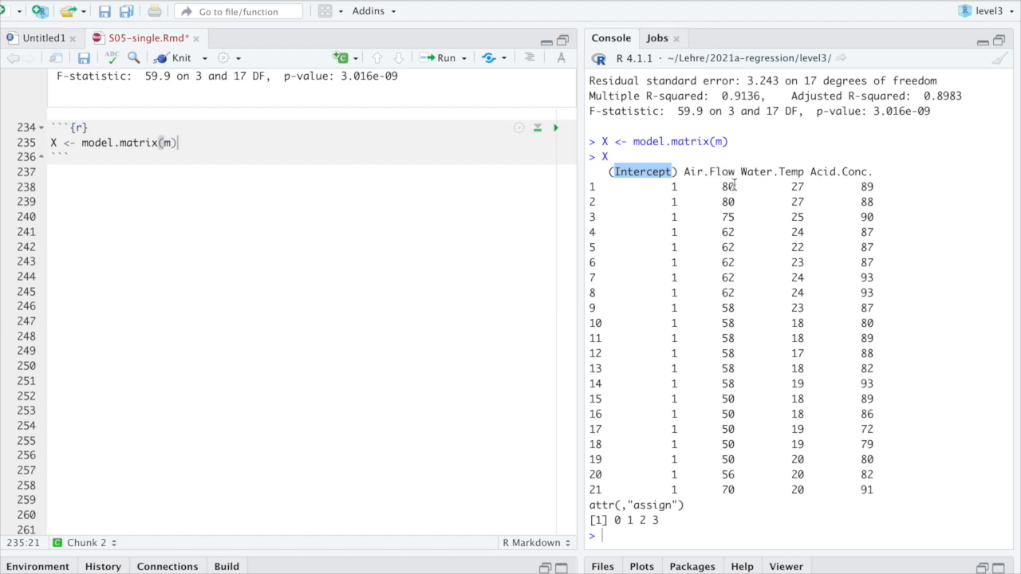
mouse_move(881, 413)
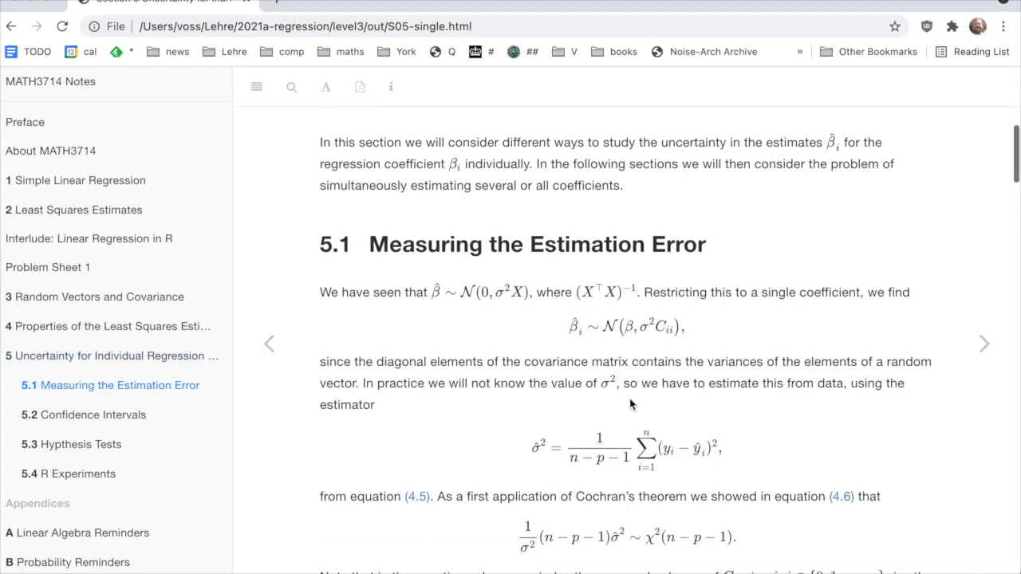
Highlight the (X^T X)^-1 formula in the estimation-error notes and return to RStudio.
left_click_drag(576, 293, 642, 292)
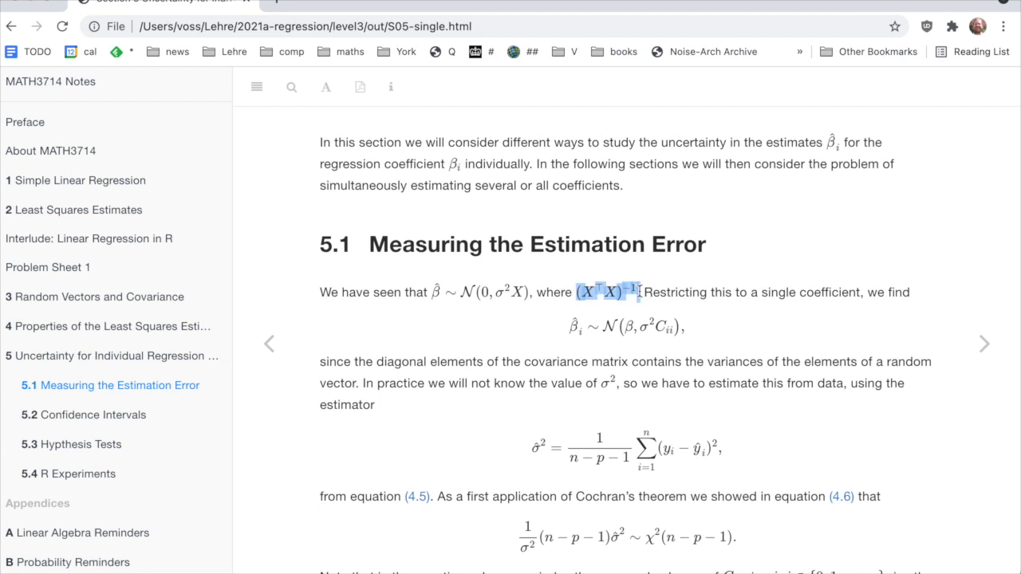
key("cmd+tab")
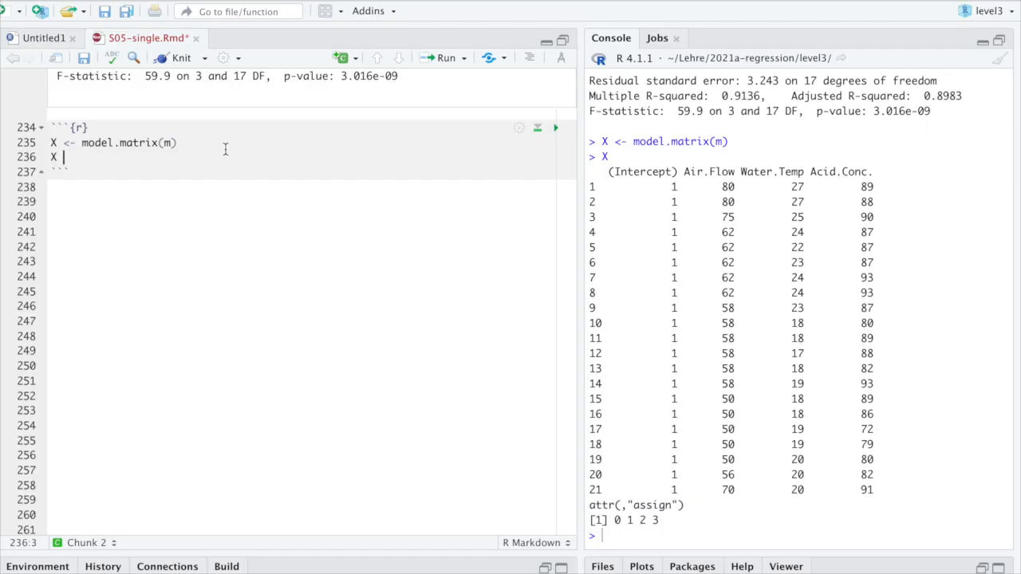
Compute C <- solve(t(X) %*% X) in the chunk and print the 4×4 matrix C.
type("<- t(X)")
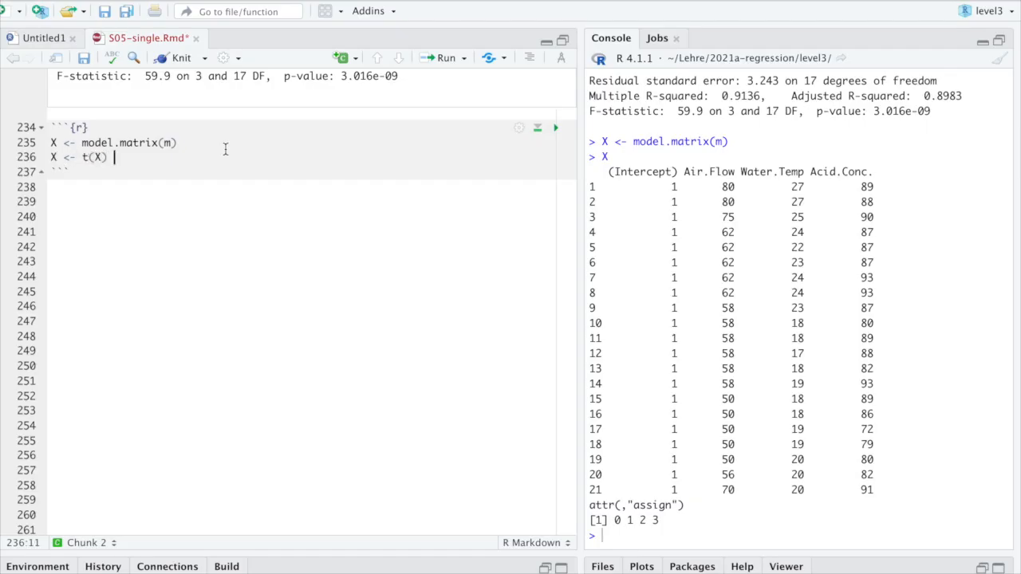
type("%*% X)")
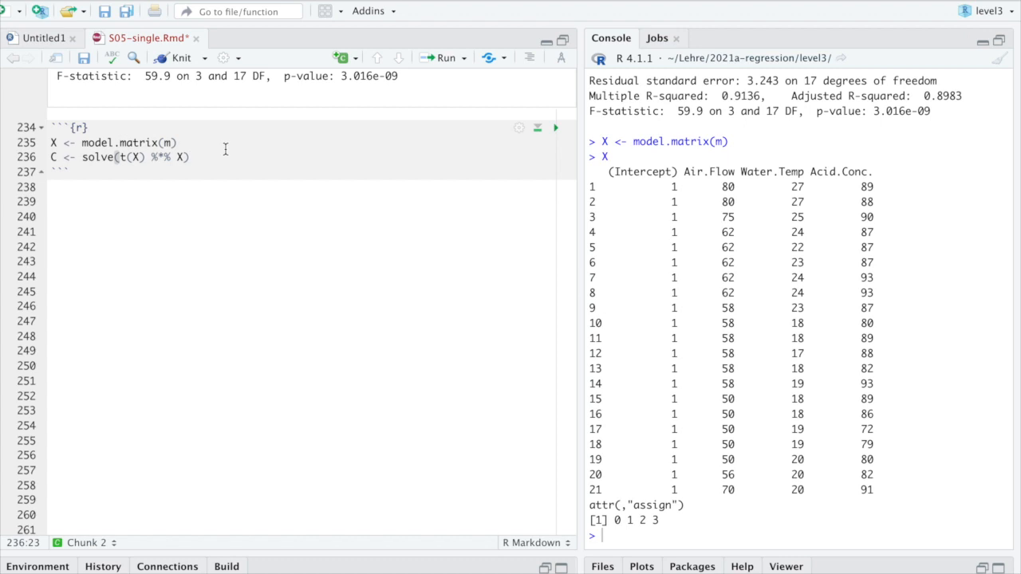
mouse_move(108, 159)
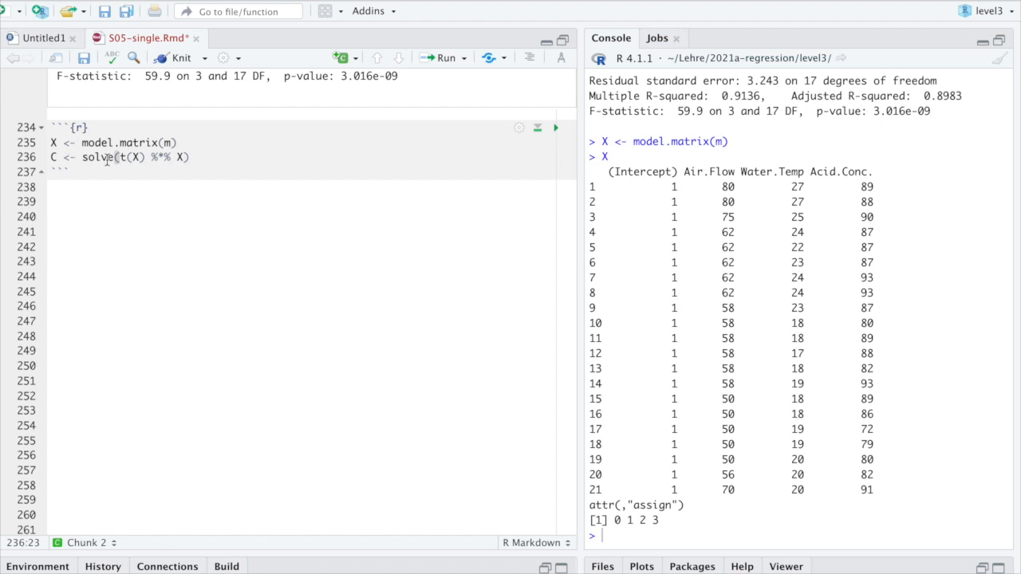
mouse_move(108, 158)
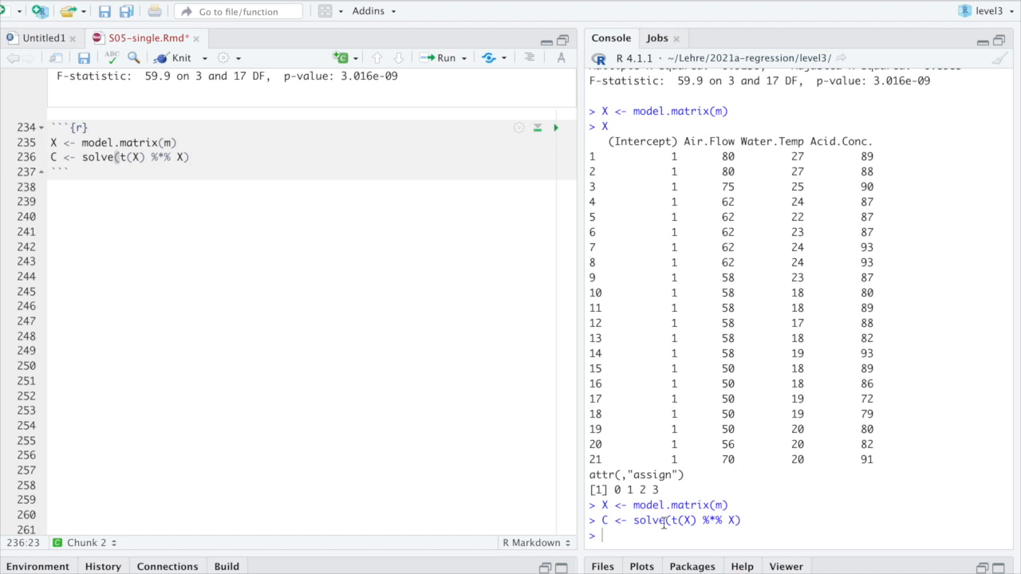
key("Return")
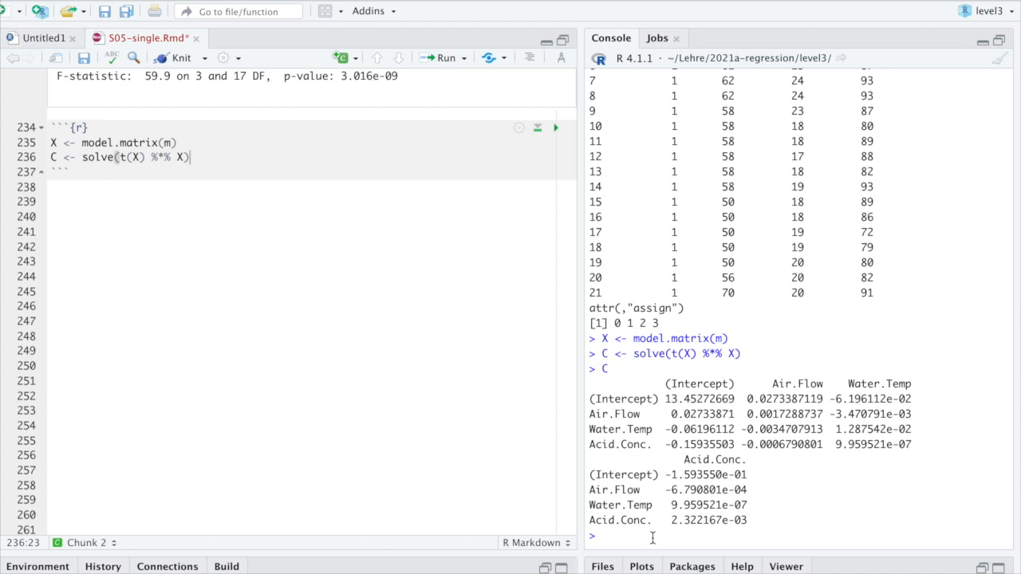
mouse_move(590, 415)
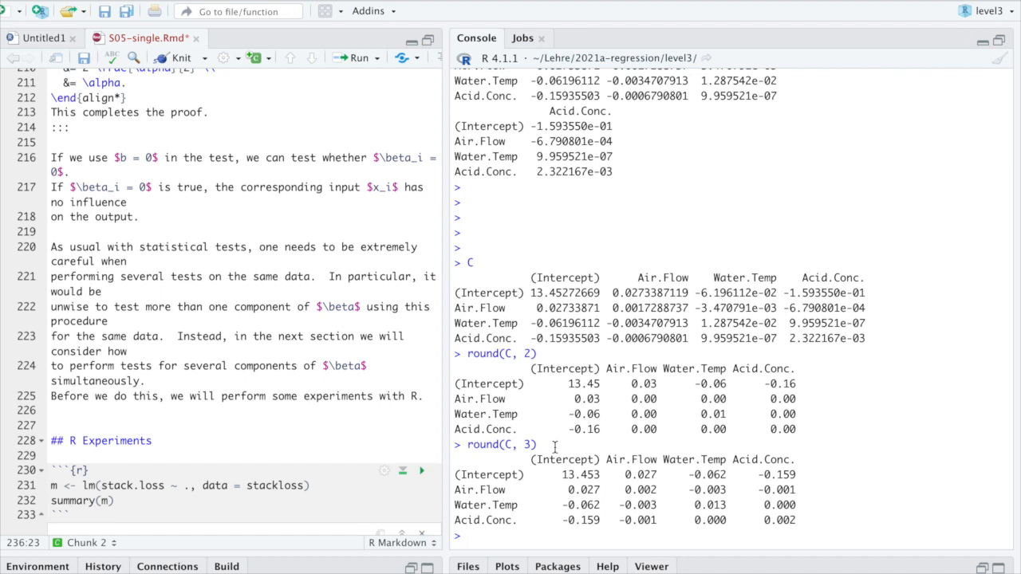
Compare the matching -0.159 entries of rounded C, then print diag(C) in the console.
double_click(581, 475)
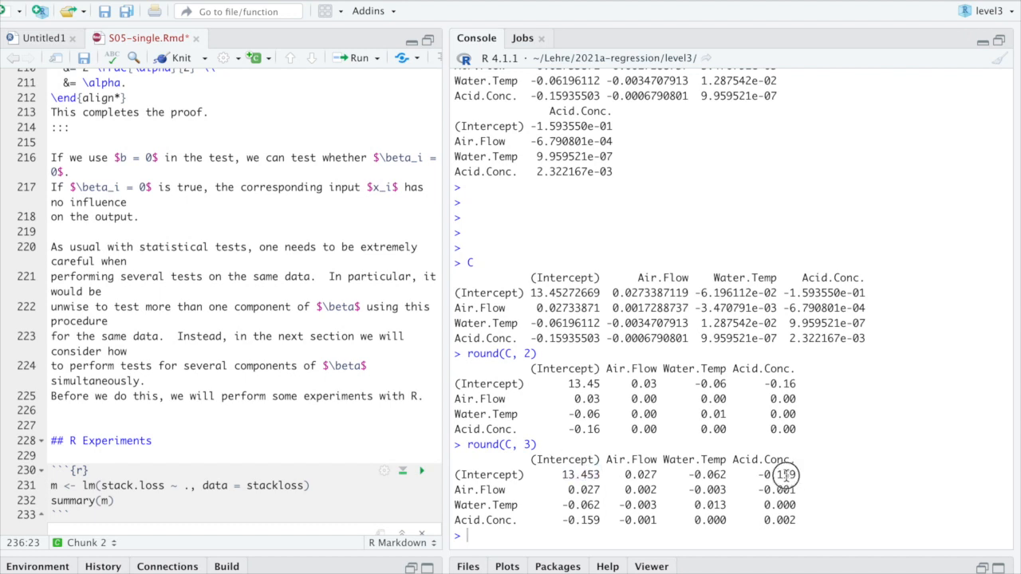
double_click(709, 475)
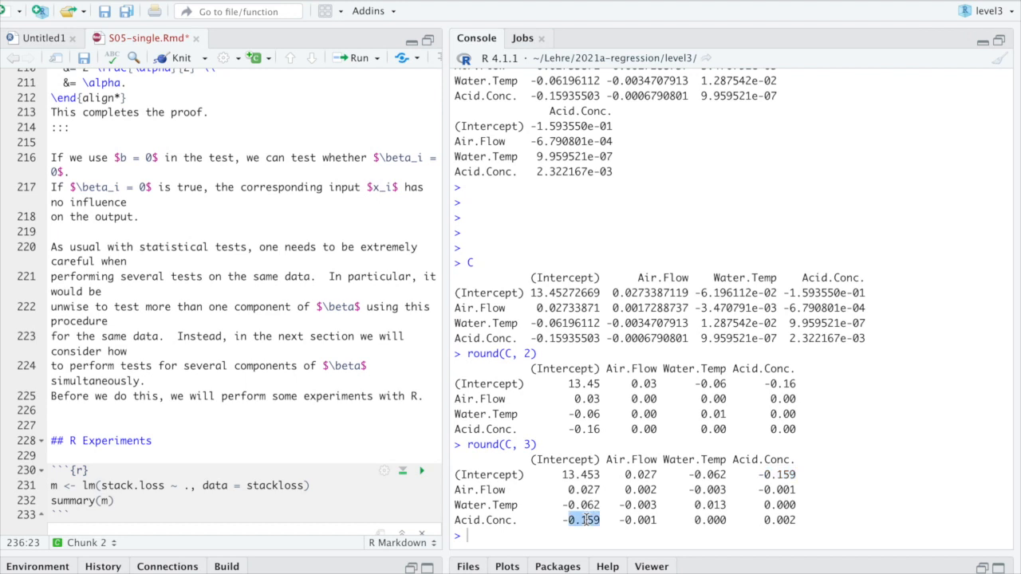
mouse_move(517, 537)
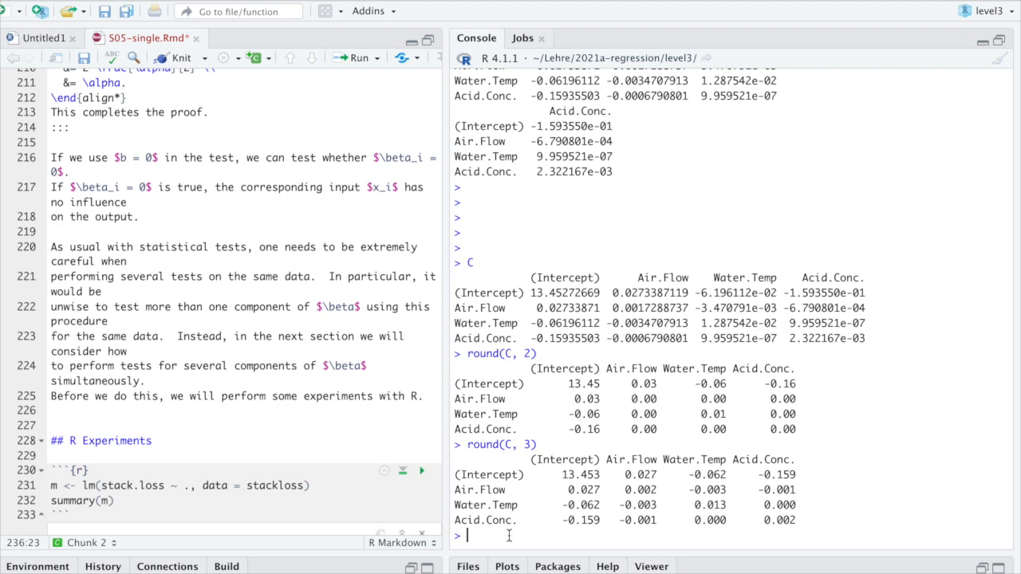
type("diag(C)")
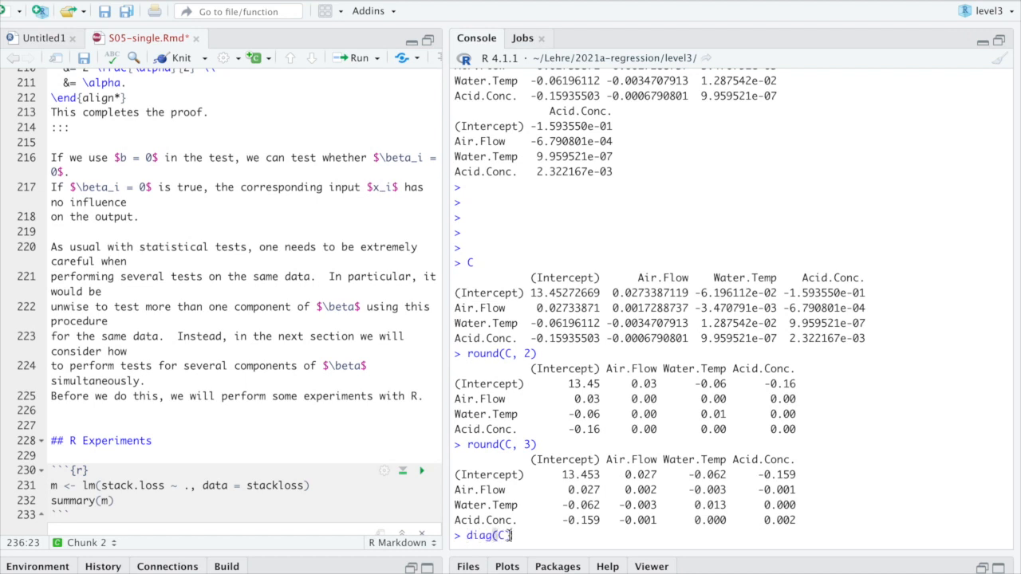
key("enter")
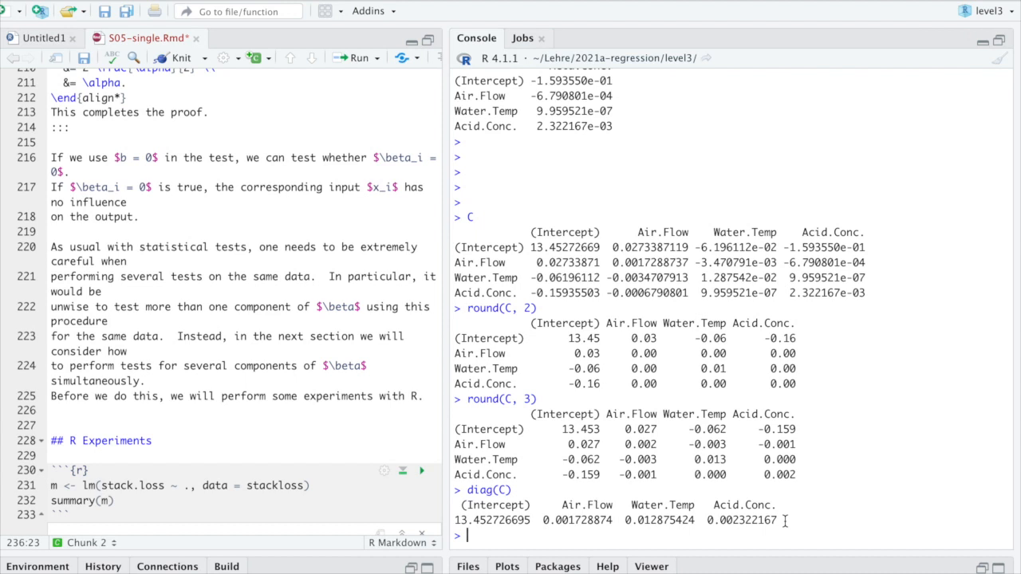
double_click(492, 520)
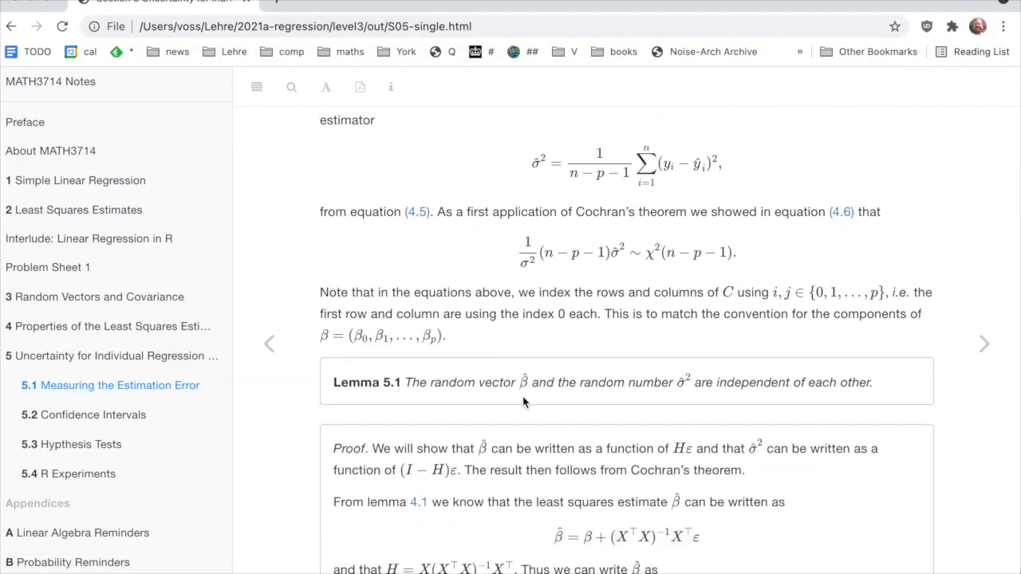
mouse_move(675, 185)
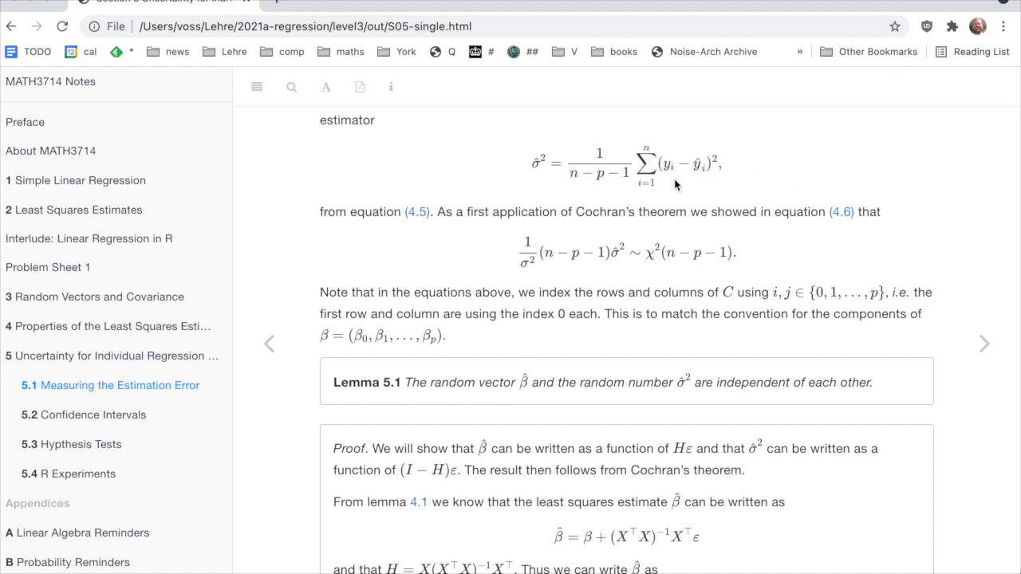
mouse_move(705, 185)
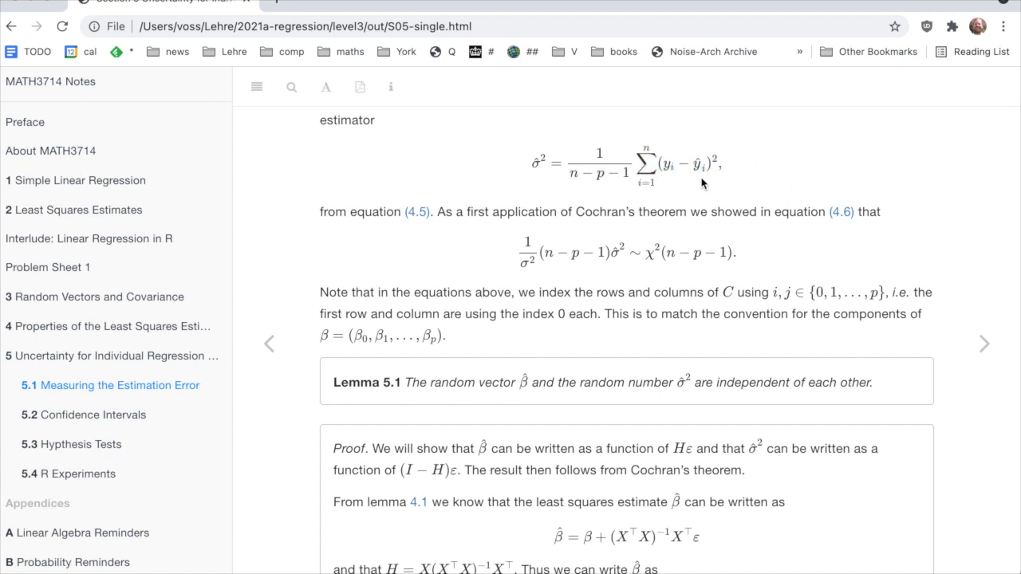
mouse_move(636, 182)
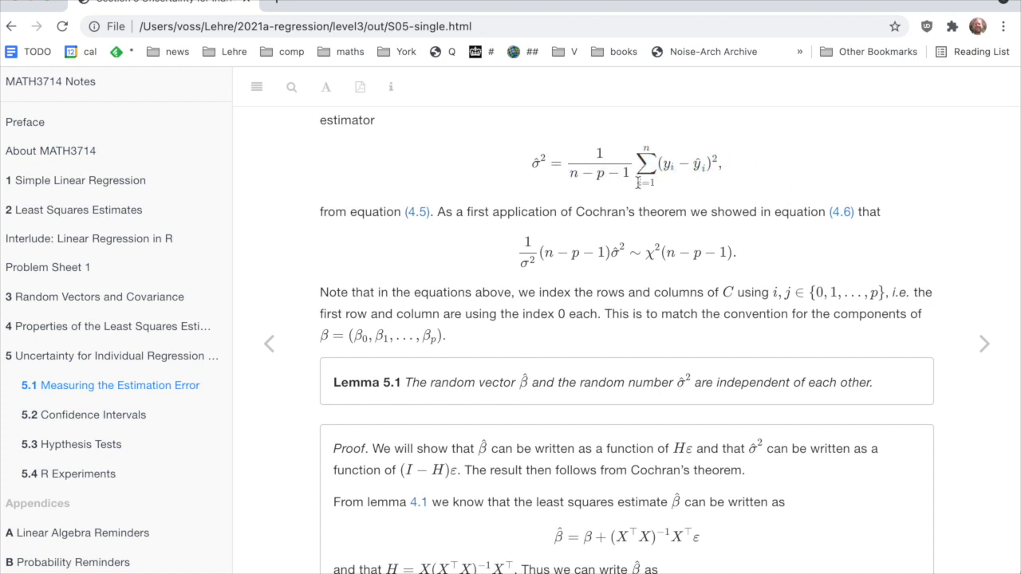
Return to RStudio after viewing the σ̂² estimator formula in the notes.
key("cmd+tab")
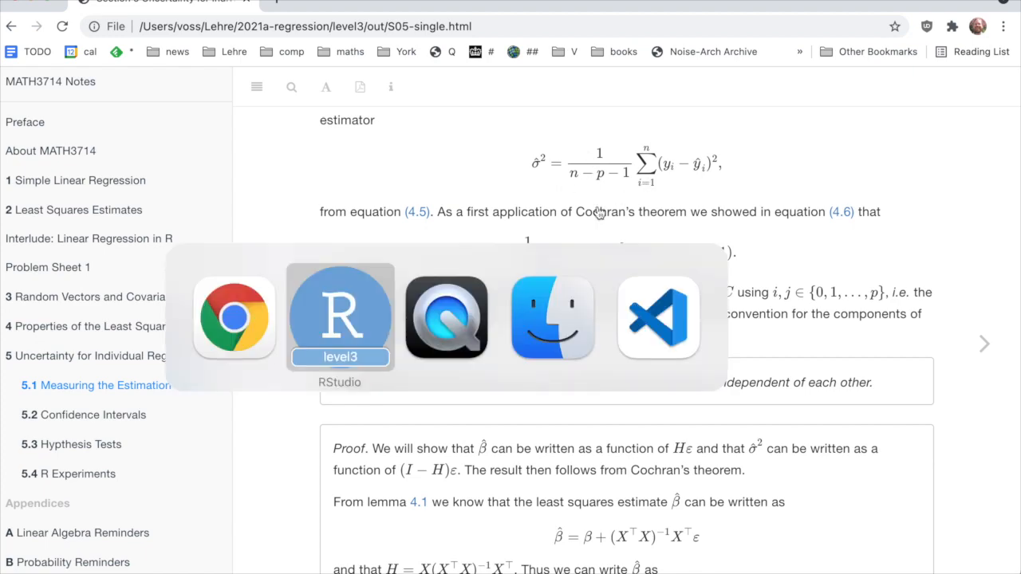
Define y <- stackloss$stack.loss and hat.sigma2 <- sum((y - fitted(m))^2) / (n - p - 1).
left_click(340, 316)
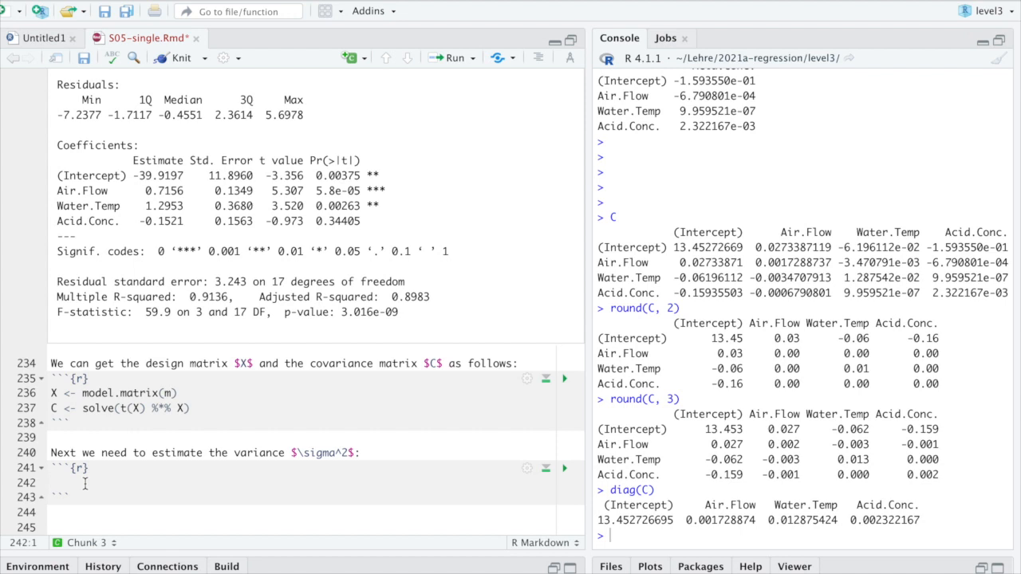
type("hat.sigma2")
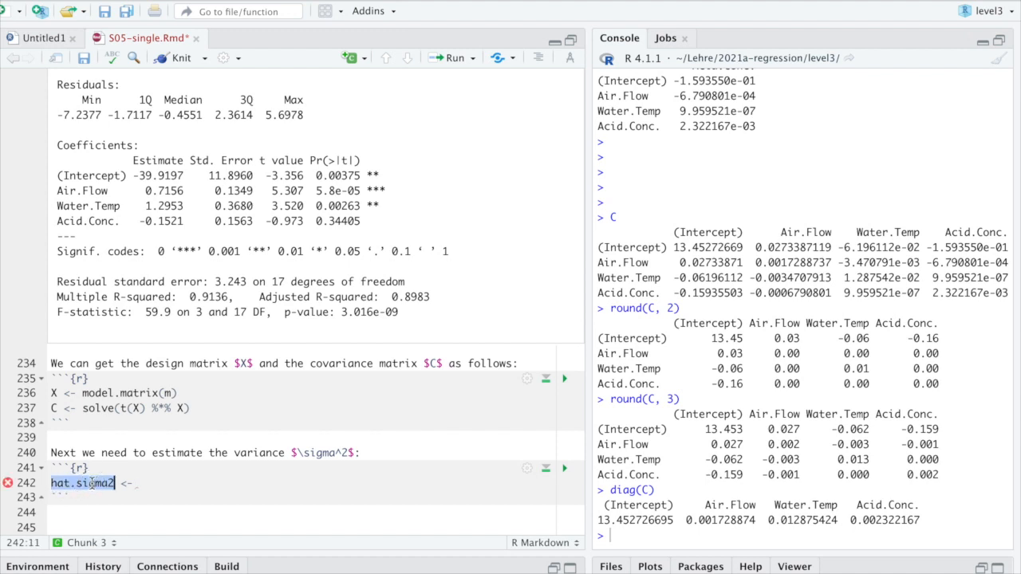
left_click(142, 483)
type("y <- stackloss$stack.loss")
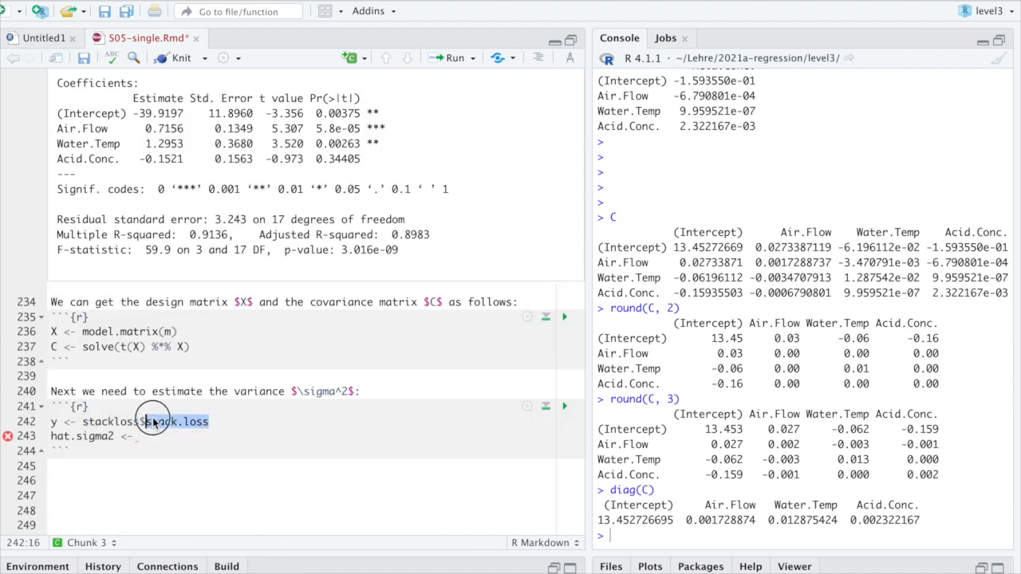
double_click(109, 422)
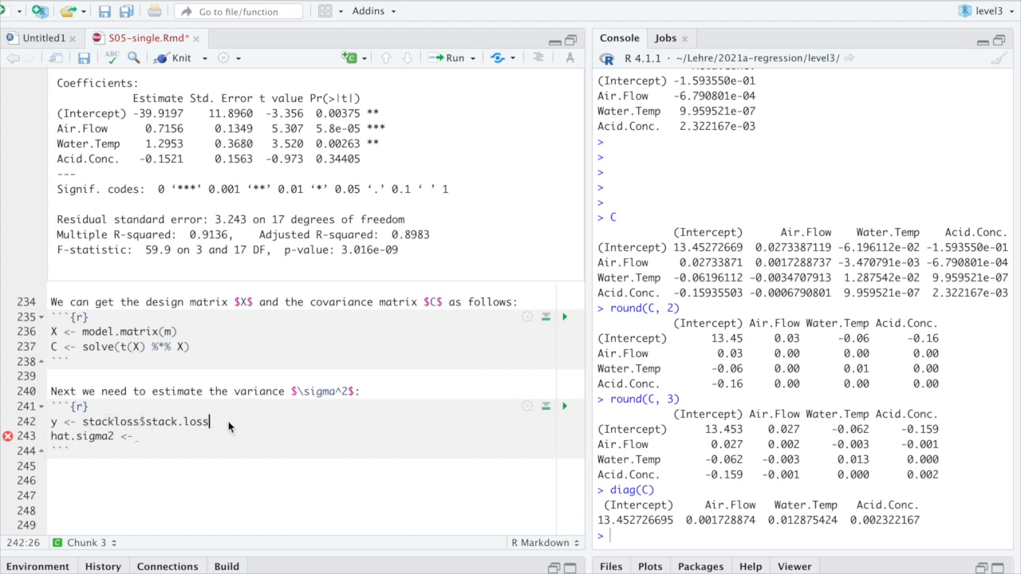
type("y - fitted(m))^2")
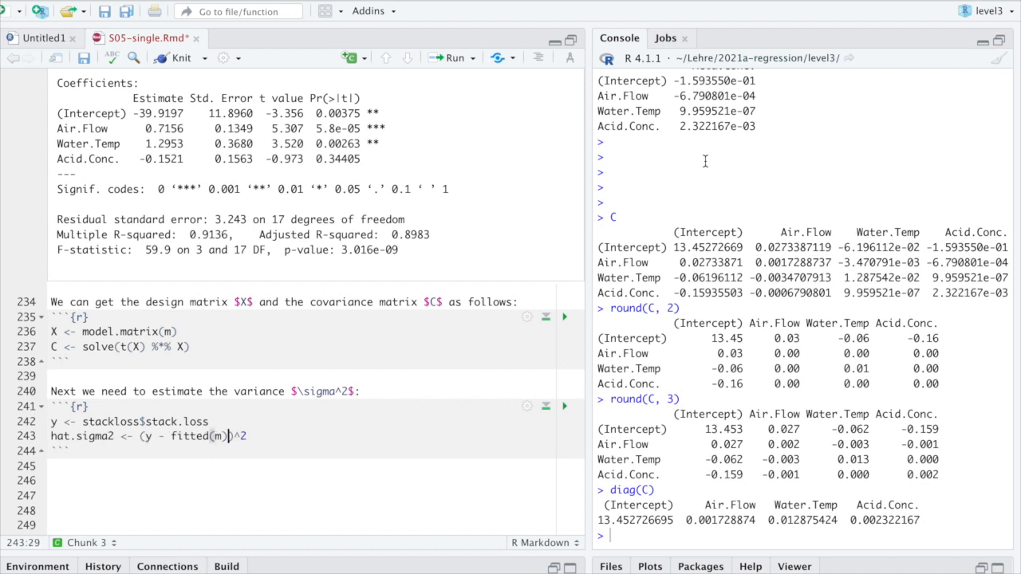
type("sum(")
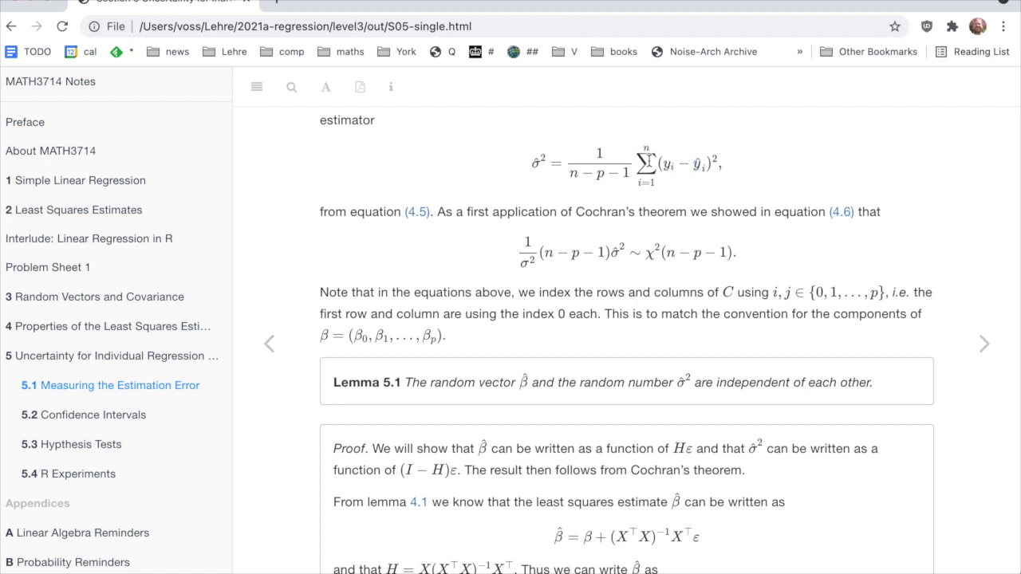
left_click_drag(635, 163, 721, 167)
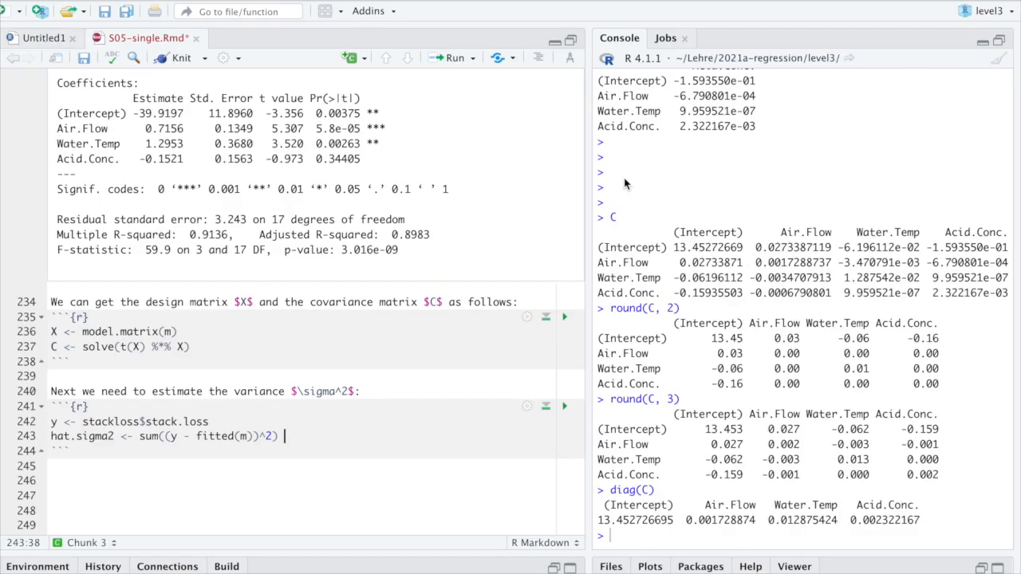
type("/ (n - p - 1)")
type("n <-")
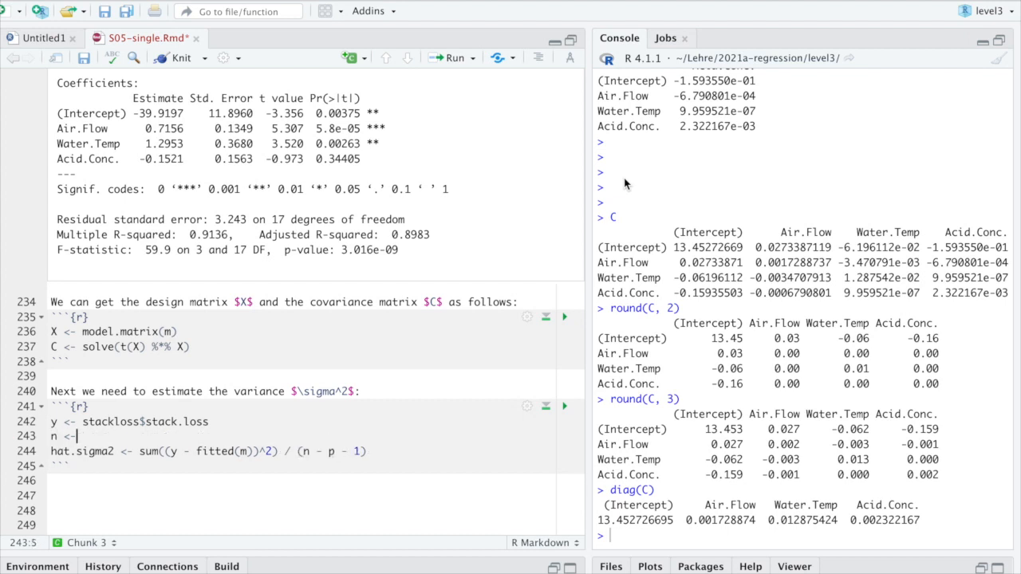
Define n <- nrow(stackloss) and p <- ncol(stackloss) - 1 above the variance estimate.
type("nrow(stackloss")
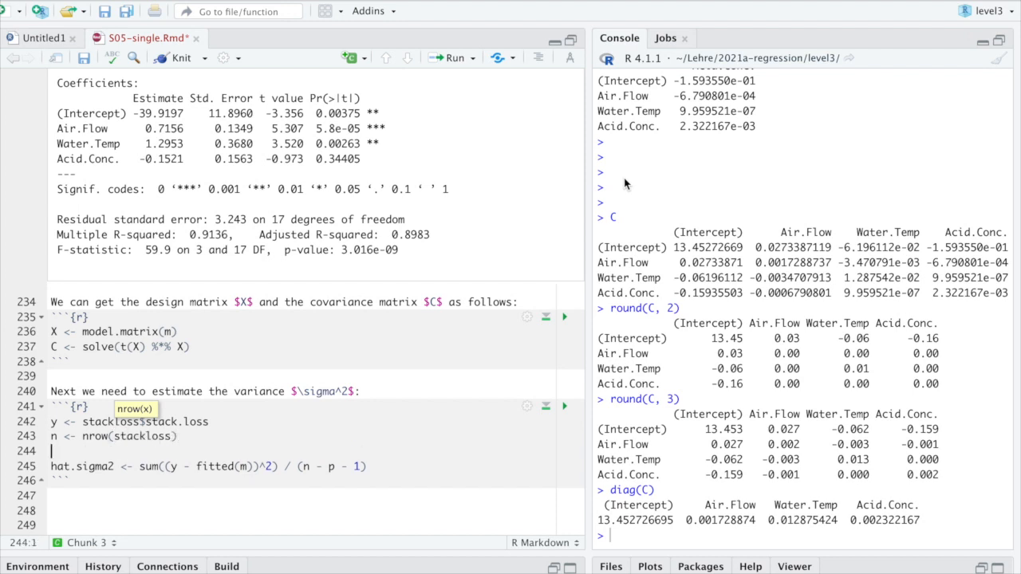
type("p <")
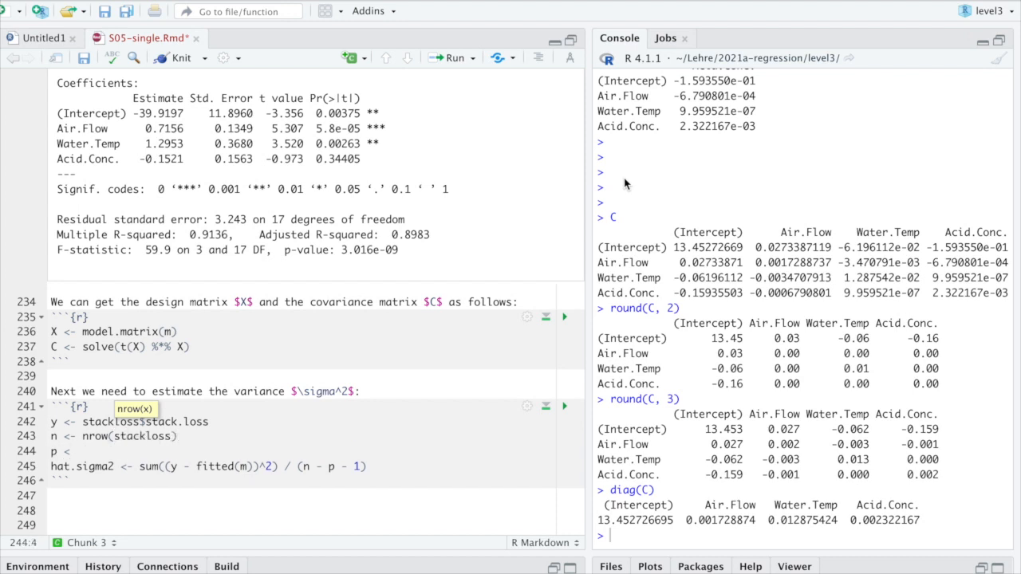
type("ncol(")
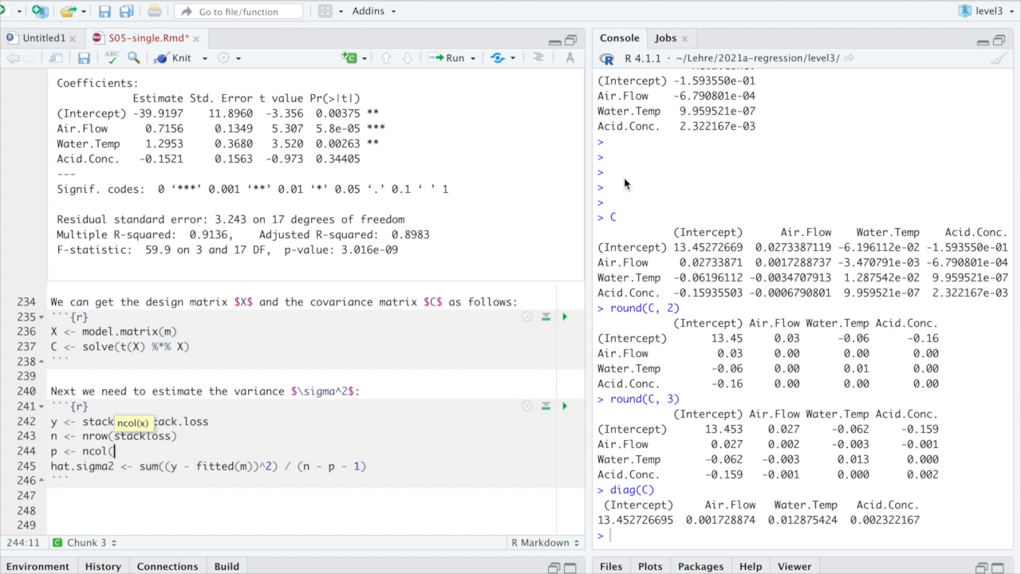
type("stackloss) - 1")
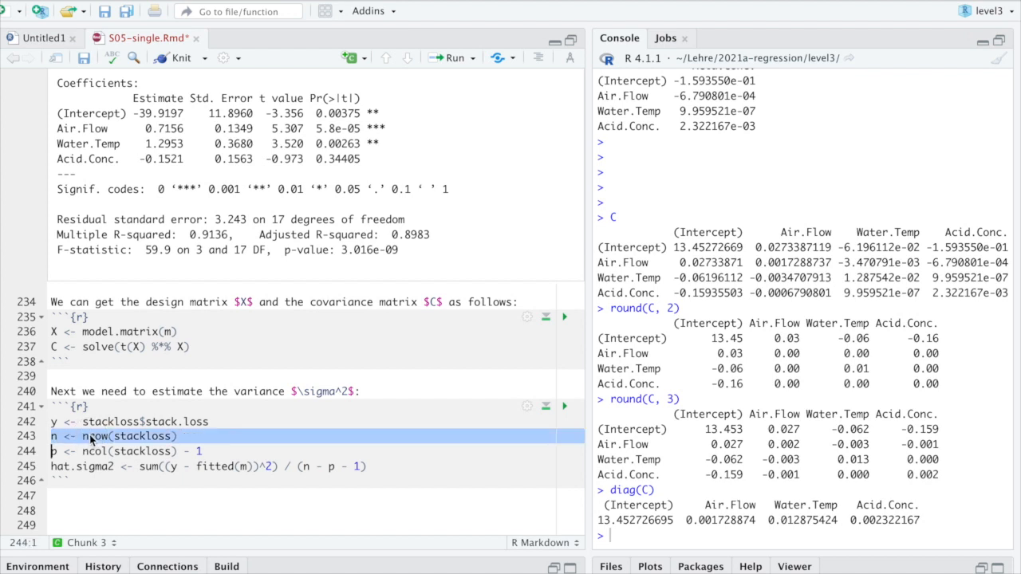
mouse_move(96, 437)
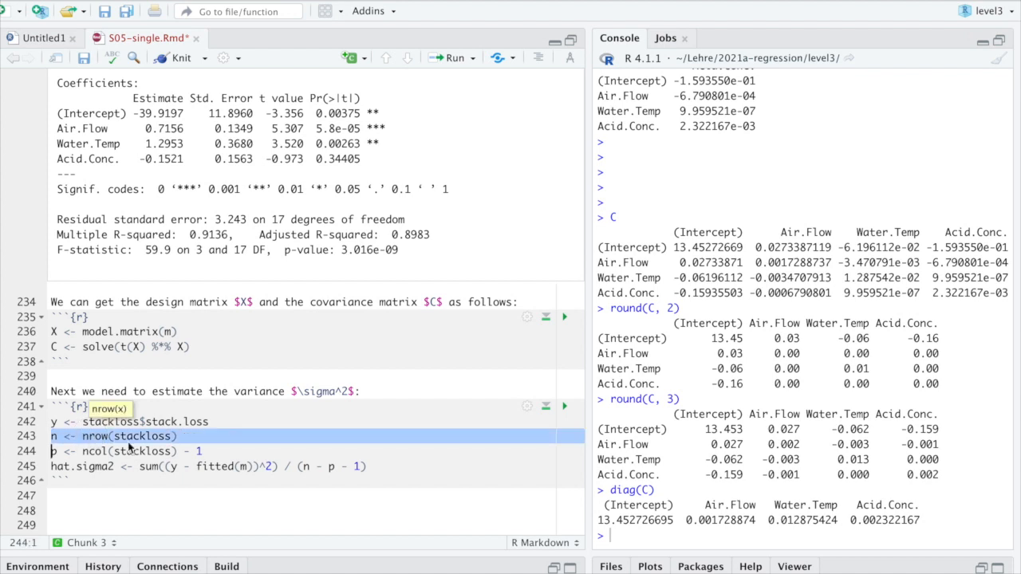
double_click(95, 437)
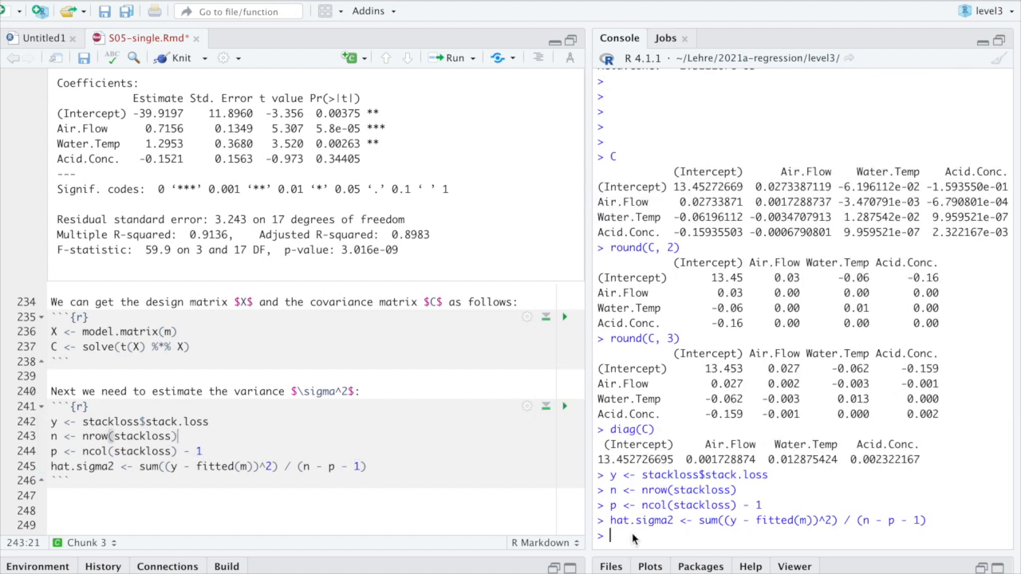
Print hat.sigma2 (10.51941) and sqrt(hat.sigma2) (3.243364) and match it to the residual standard error 3.243.
type("hat.sigma2")
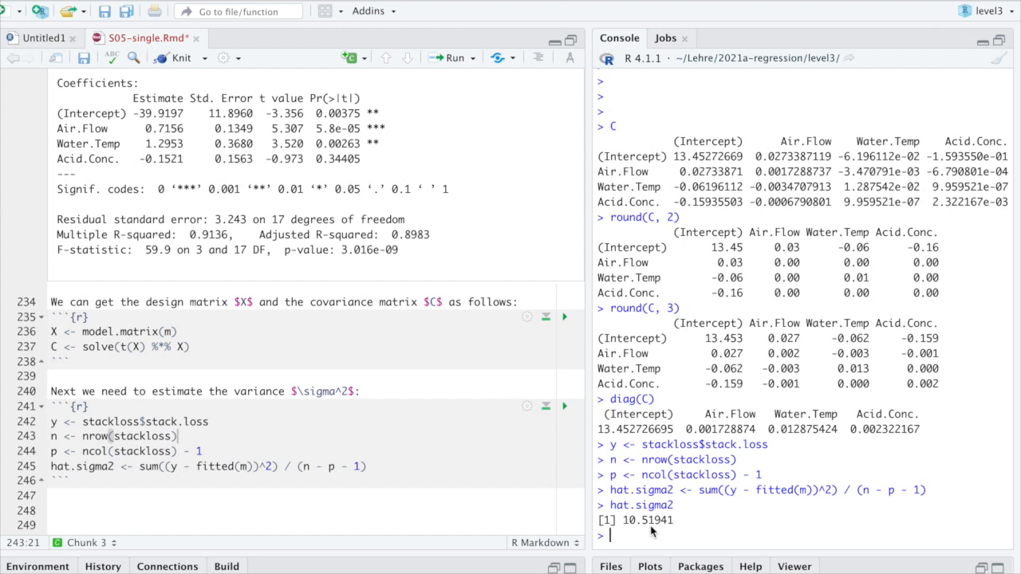
mouse_move(638, 539)
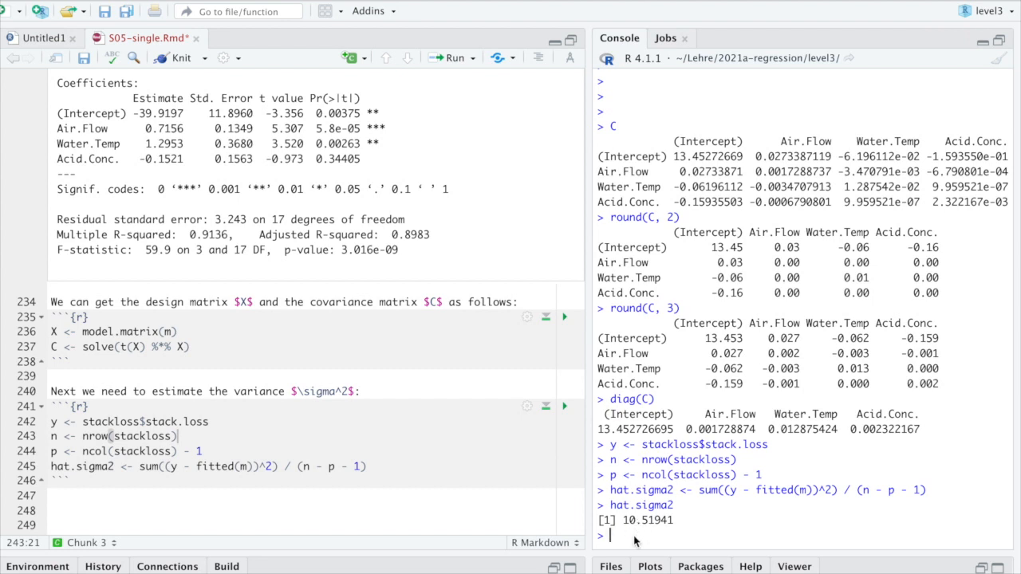
type("shat.sigma2)")
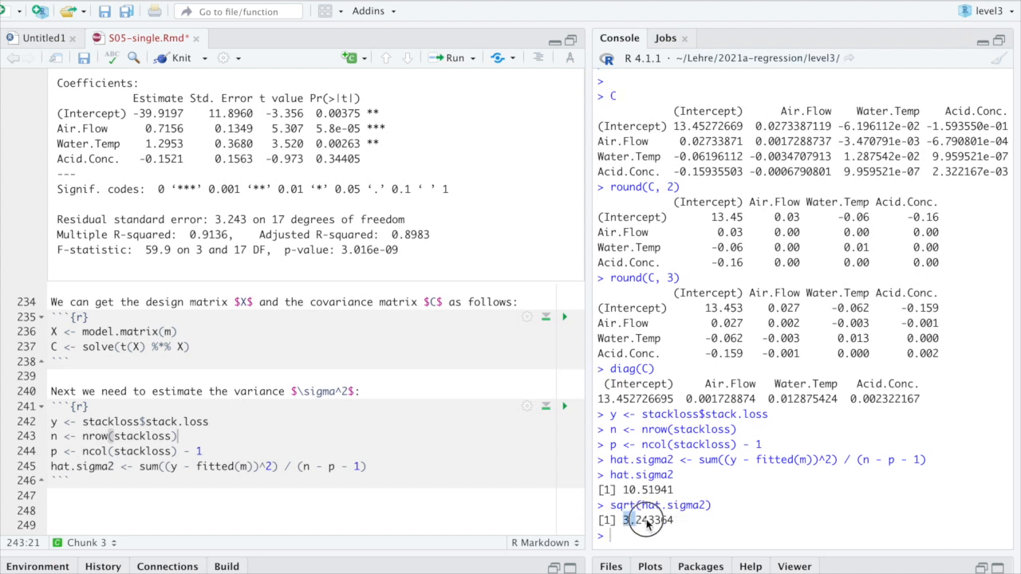
double_click(647, 521)
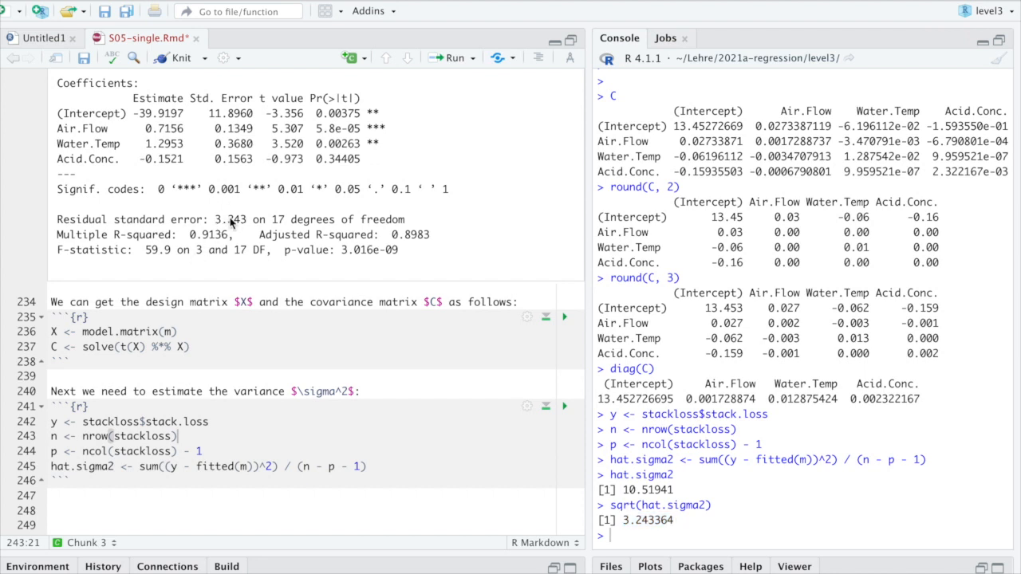
double_click(128, 220)
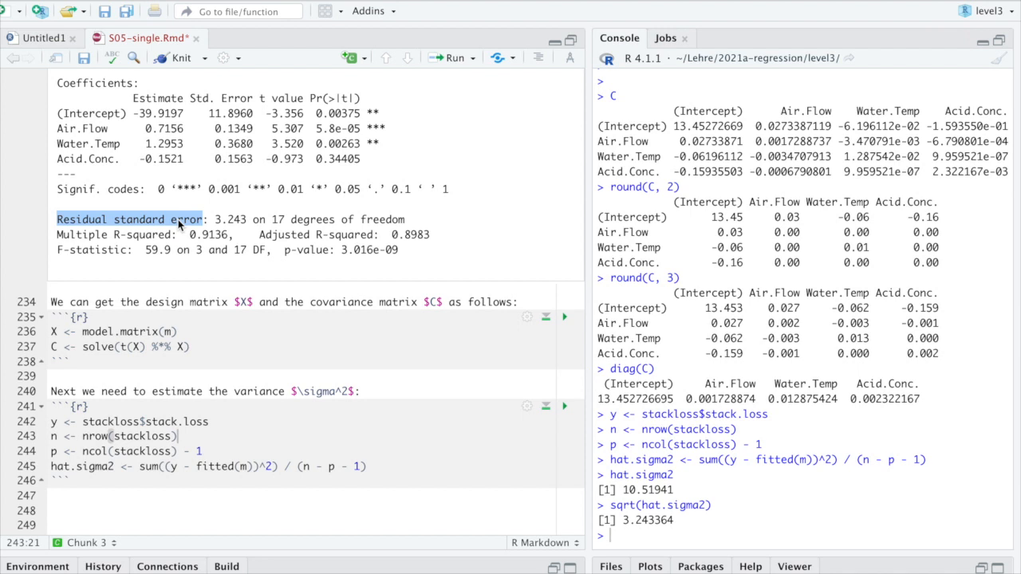
mouse_move(97, 233)
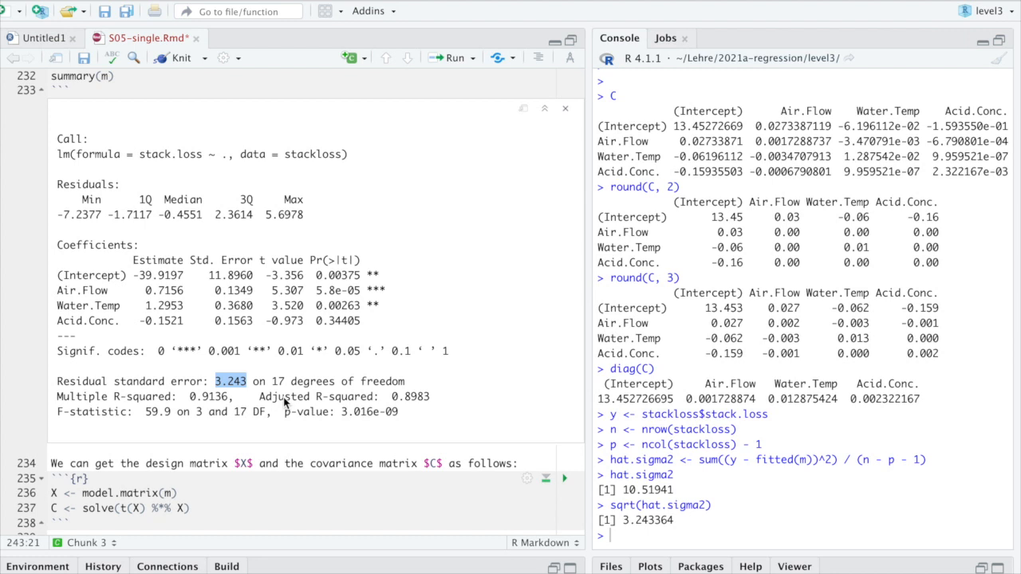
Highlight the Air.Flow estimate 0.7156 and residual standard error 3.243 in the summary output.
double_click(164, 290)
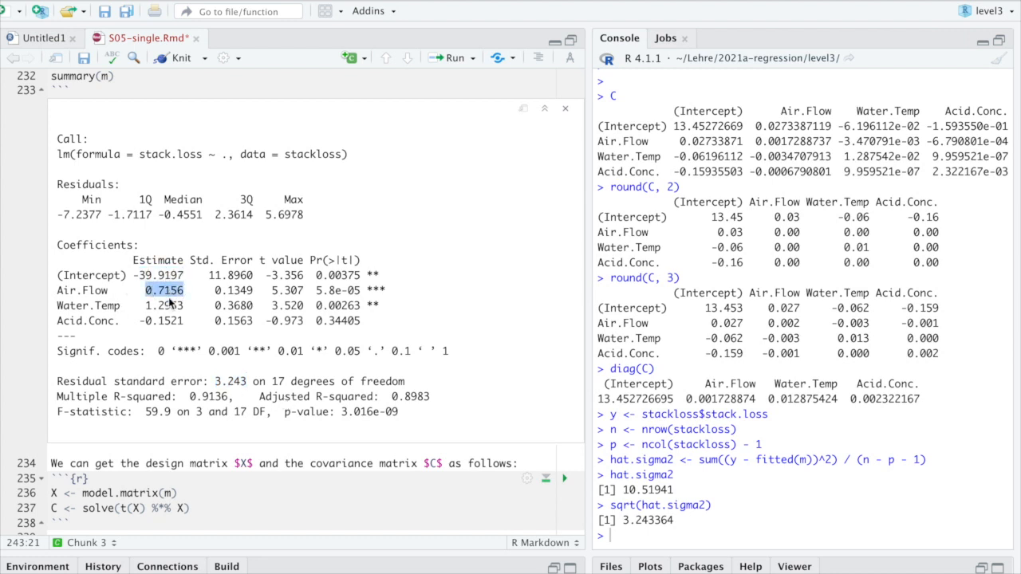
double_click(163, 321)
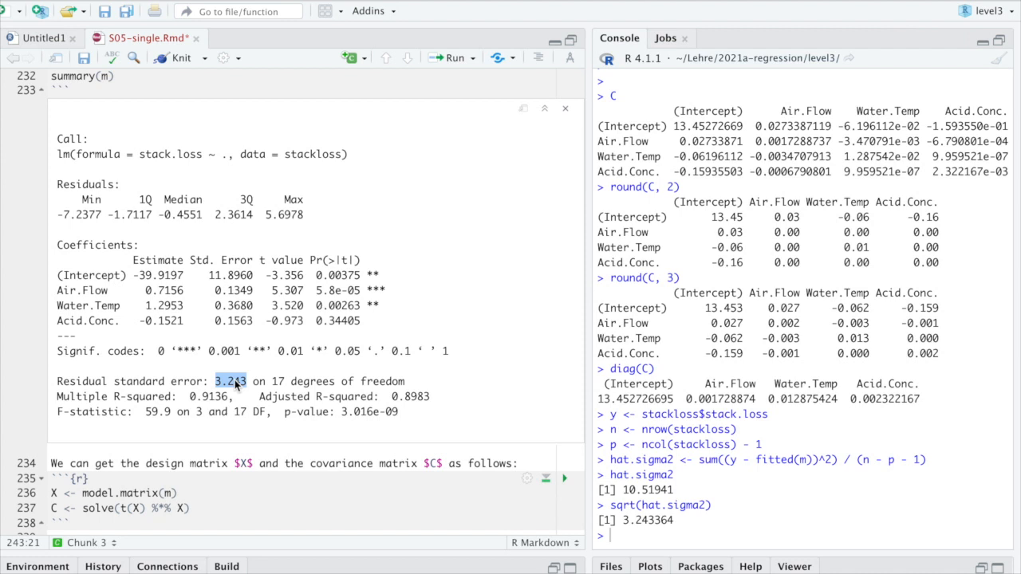
mouse_move(705, 493)
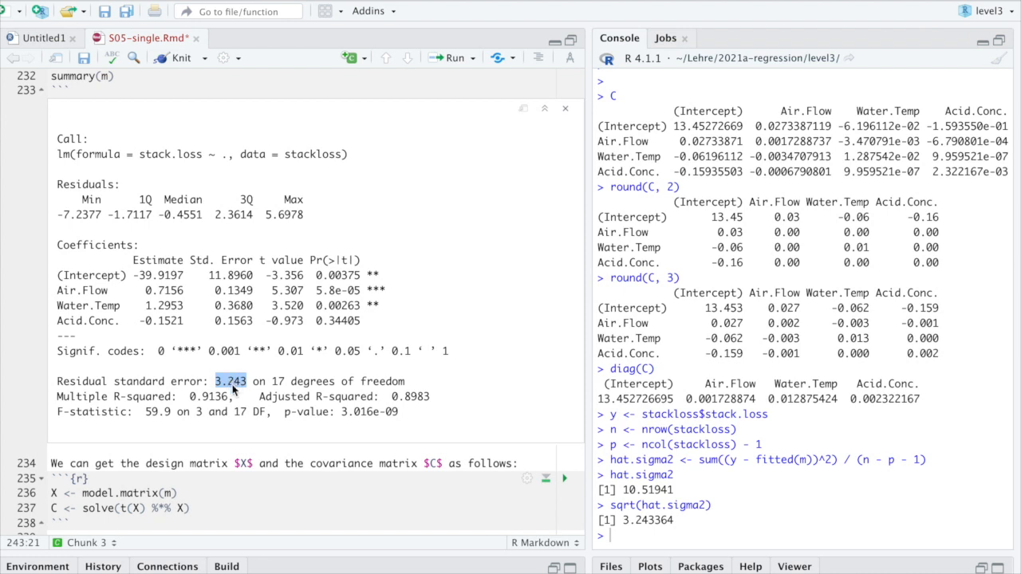
mouse_move(268, 409)
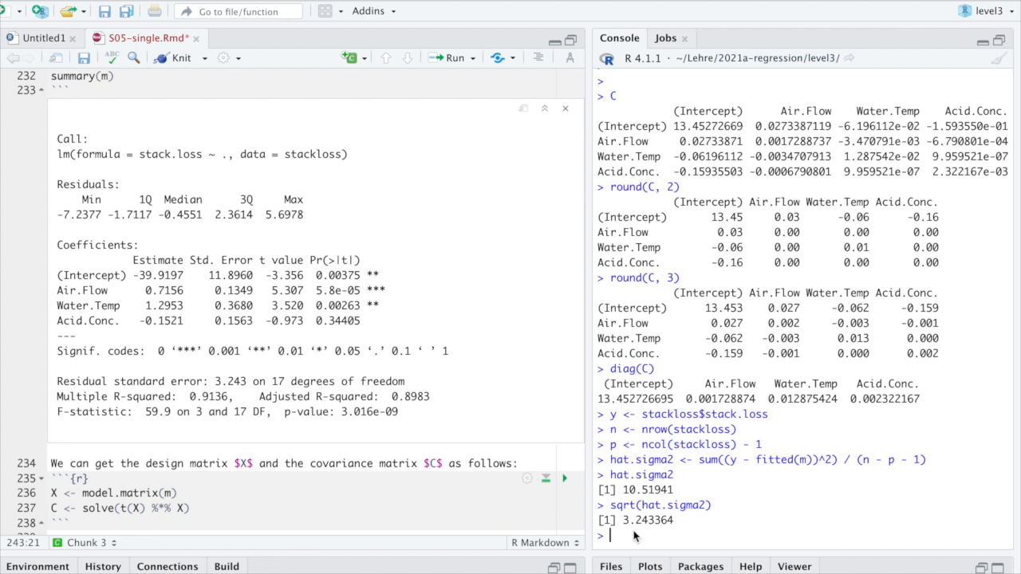
type("n - p - 1")
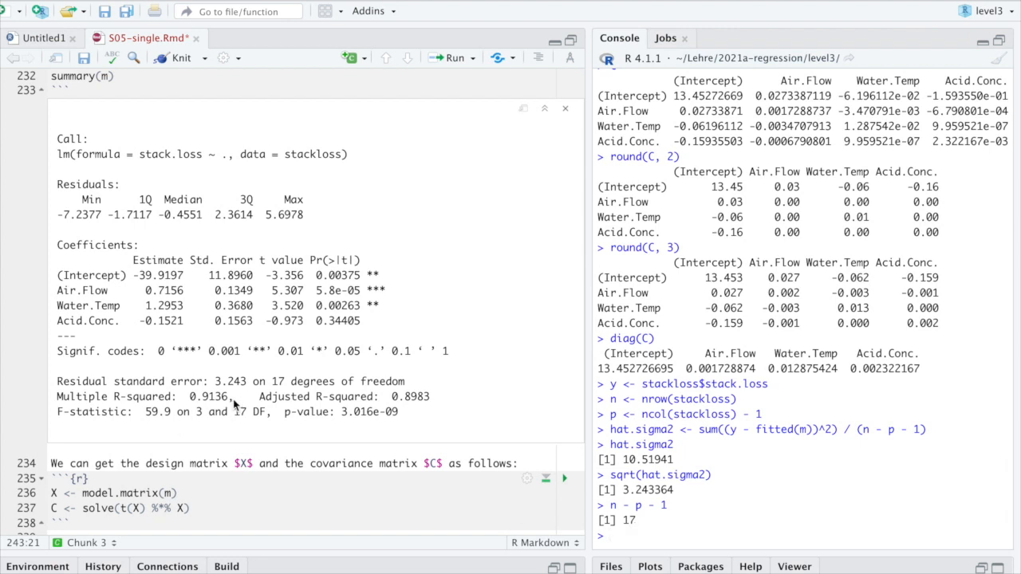
Highlight the residual standard error line and its 17 degrees of freedom, matching n - p - 1.
left_click_drag(57, 381, 405, 381)
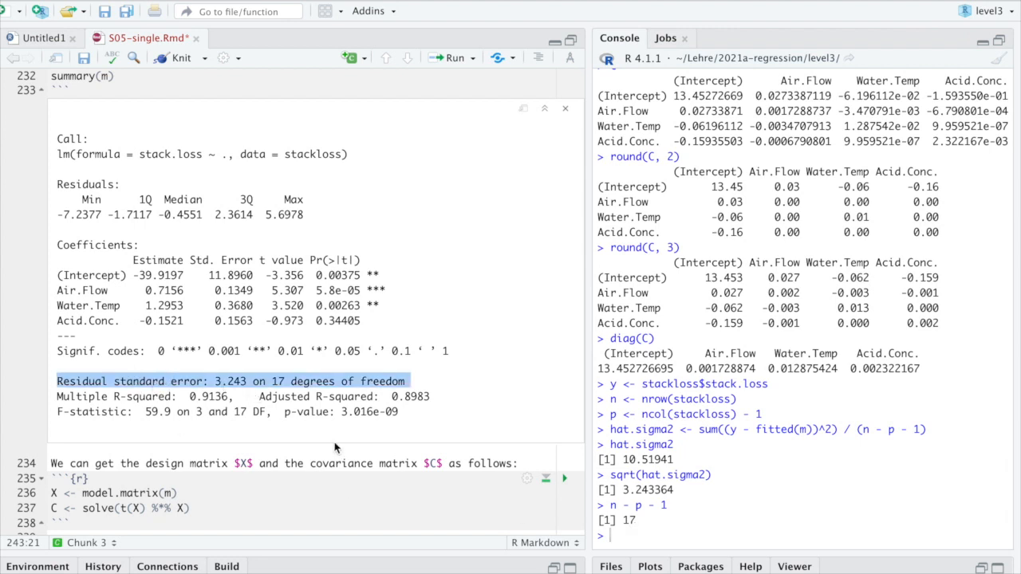
double_click(229, 381)
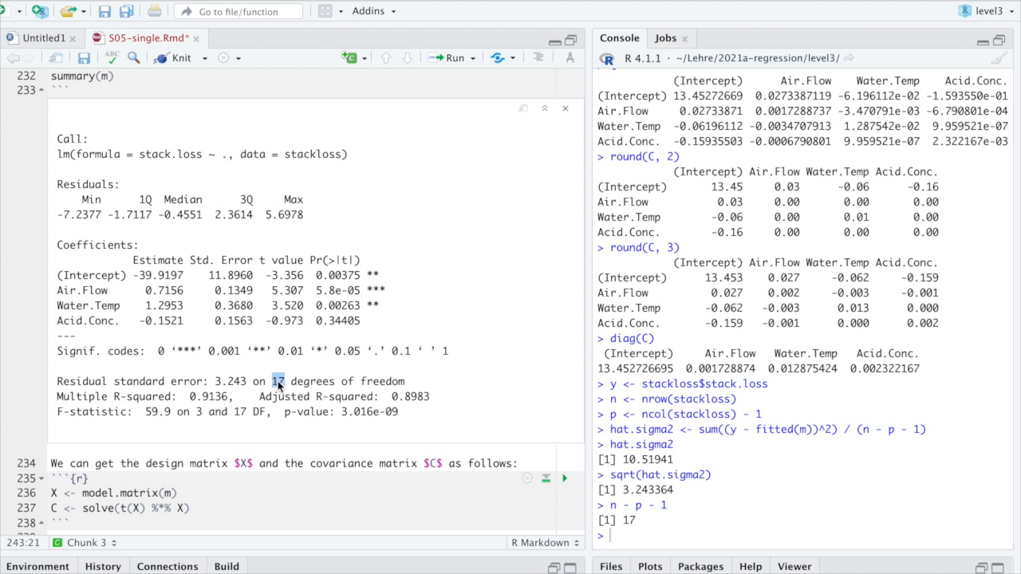
scroll("down", 3)
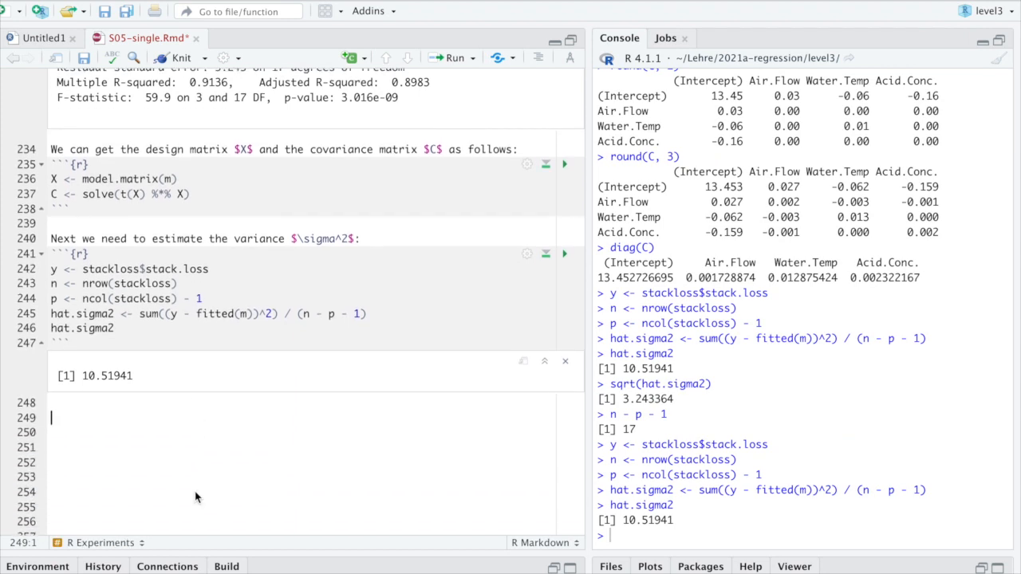
Write the paragraph explaining the square root gives the estimated standard deviation 3.243364.
type("The square root of this number, so the estimated standard deviation of the")
type("sqrt(hat.sigma2)")
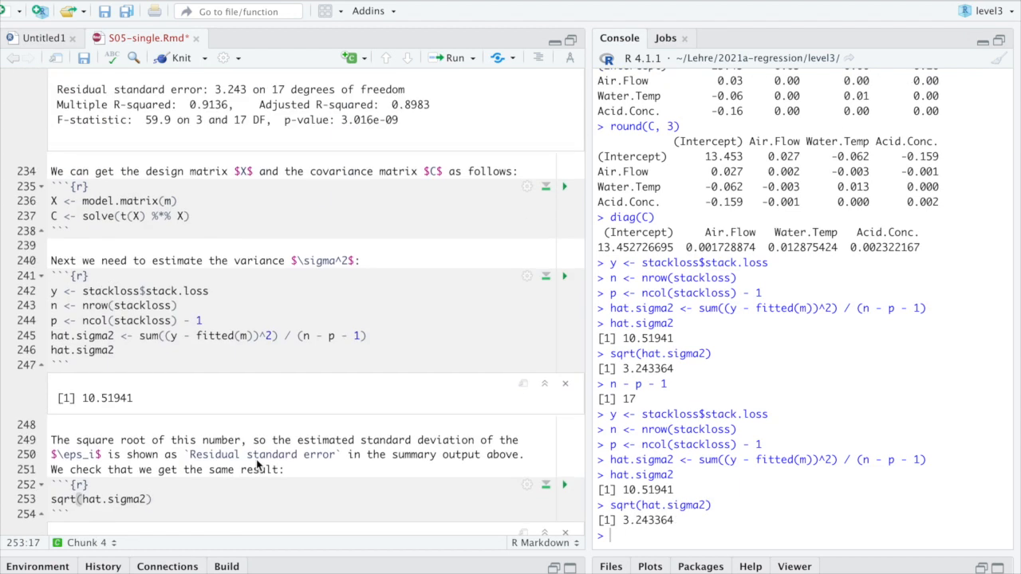
double_click(230, 90)
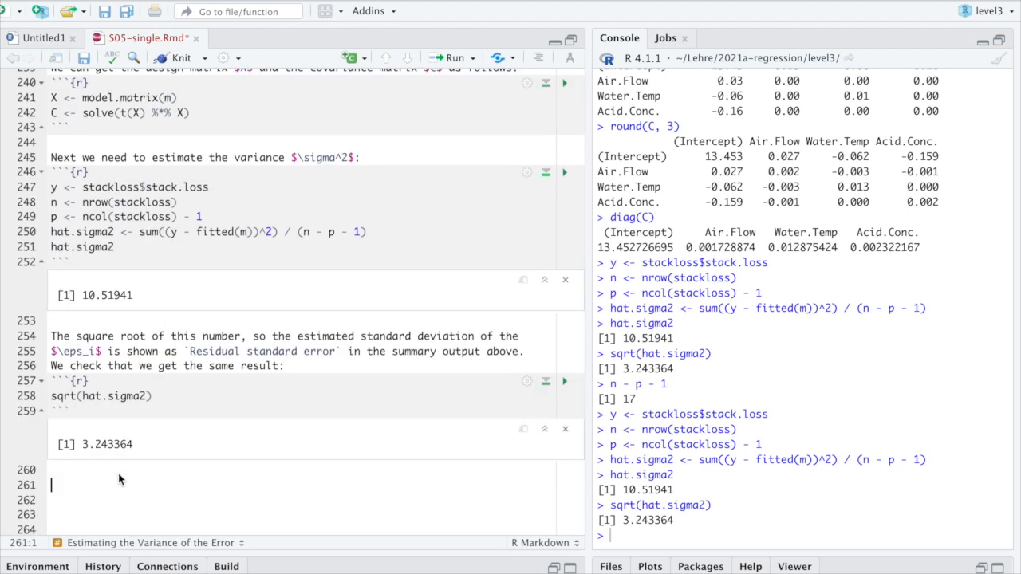
Add the heading '### Estimating the Variance of the \beta_i'.
type("### Estimating the")
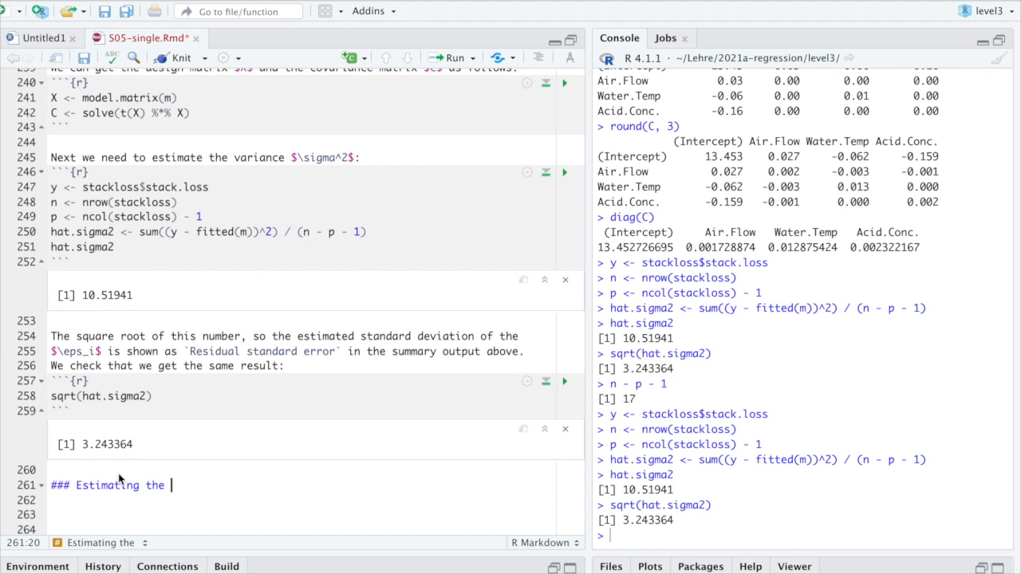
type("Variance of the $\\hat")
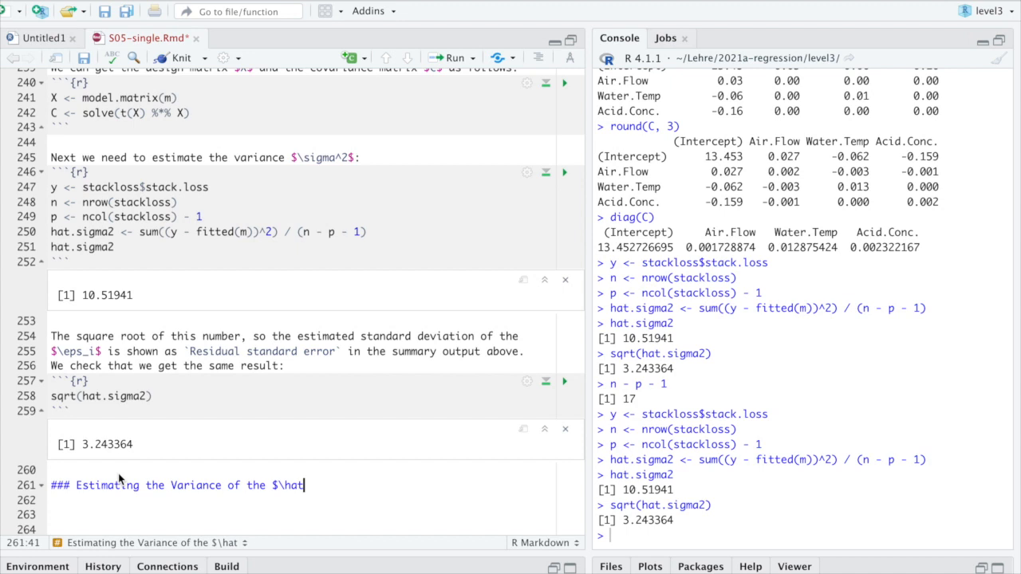
type("\\beta_i$")
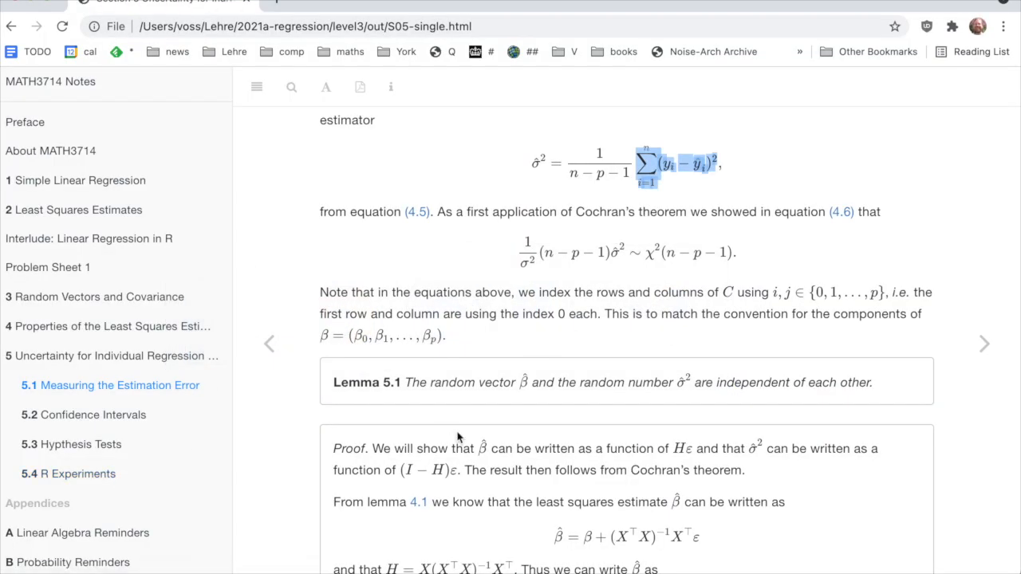
Scroll the lecture notes to section 5.1 Measuring the Estimation Error, then return to the R notebook.
scroll("up", 3)
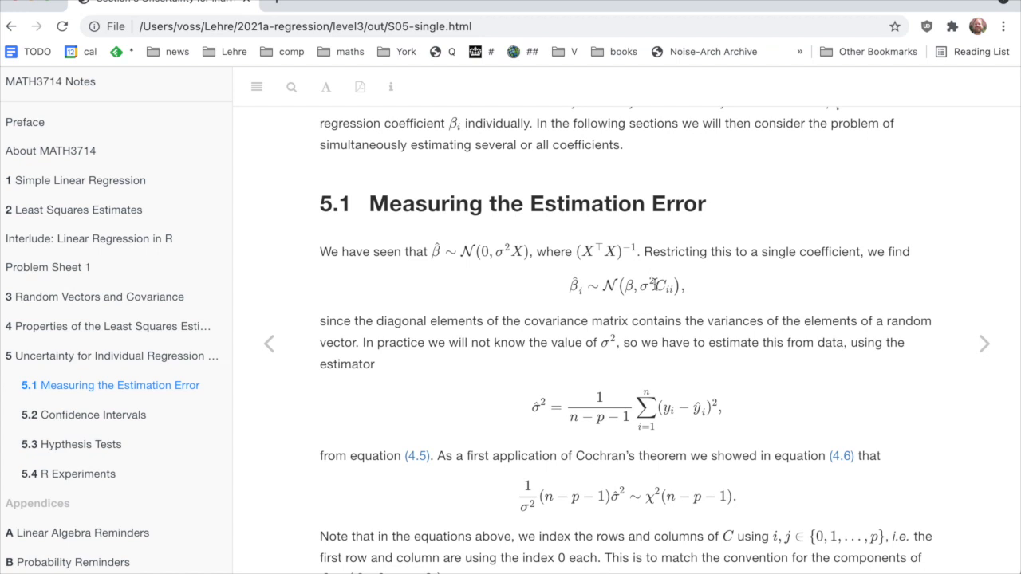
key("cmd+tab")
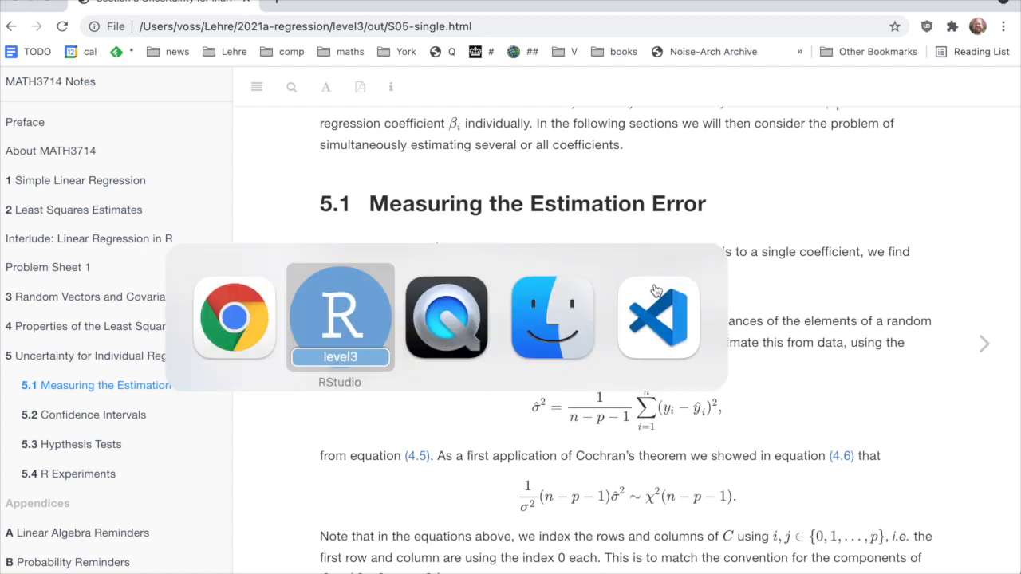
left_click(340, 316)
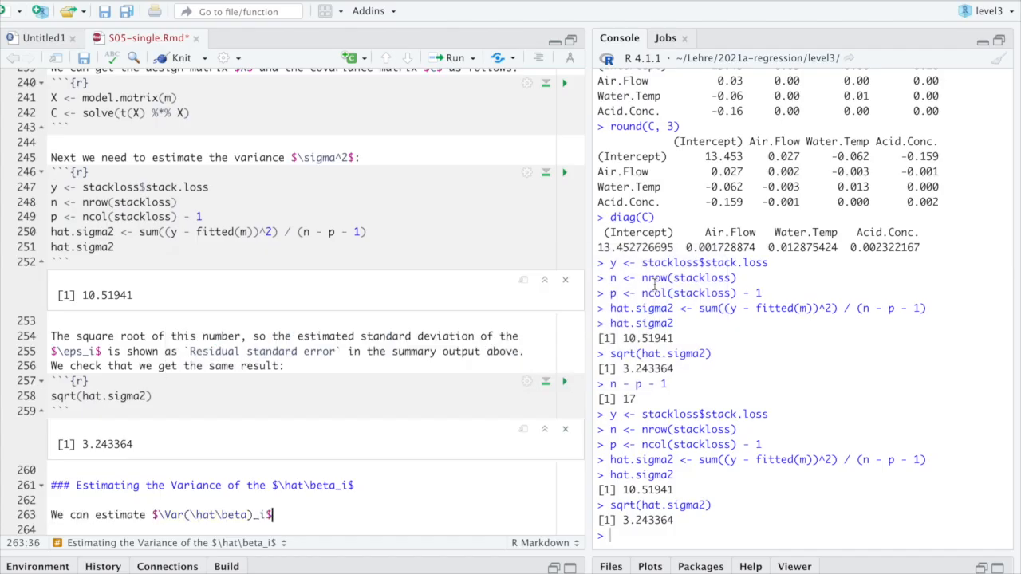
Write the variance formula with $\hat\sigma^2$ and a chunk computing hat.sigma2 * diag(C), noting intercept variance 141.5147.
type("as $\\hat\\sigma^2 X_")
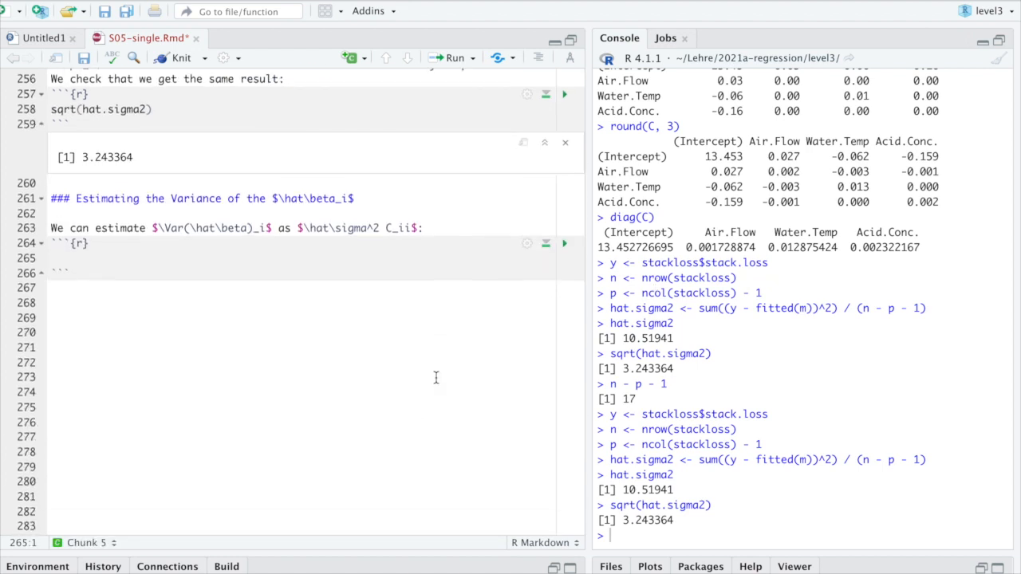
type("diag(C)")
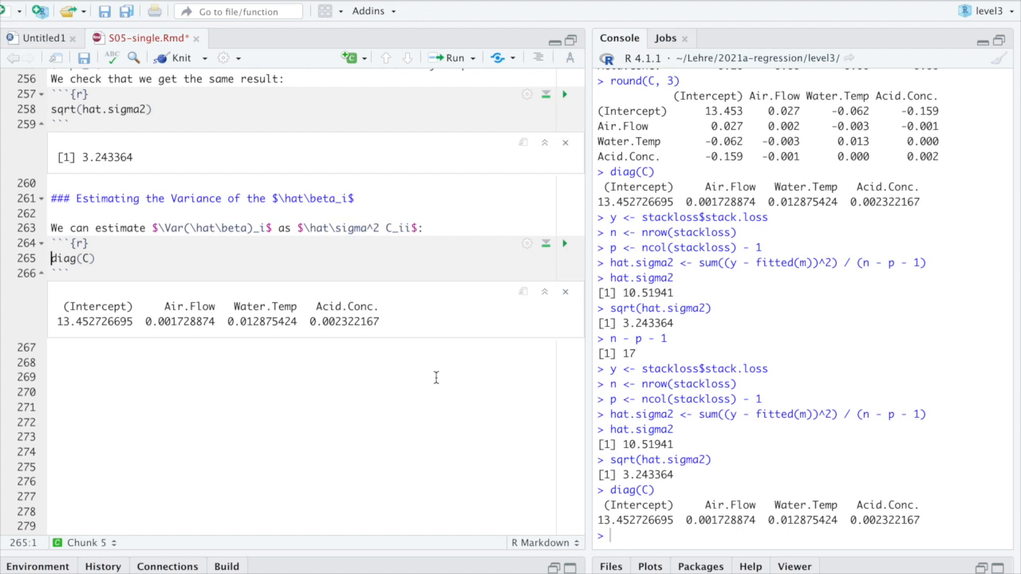
type("hat.sigma2 *")
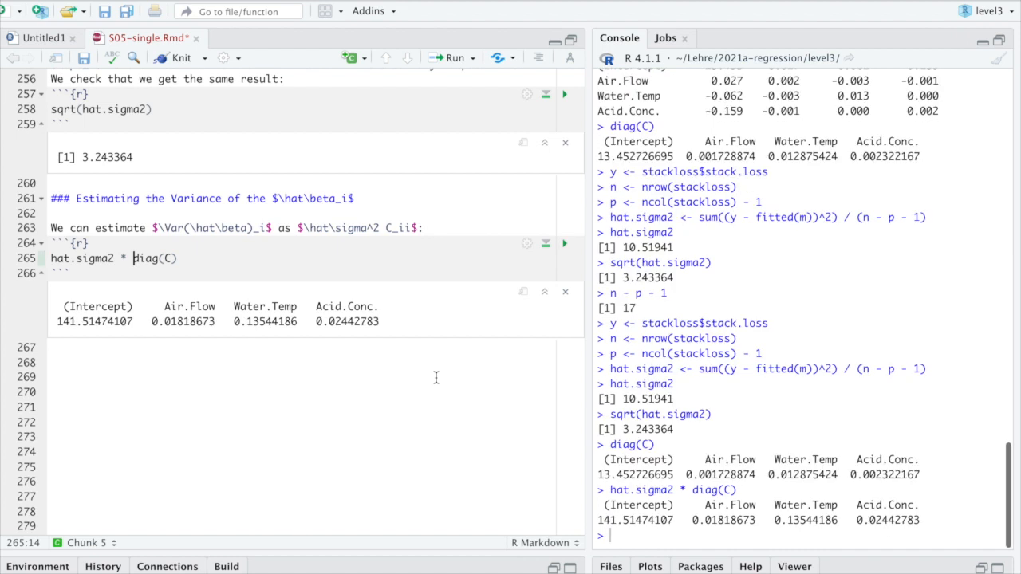
mouse_move(434, 377)
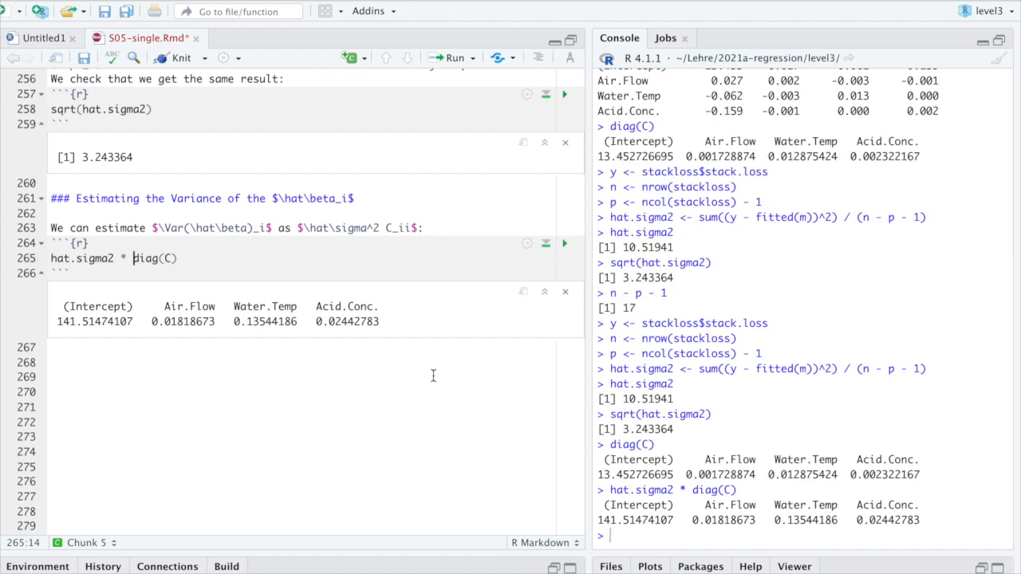
double_click(94, 323)
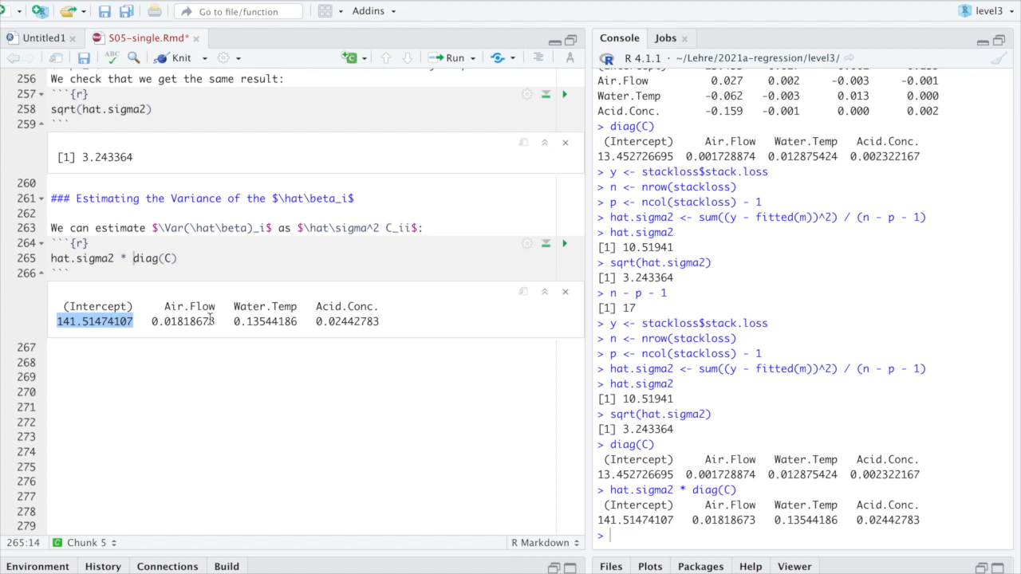
mouse_move(412, 313)
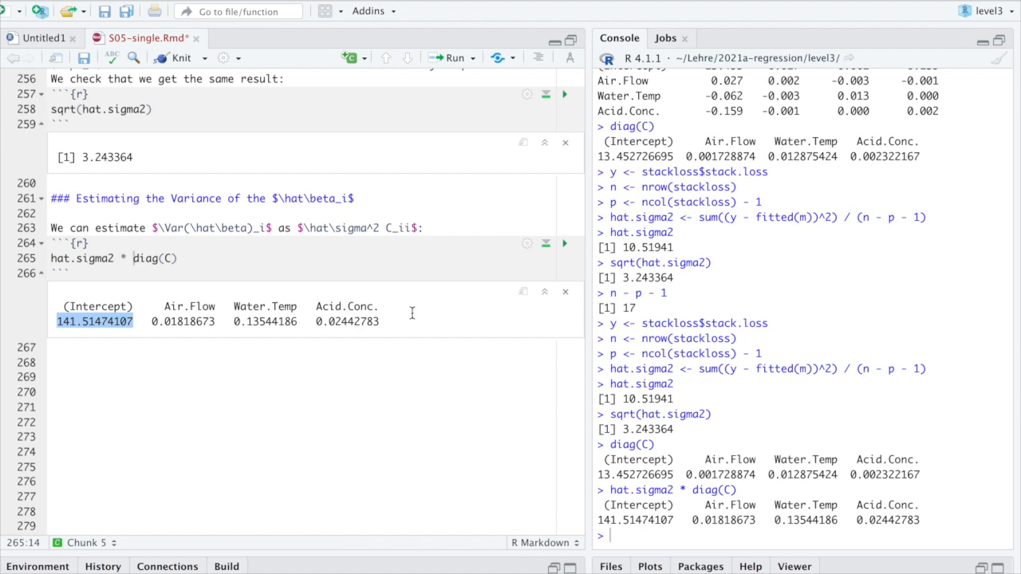
Reword the text to standard deviations and wrap the chunk in sqrt() to get the standard errors.
double_click(118, 228)
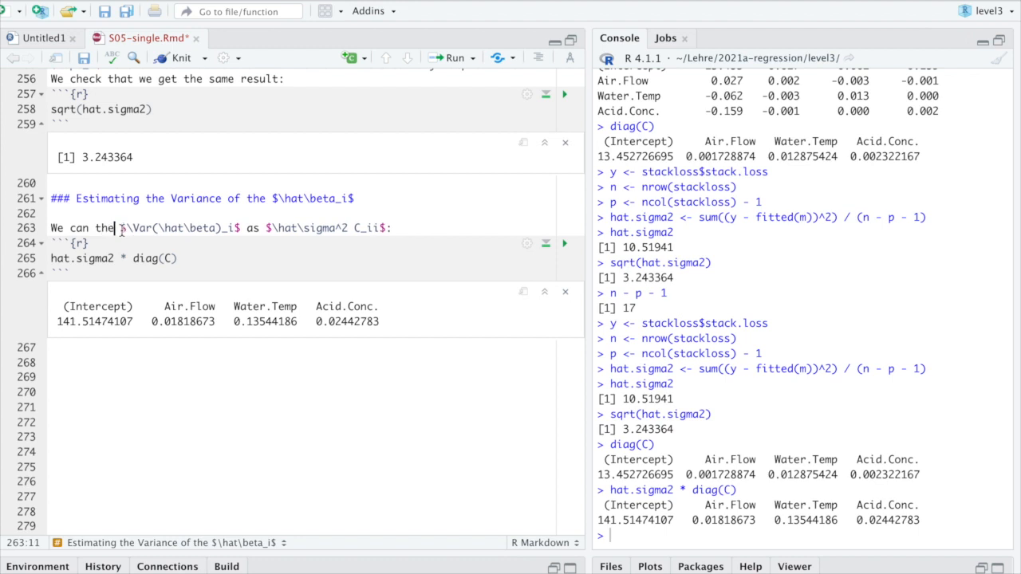
type("standard deviations")
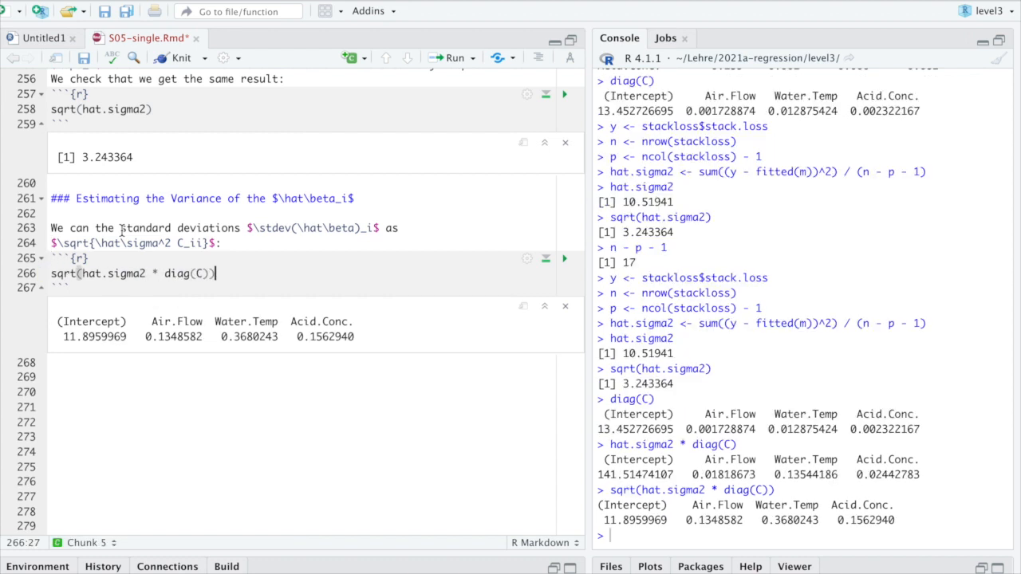
left_click(112, 376)
type("summary(m)")
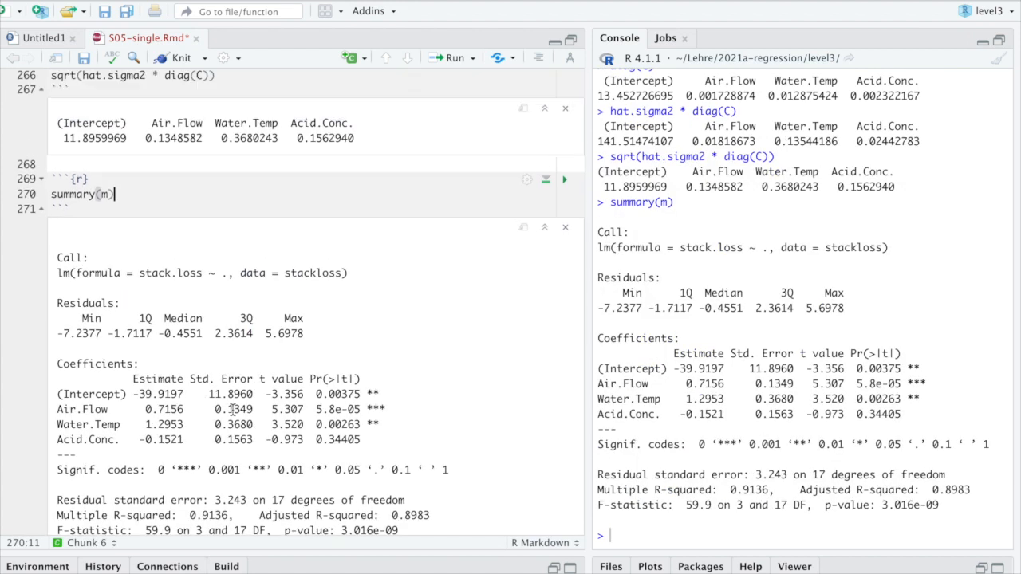
Show summary(m) below and highlight its Std. Error column heading.
scroll("down", 3)
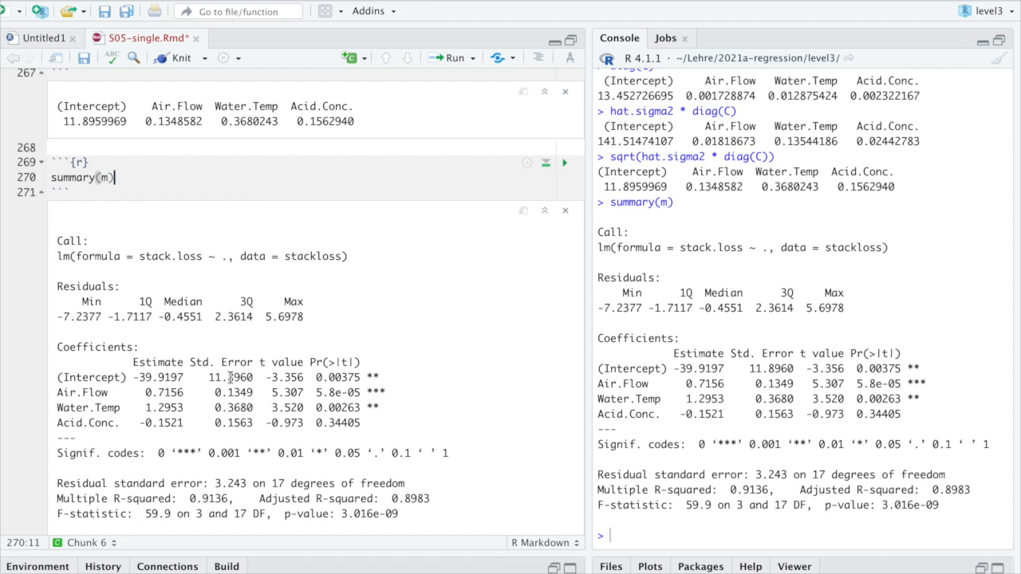
scroll("down", 3)
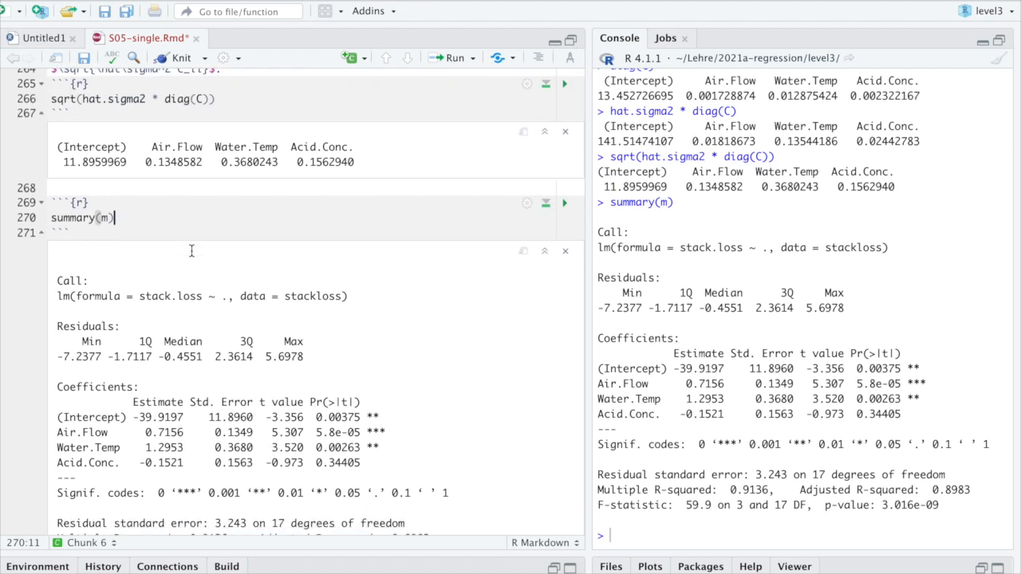
scroll("down", 3)
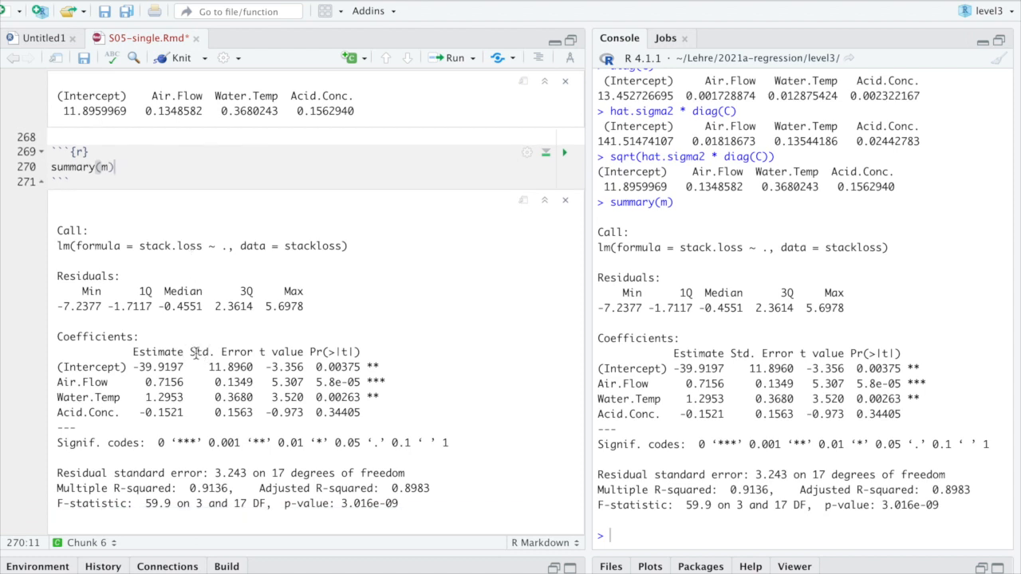
double_click(221, 353)
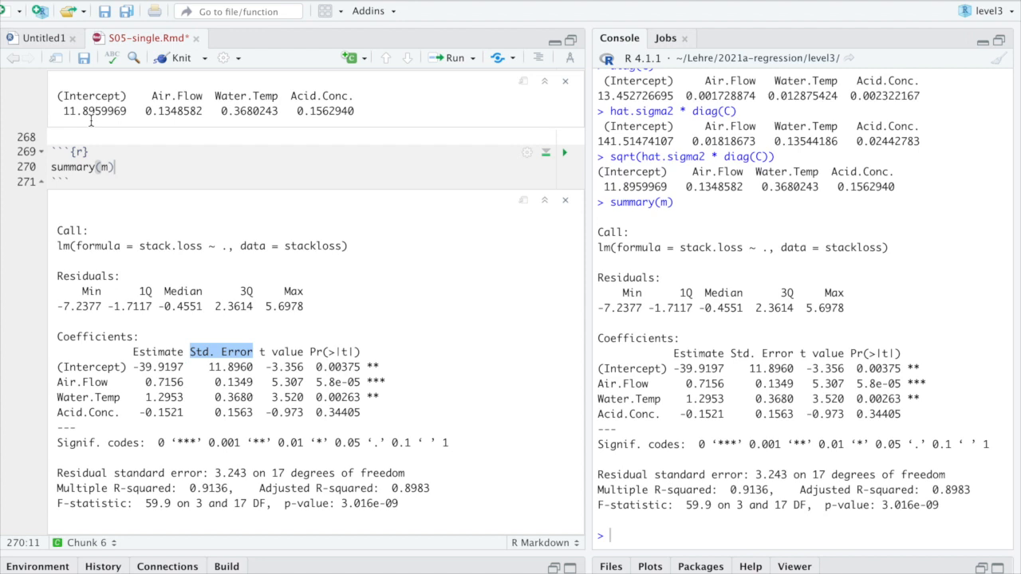
Compare the computed standard deviations, including Water.Temp 0.3680243 and Acid.Conc. 0.1562940, with the Std. Error column.
double_click(77, 112)
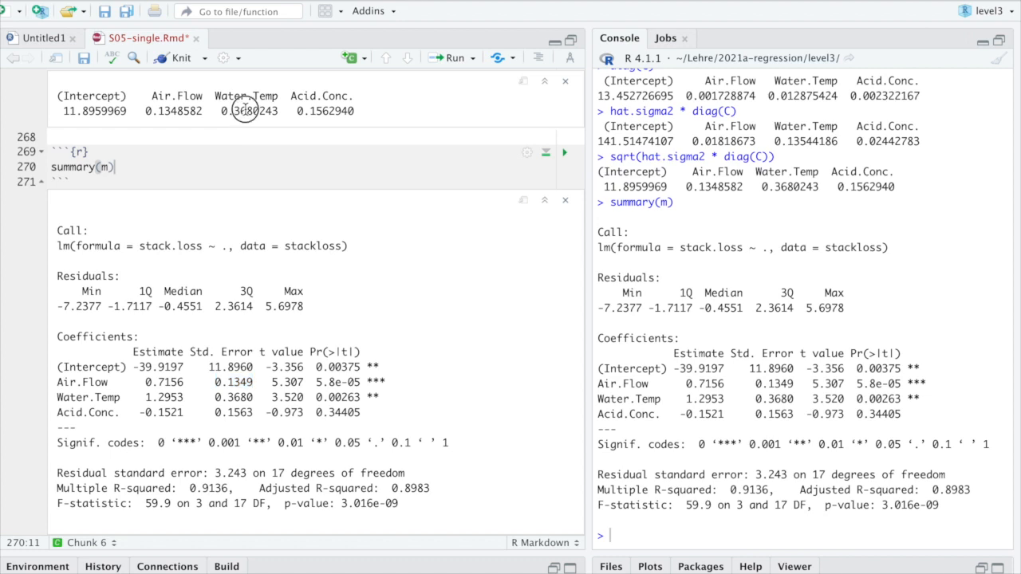
double_click(233, 398)
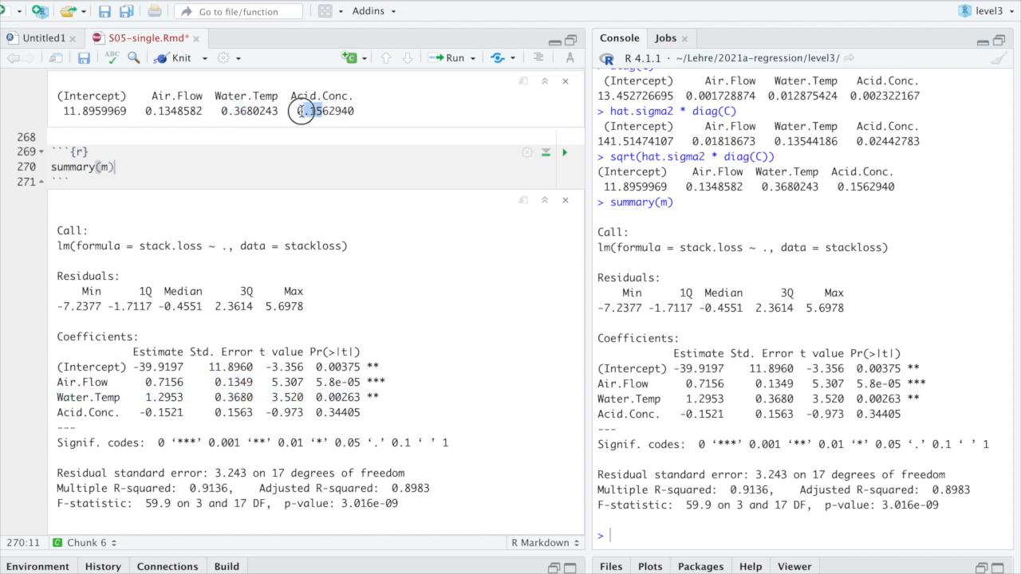
double_click(233, 412)
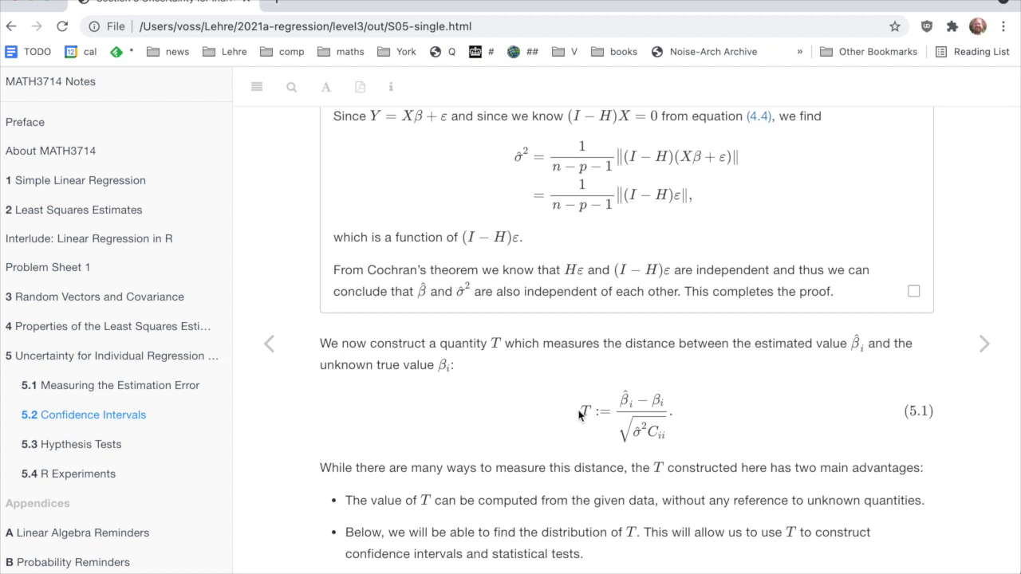
mouse_move(680, 434)
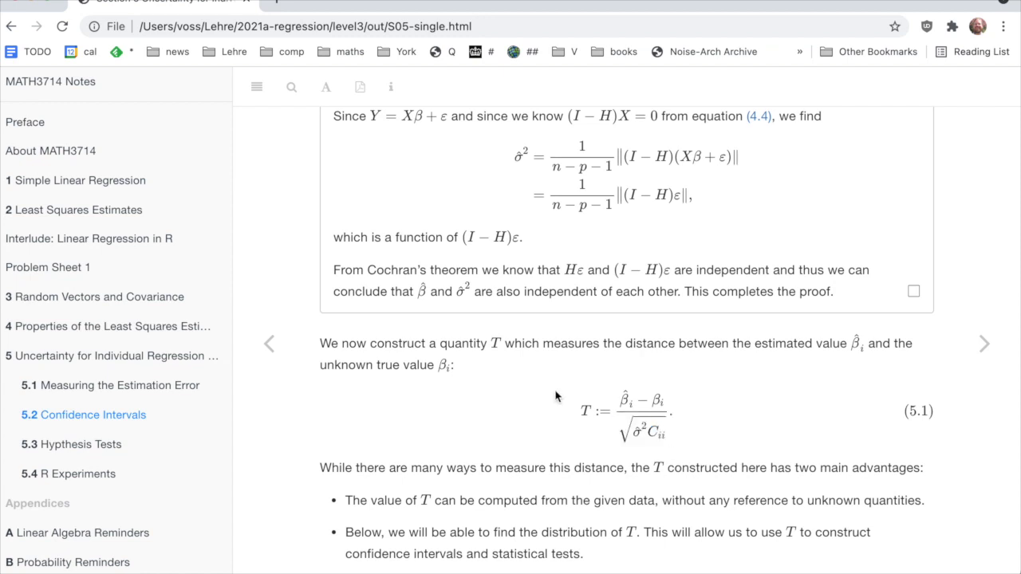
mouse_move(677, 455)
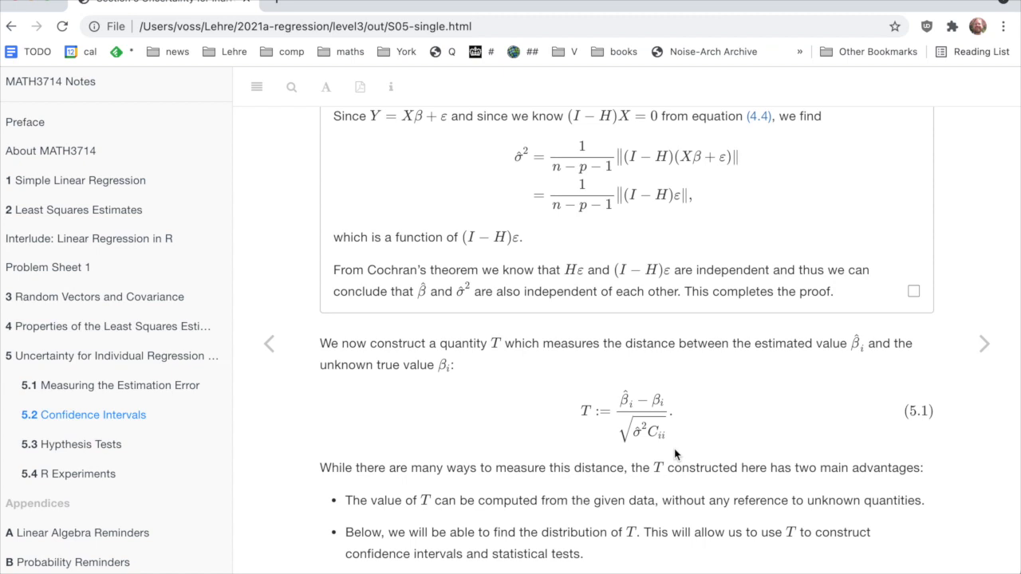
Highlight the true coefficient β_i in formula 5.1 defining T and read on to the confidence intervals.
left_click(653, 398)
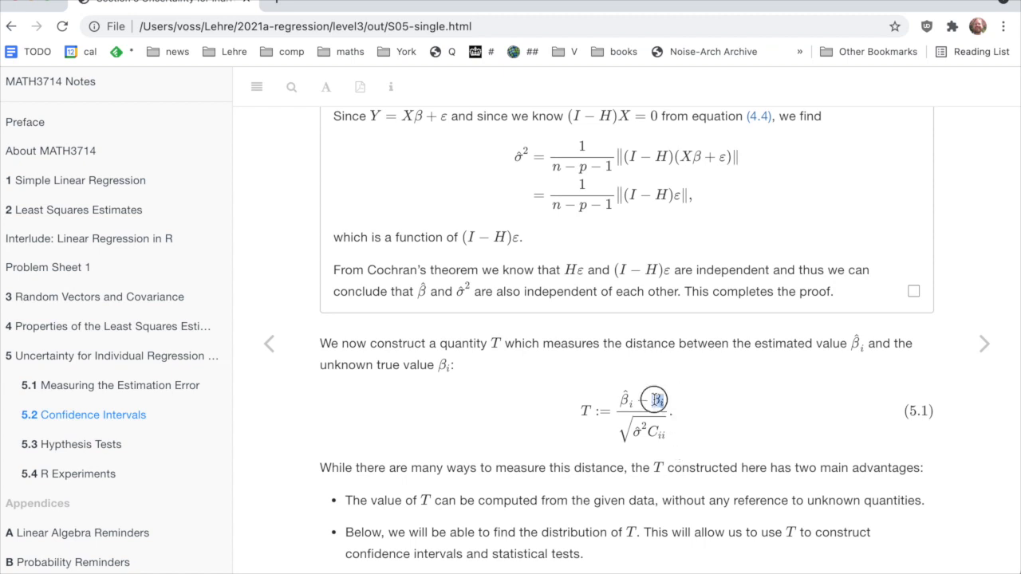
double_click(654, 399)
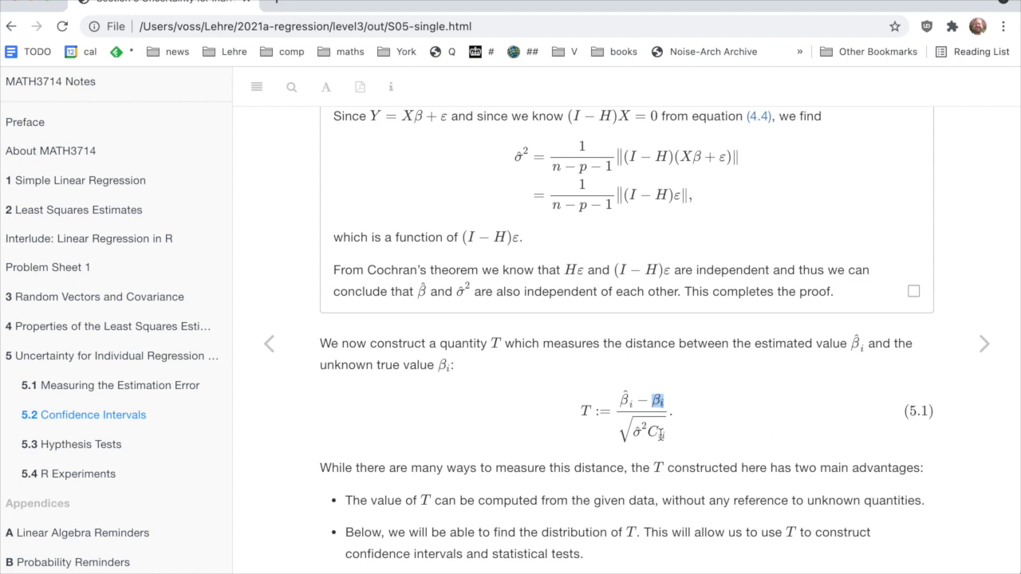
scroll("down", 3)
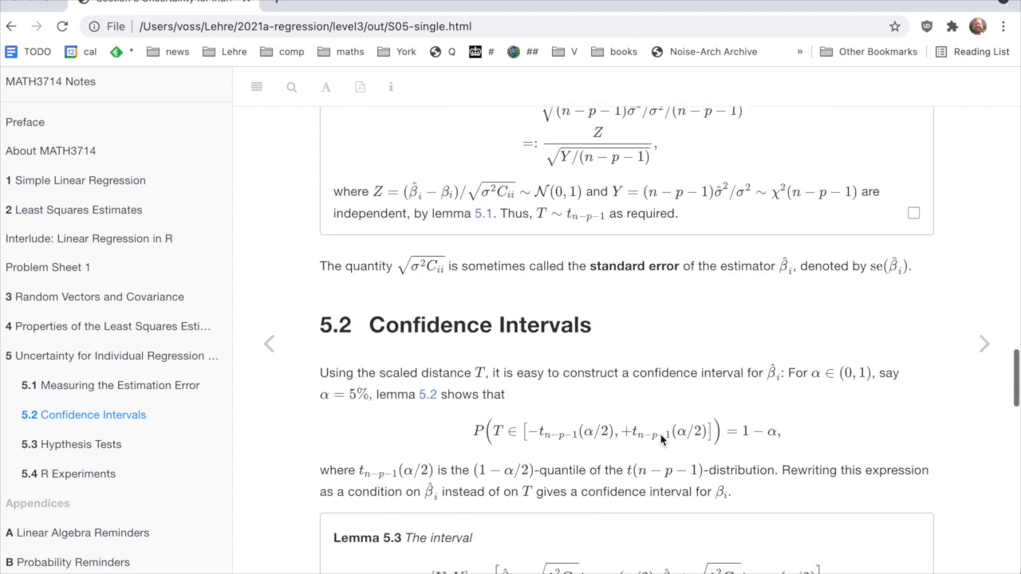
scroll("down", 3)
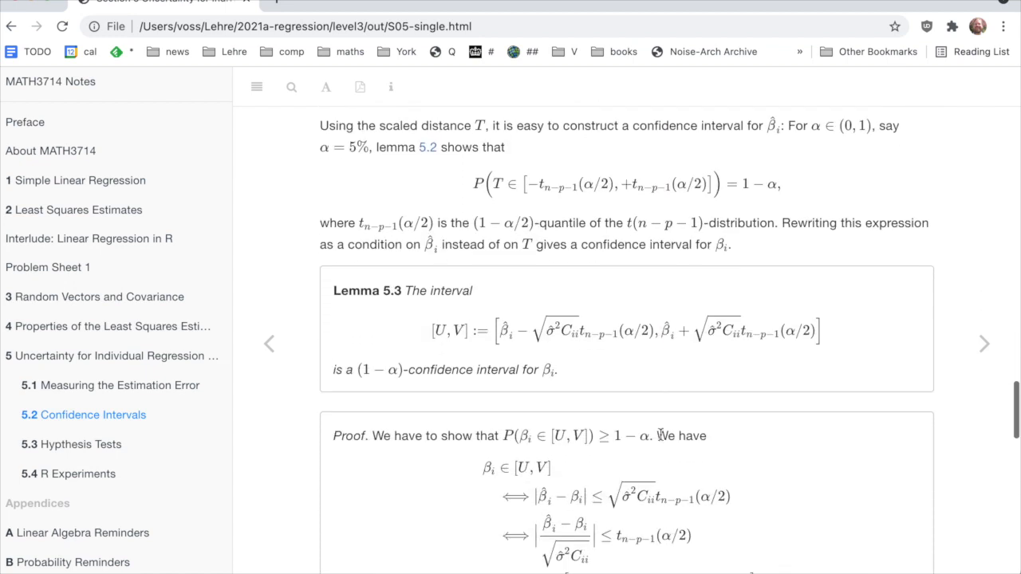
mouse_move(537, 322)
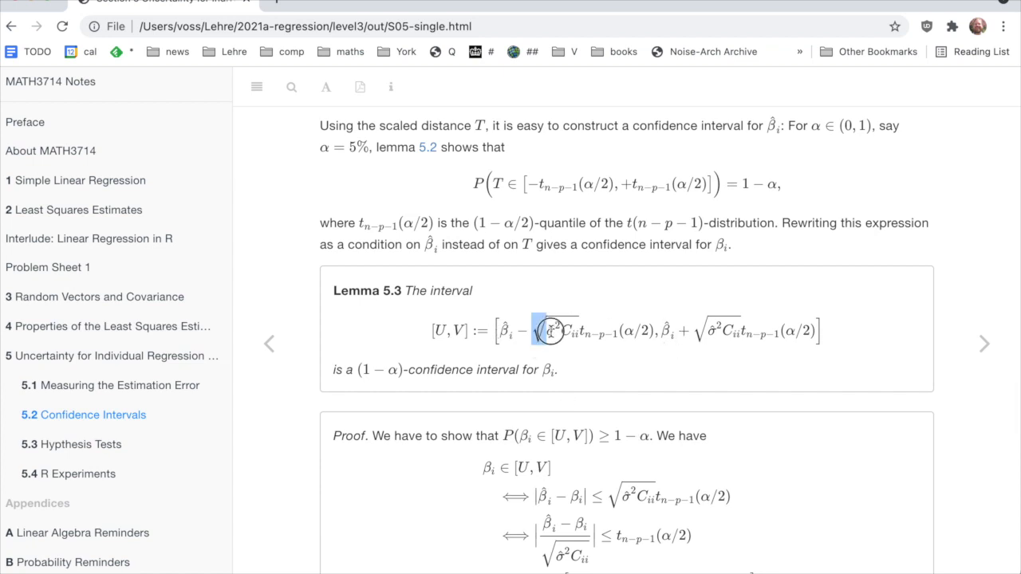
Scroll to section 5.3 Hypothesis Tests and highlight b in the redefined T formula.
scroll("down", 3)
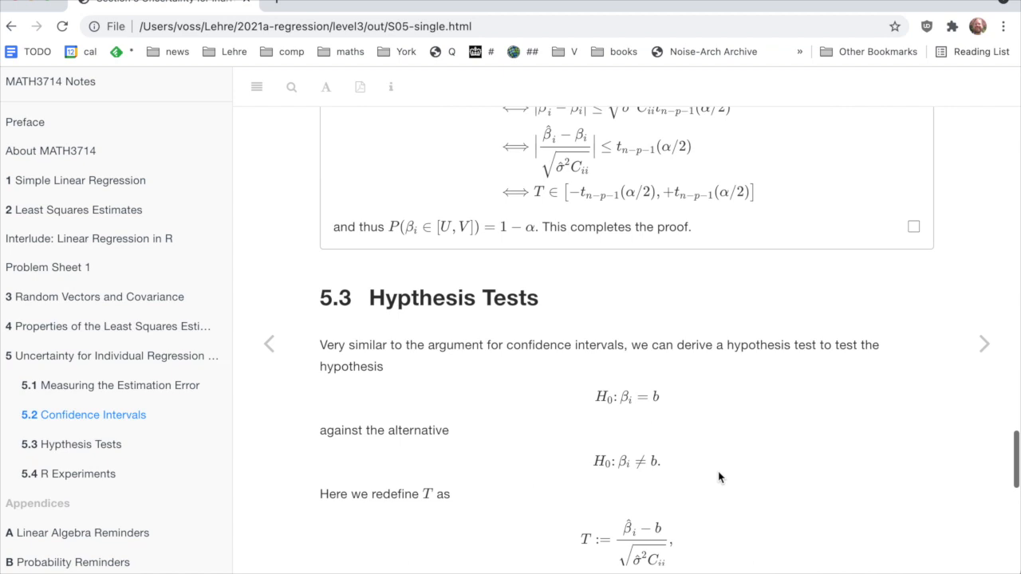
scroll("down", 3)
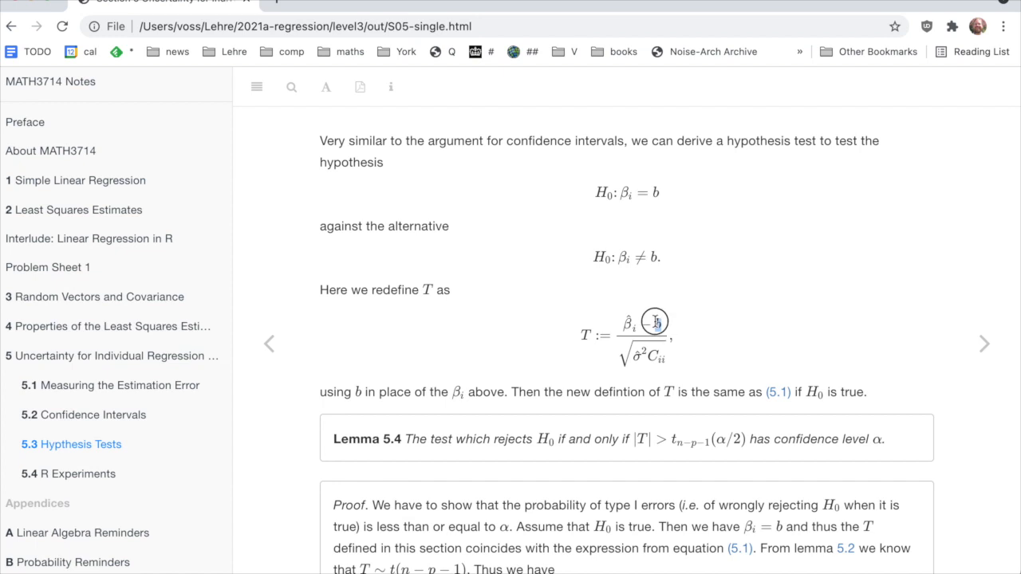
double_click(656, 325)
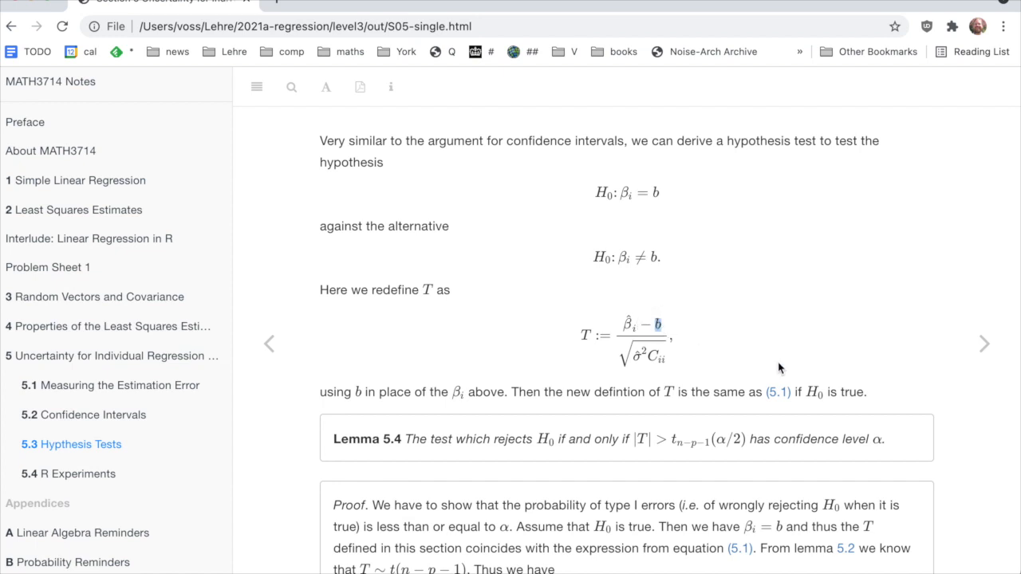
mouse_move(635, 442)
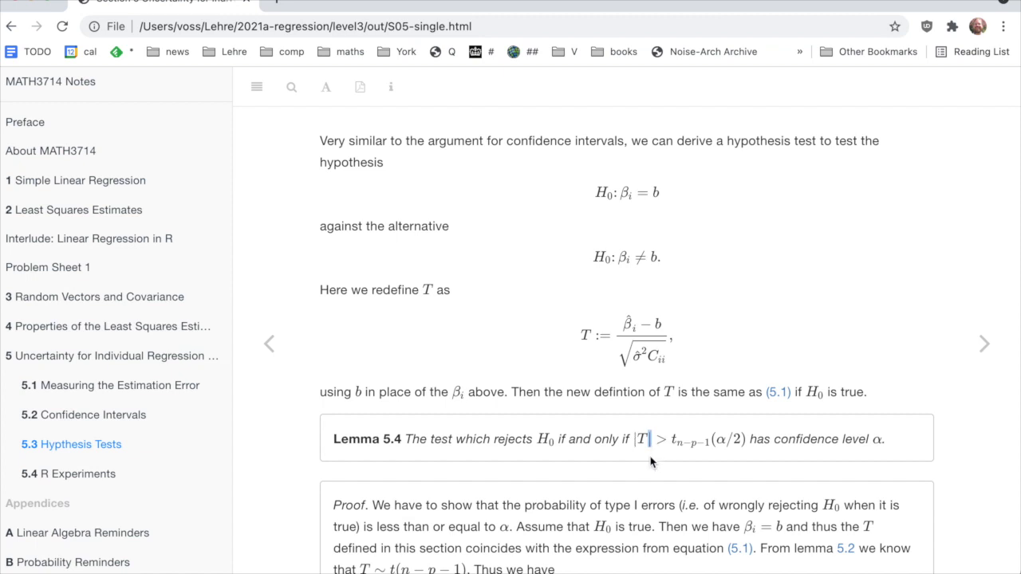
mouse_move(654, 327)
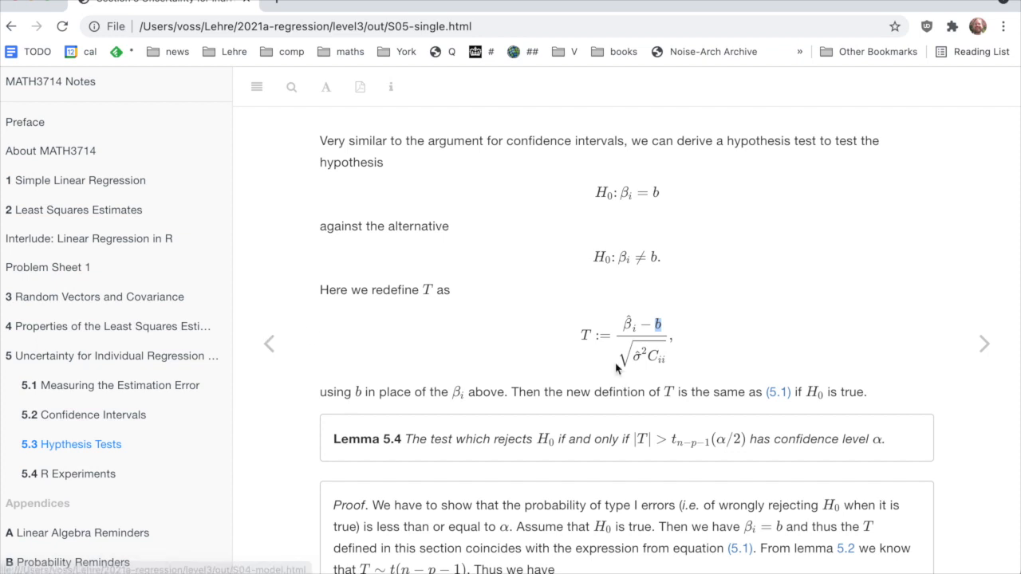
mouse_move(695, 334)
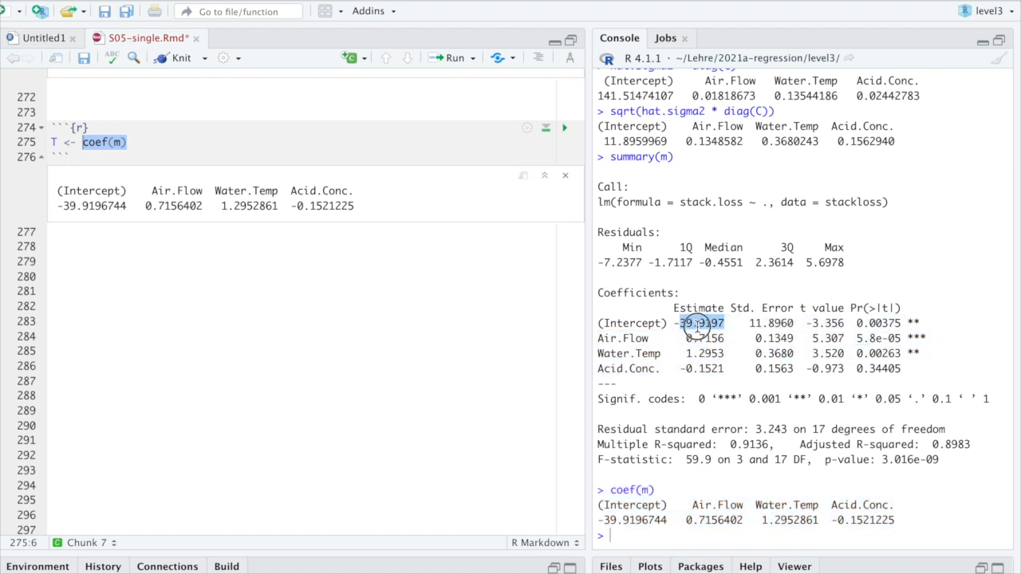
Compute T <- coef(m) / se and compare its values with the summary's t value column.
double_click(699, 308)
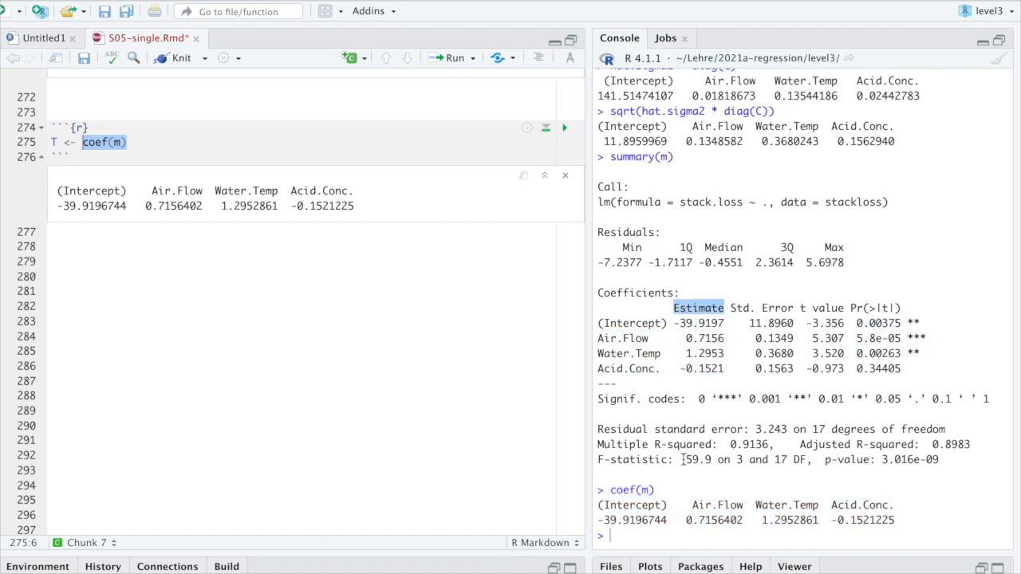
type("/ se")
type("T")
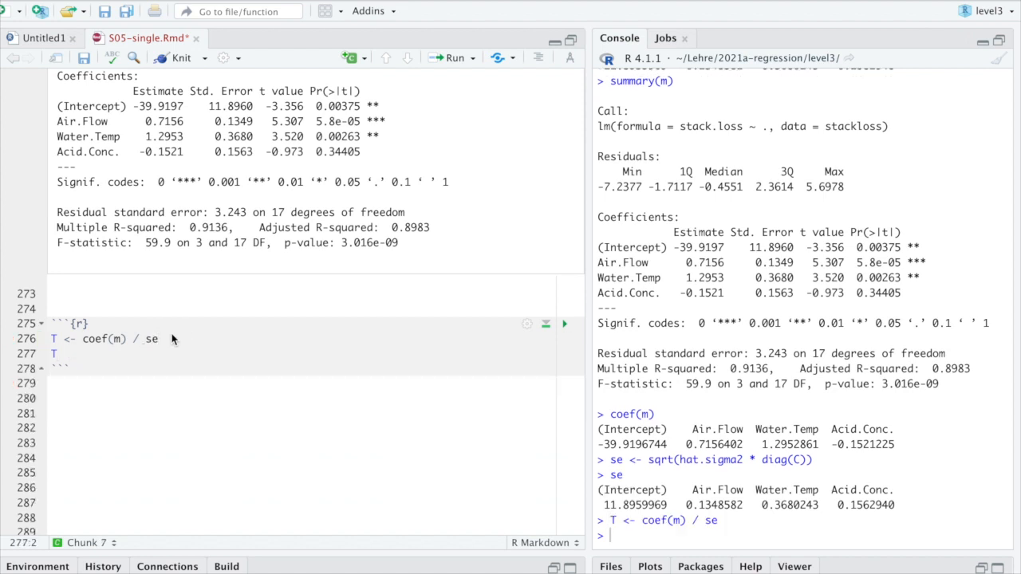
left_click(565, 322)
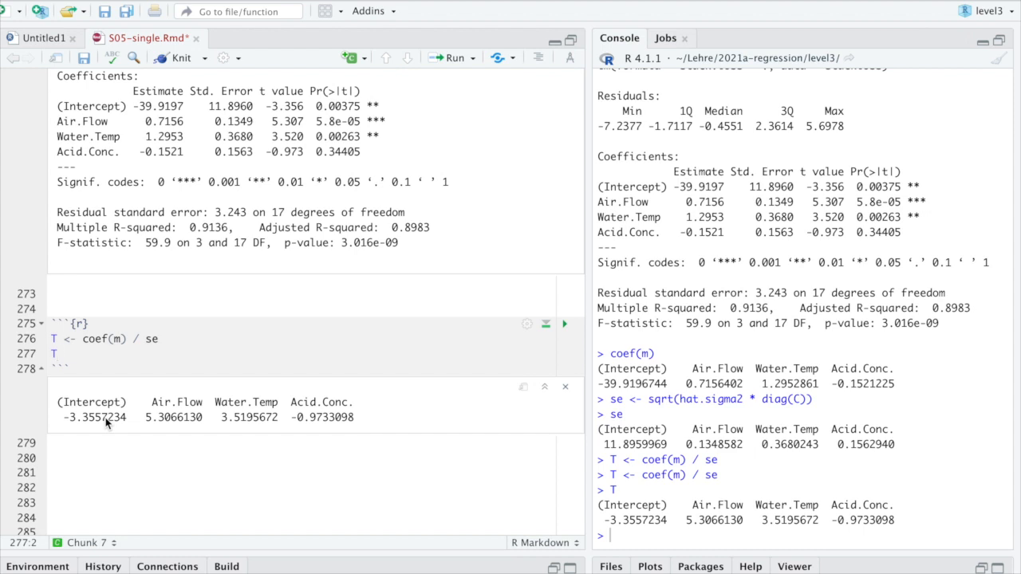
double_click(172, 418)
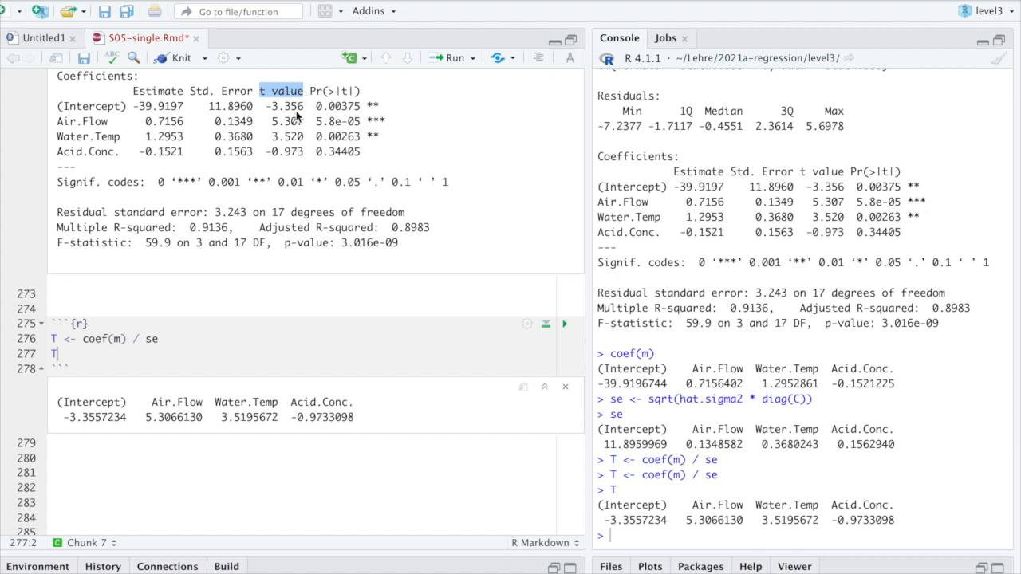
mouse_move(300, 131)
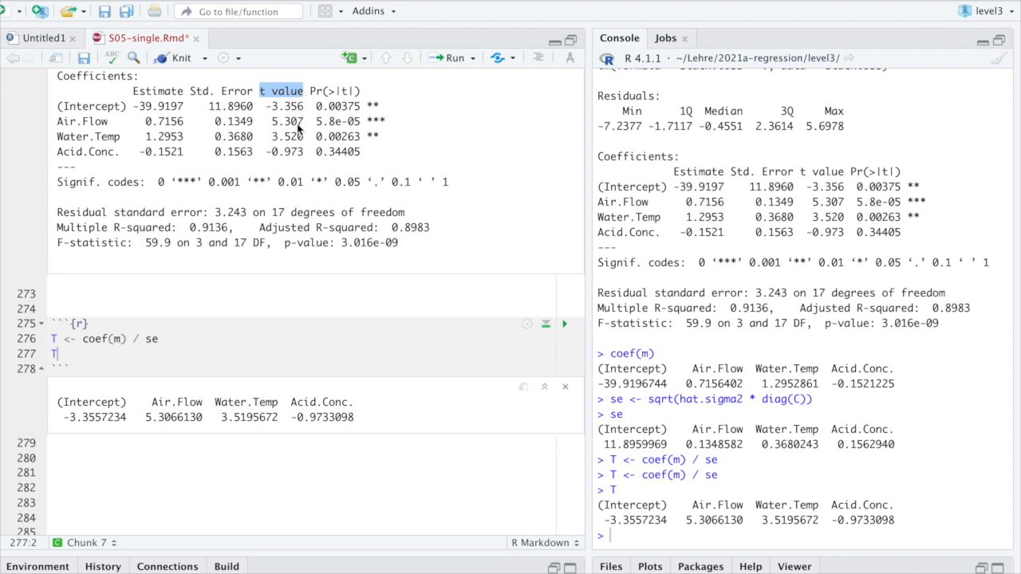
mouse_move(296, 146)
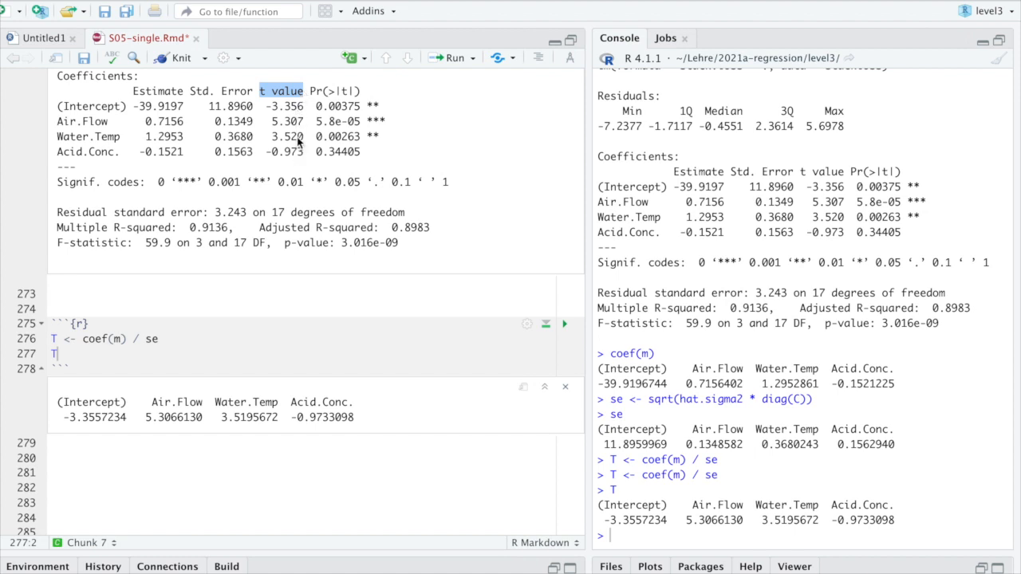
mouse_move(294, 164)
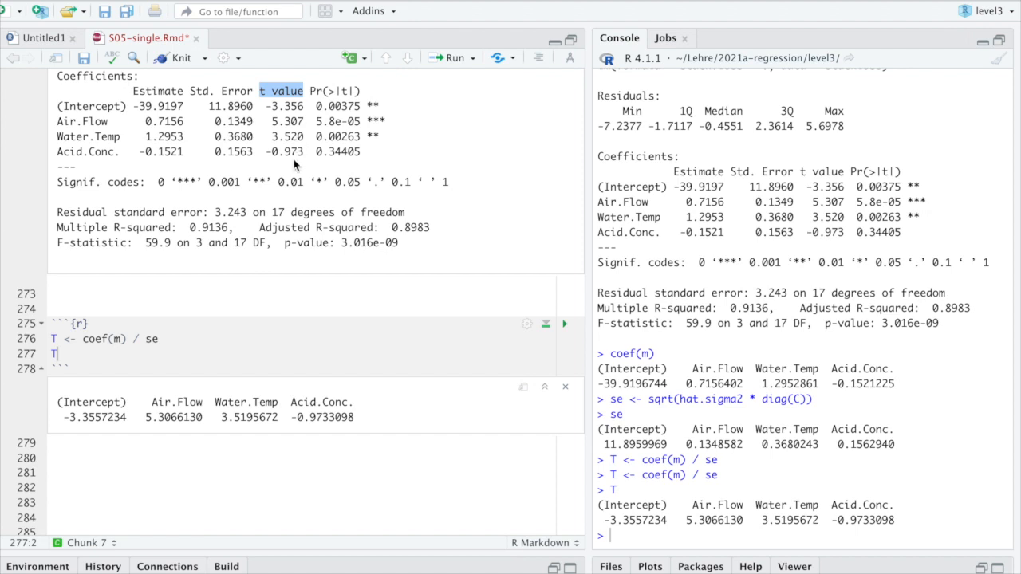
mouse_move(150, 448)
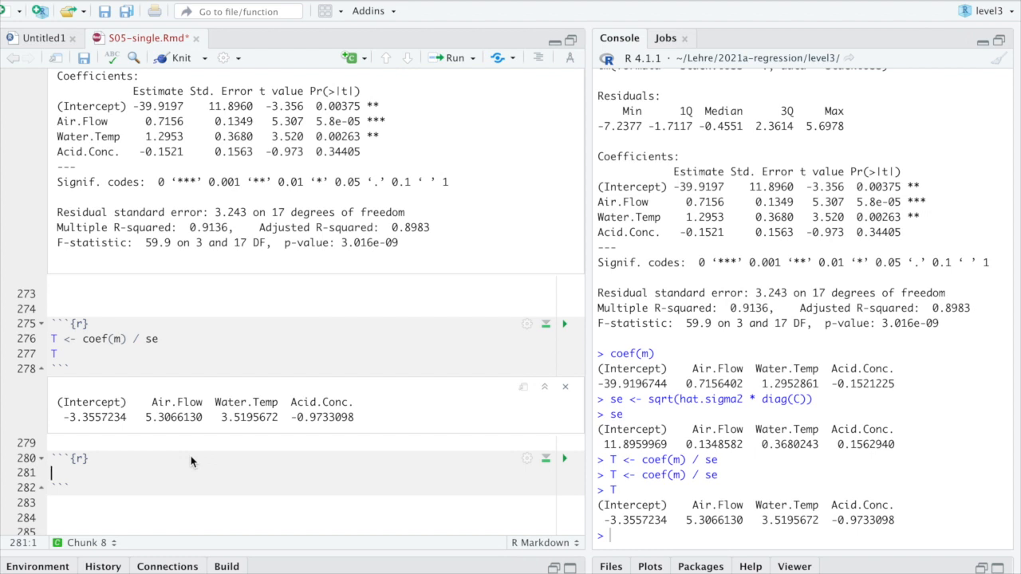
Start the qt call with n - p - 1 degrees of freedom and check the ?qt help.
type("n - p -")
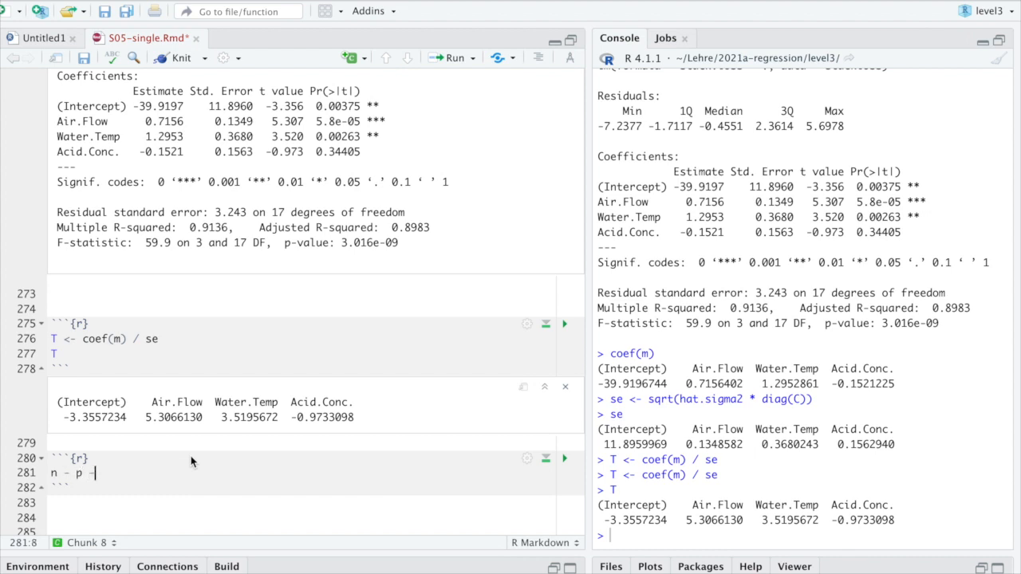
type("1")
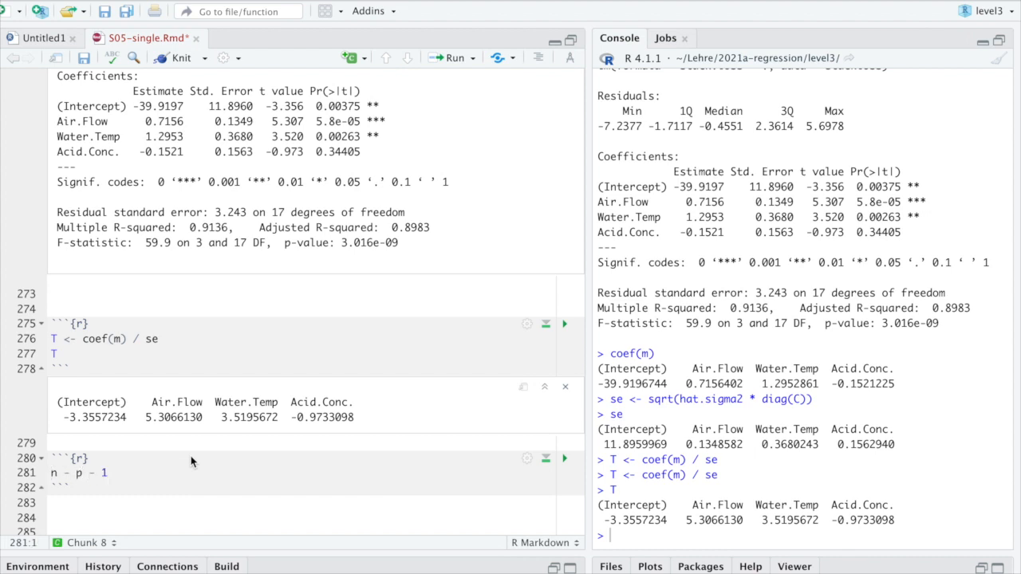
type("qt( ,")
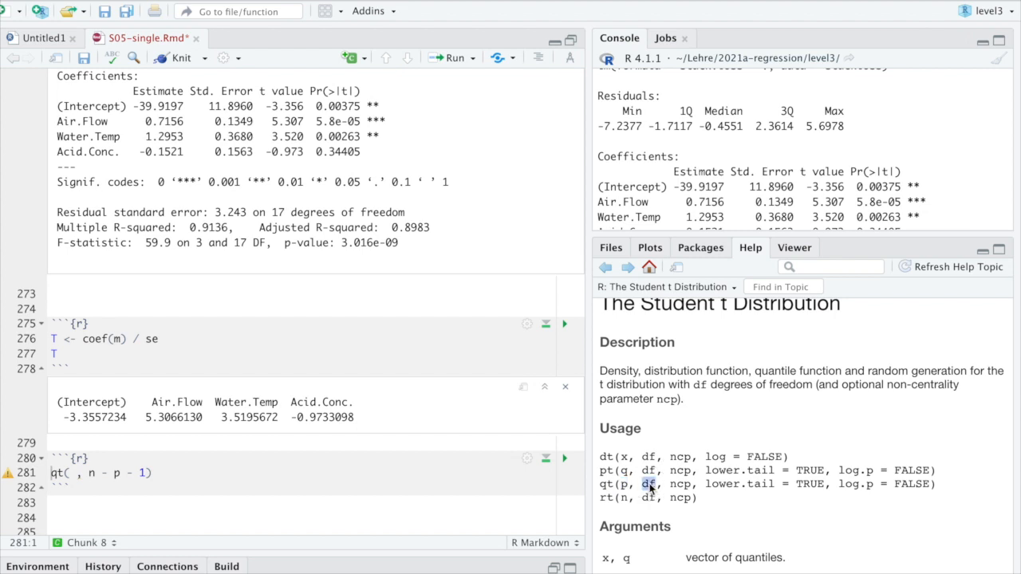
scroll("down", 3)
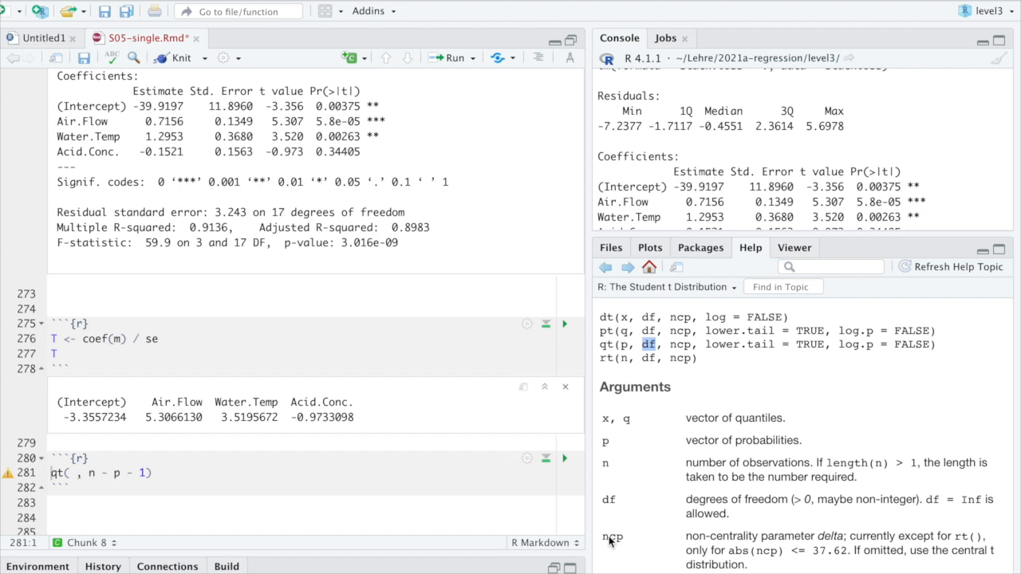
mouse_move(686, 519)
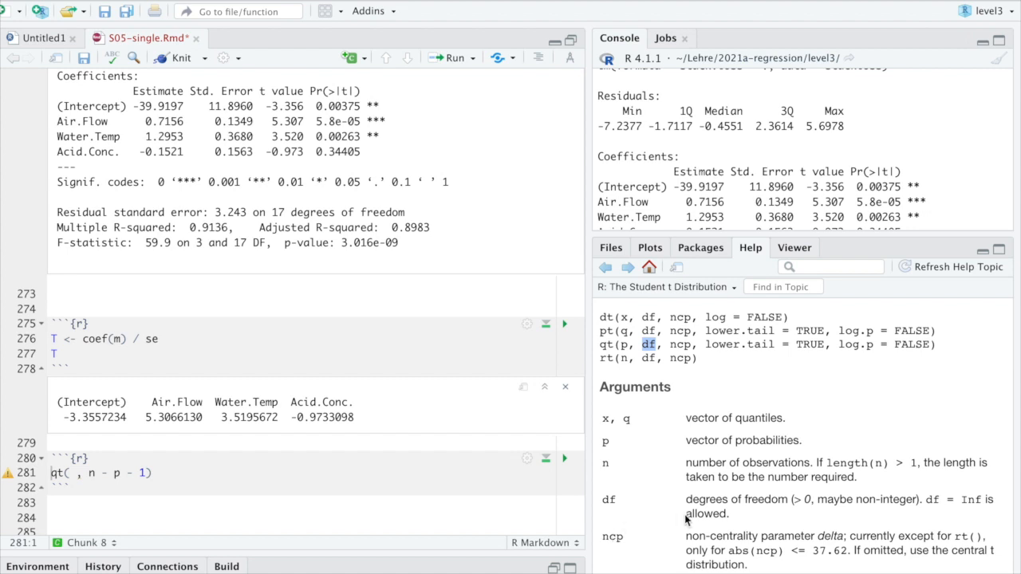
mouse_move(874, 536)
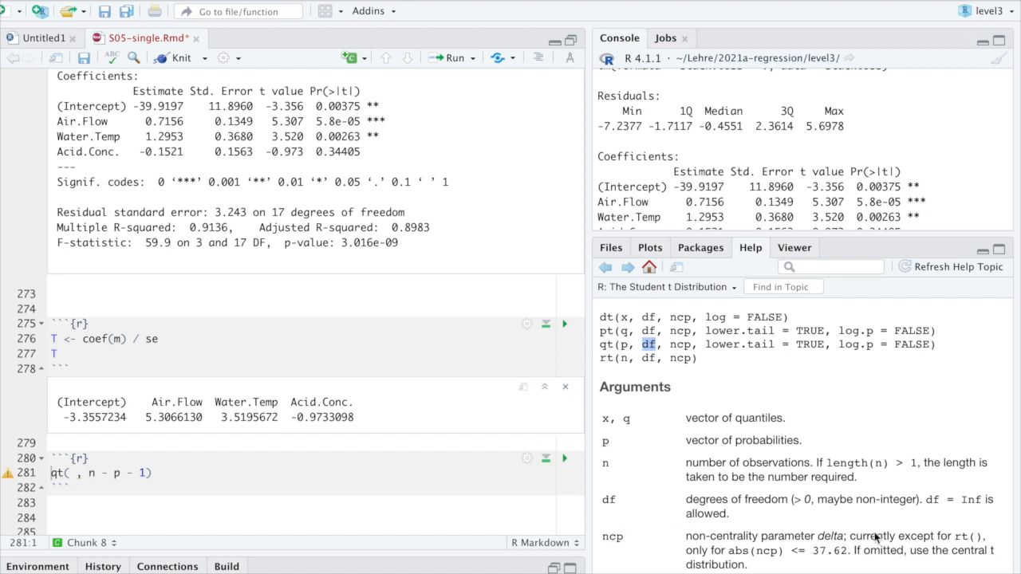
mouse_move(175, 473)
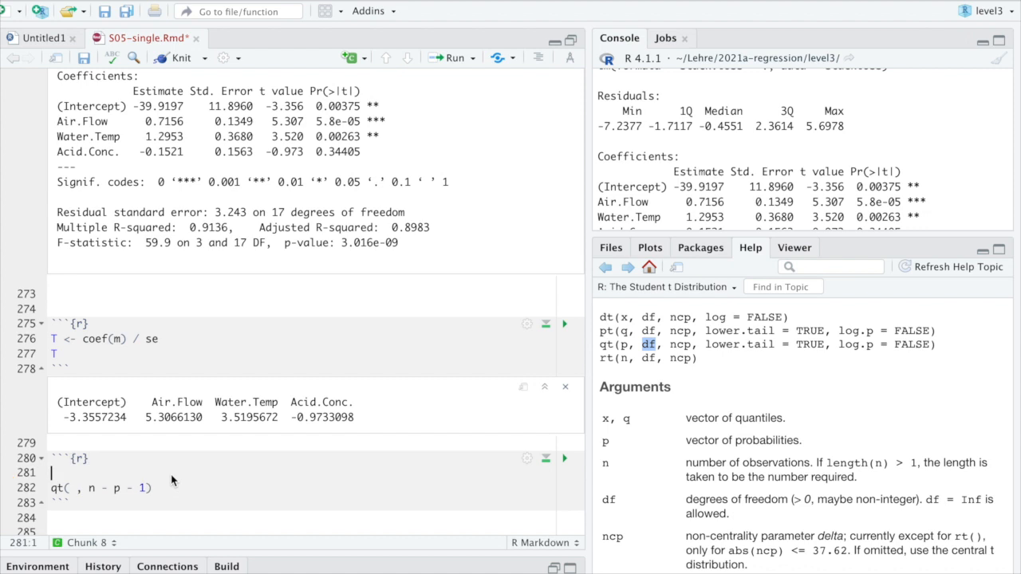
Set alpha <- 0.05 and compute qt(1 - alpha/2, n - p - 1), giving critical value 2.109816.
type("alpha <-")
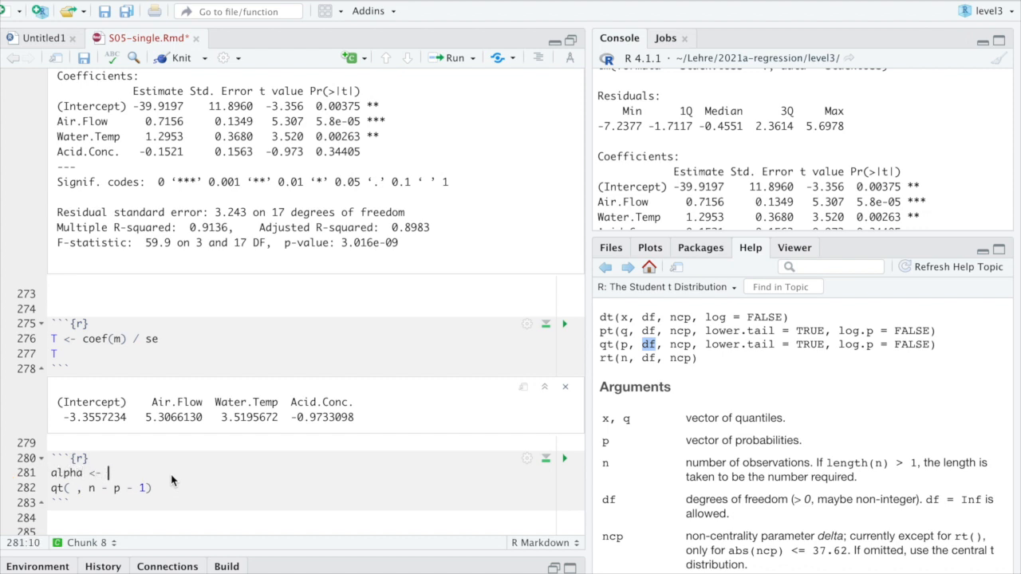
type("0.05")
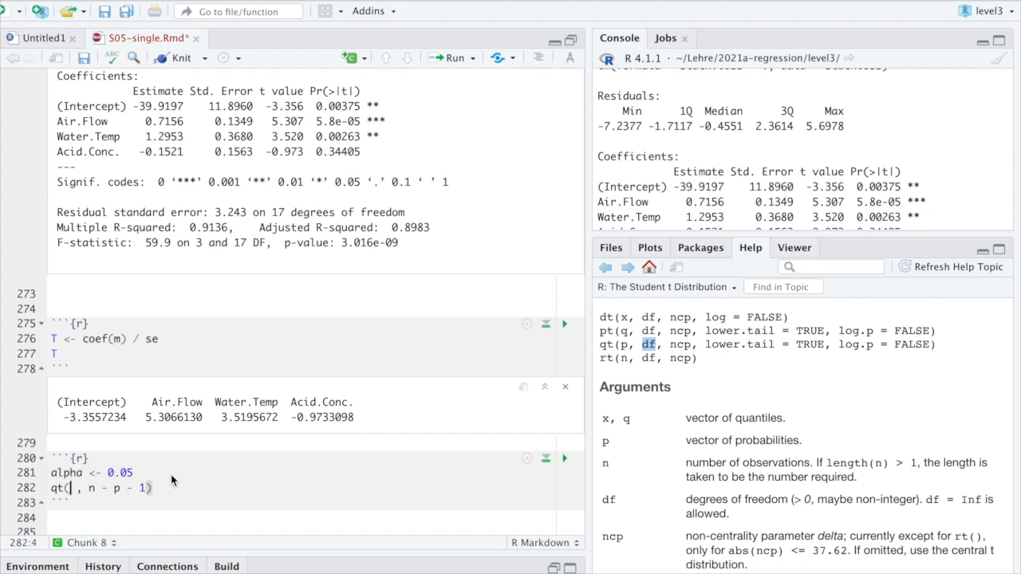
type("1 - alpha/")
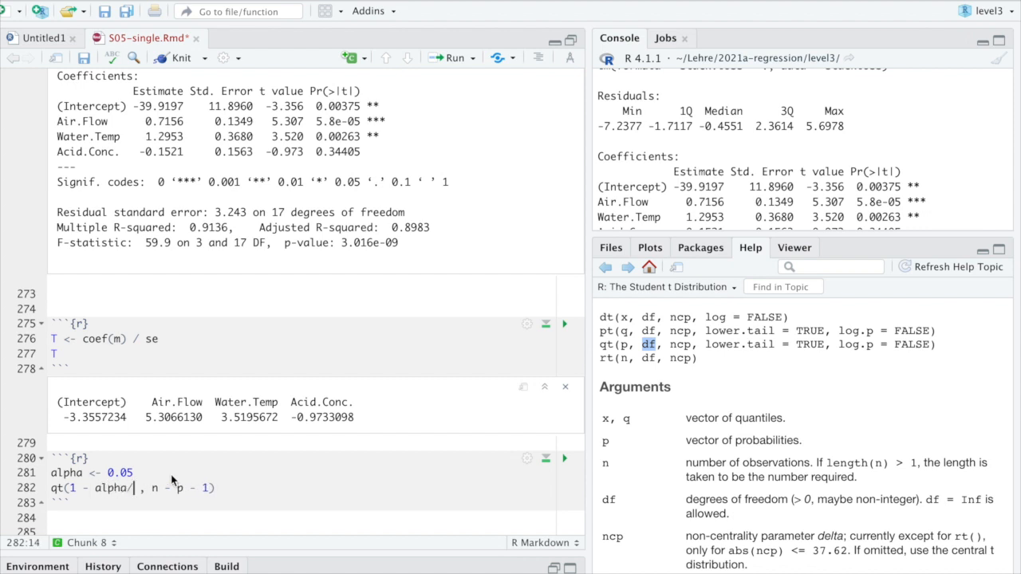
type("2")
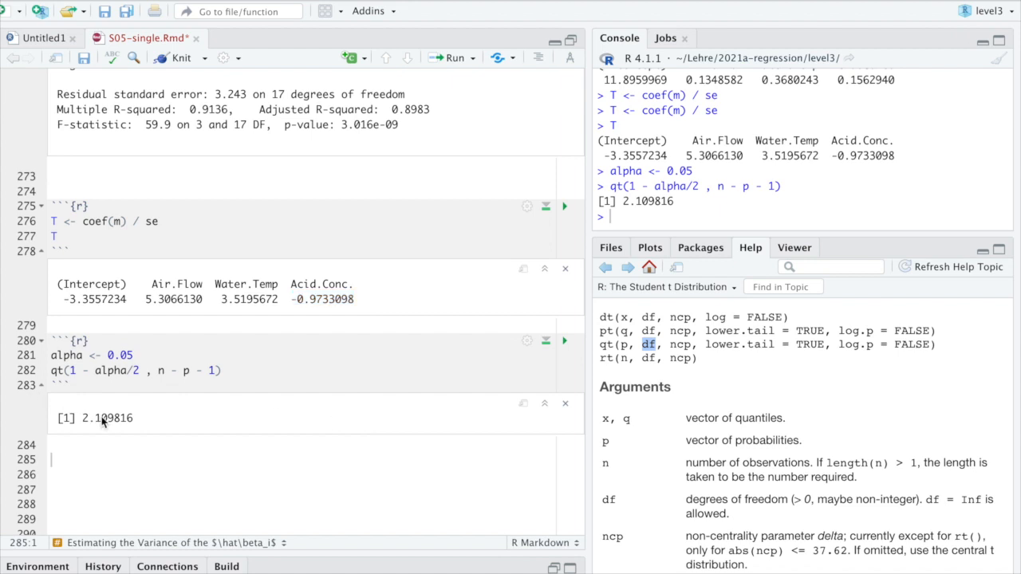
double_click(107, 418)
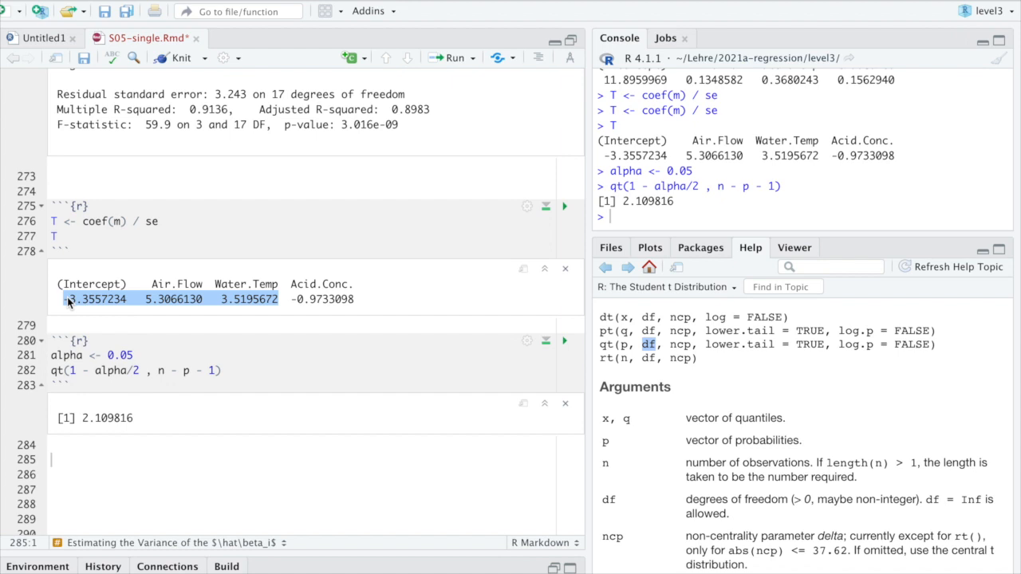
mouse_move(249, 302)
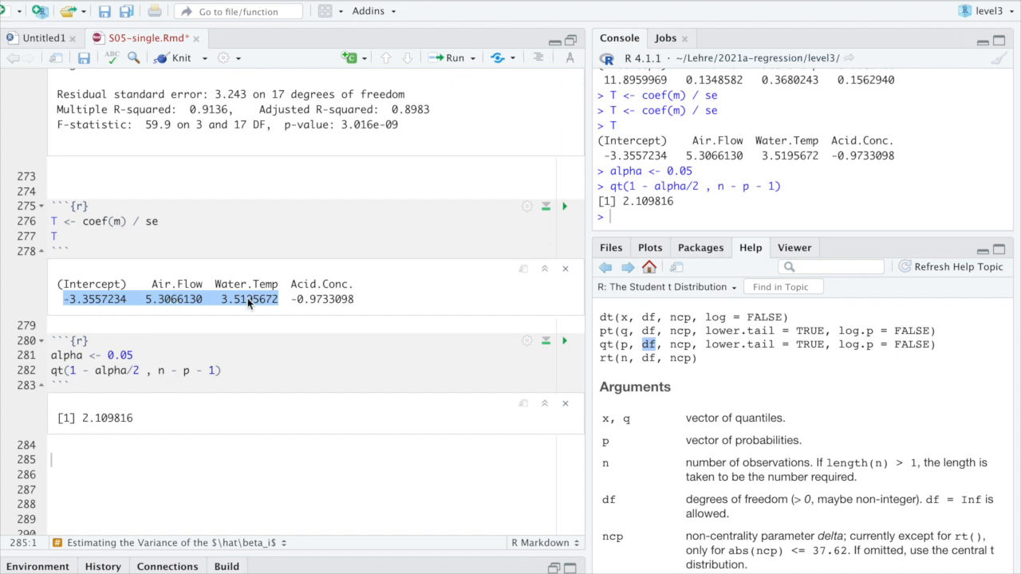
Point out the 0.001 and 0.05 significance levels in the summary's significance codes.
scroll("down", 3)
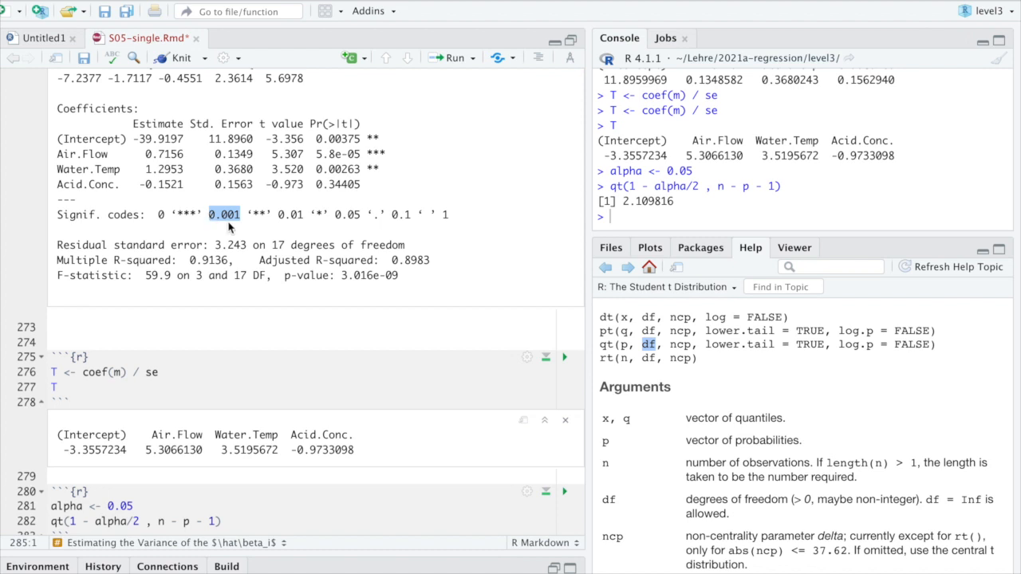
mouse_move(306, 221)
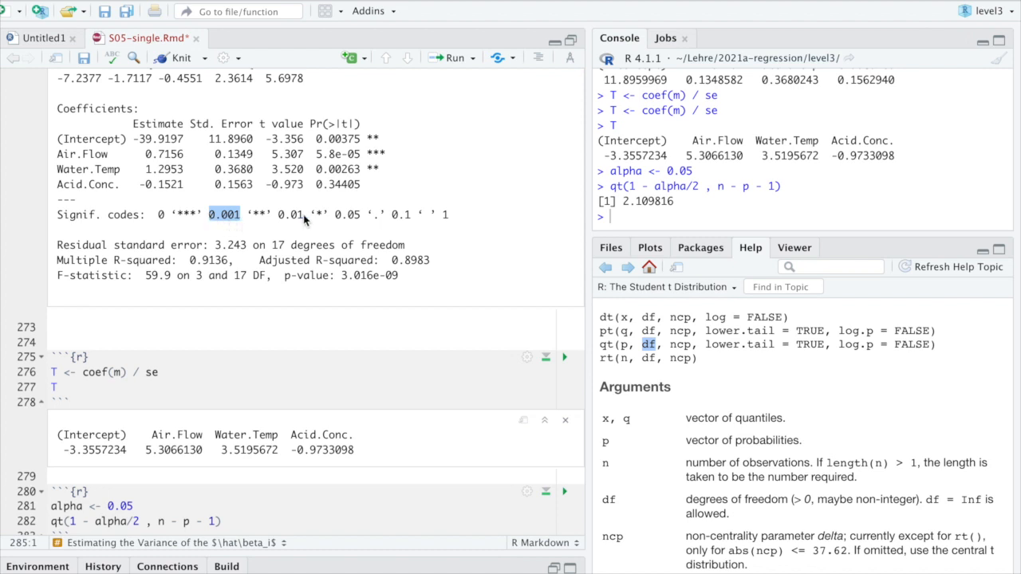
double_click(289, 214)
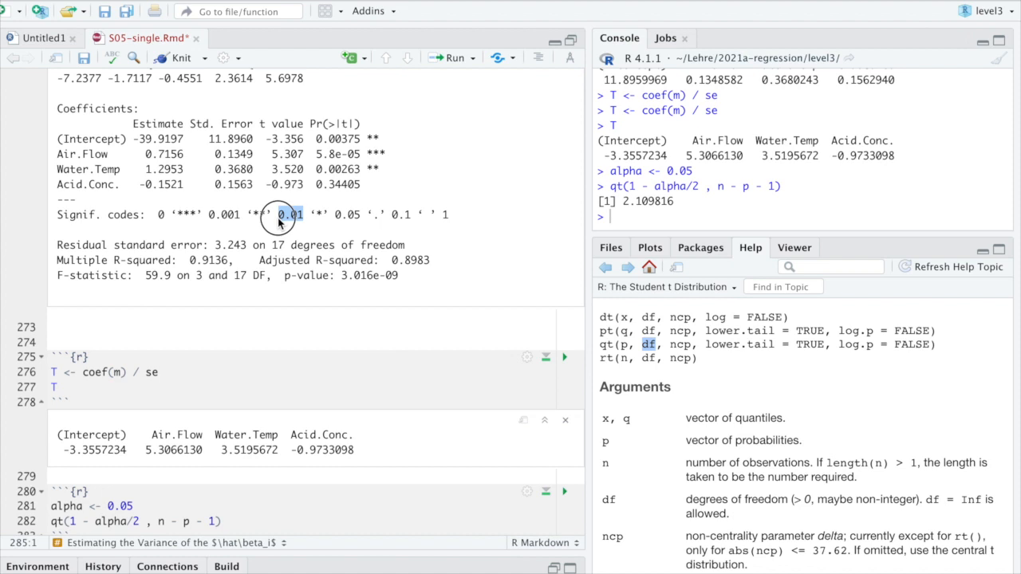
mouse_move(278, 223)
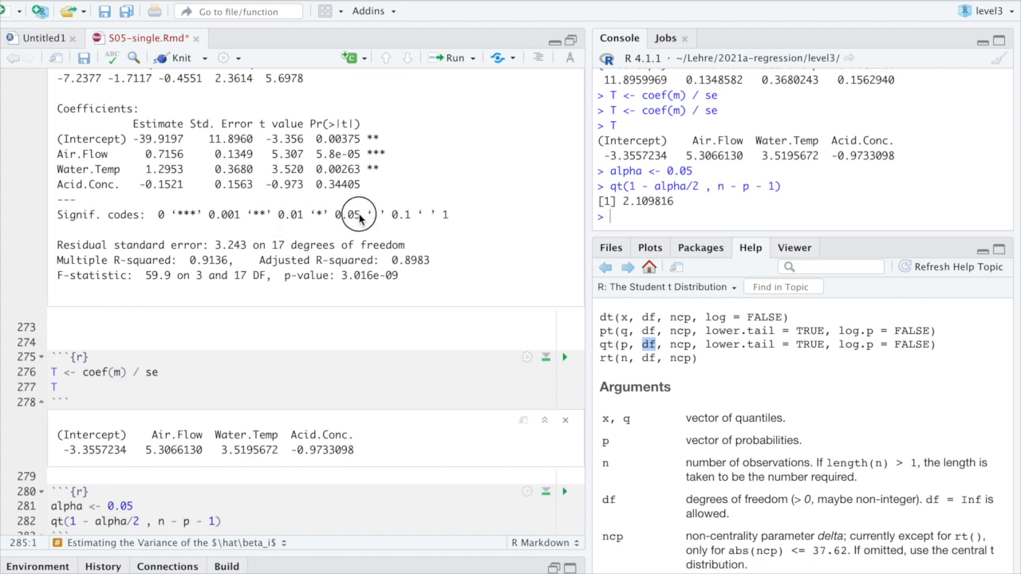
double_click(346, 214)
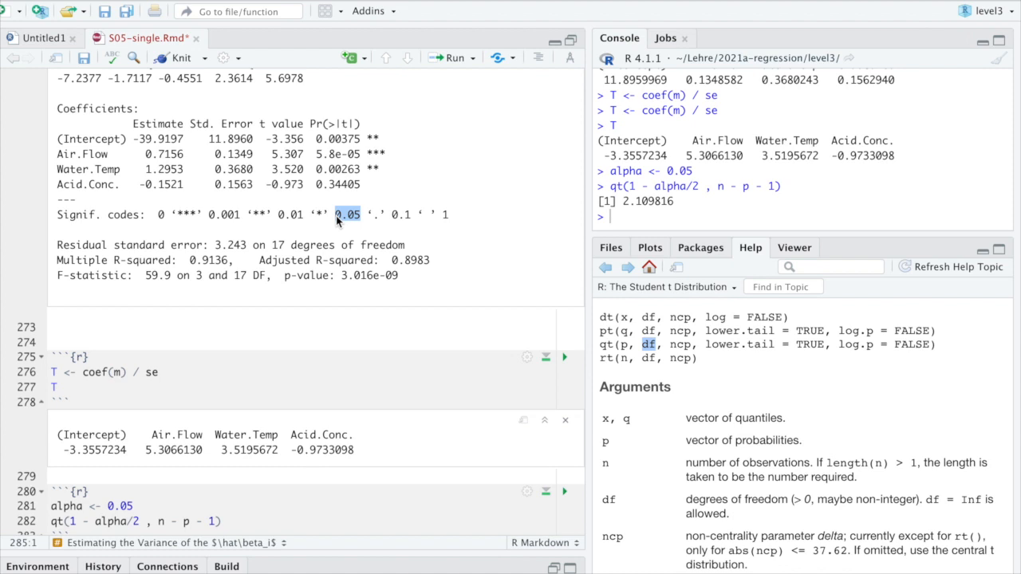
mouse_move(300, 222)
type("1")
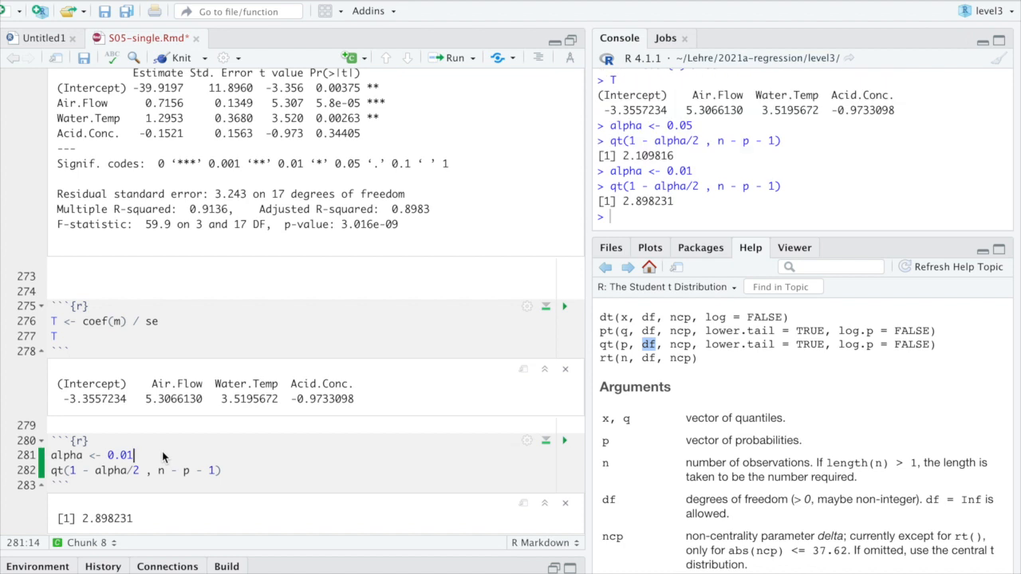
Rerun with alpha 0.01 and 0.001 for critical values 2.898231 and 3.965126, noting the intercept p-value 0.00375.
double_click(104, 519)
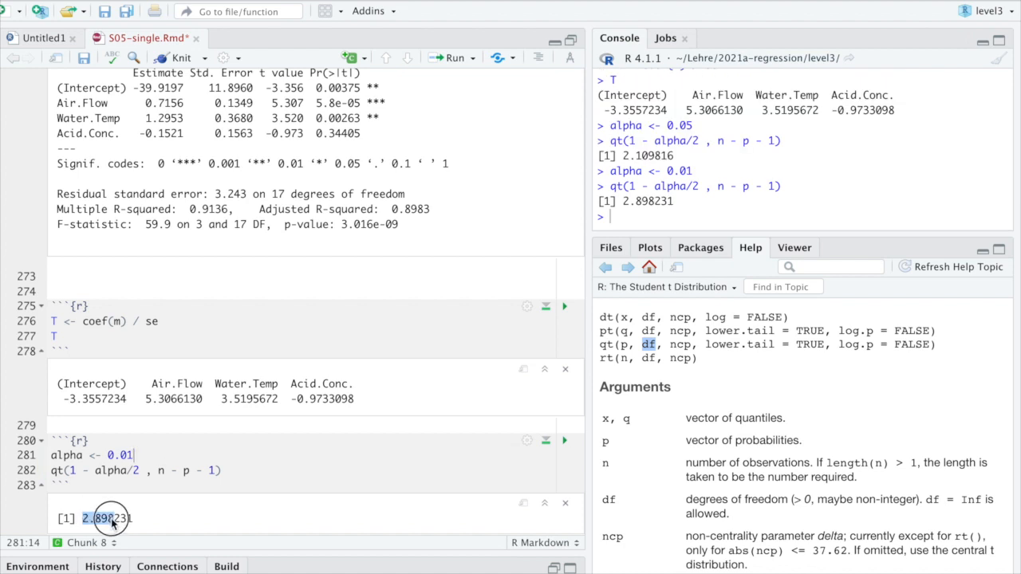
mouse_move(67, 402)
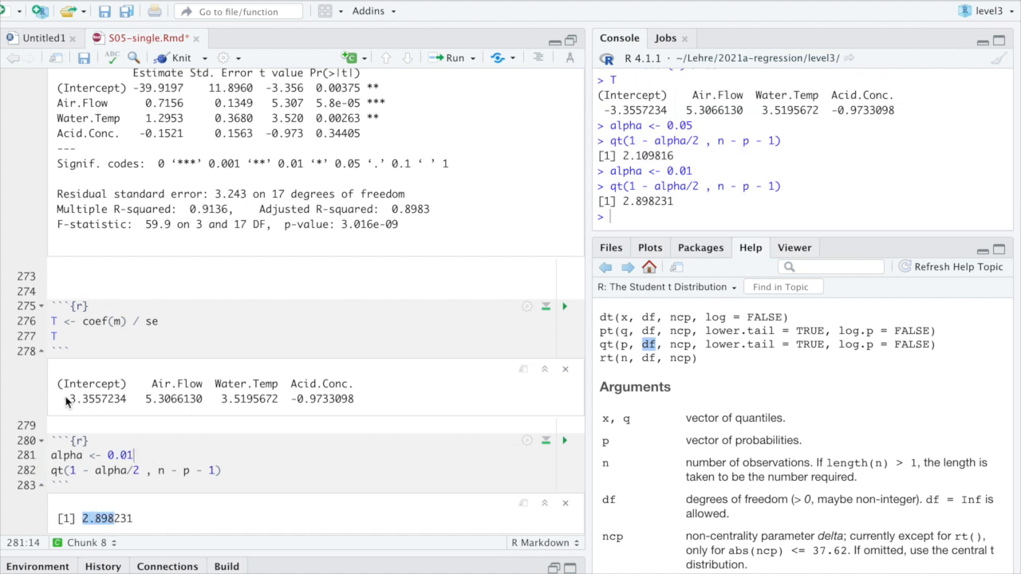
left_click_drag(65, 399, 275, 399)
type("0")
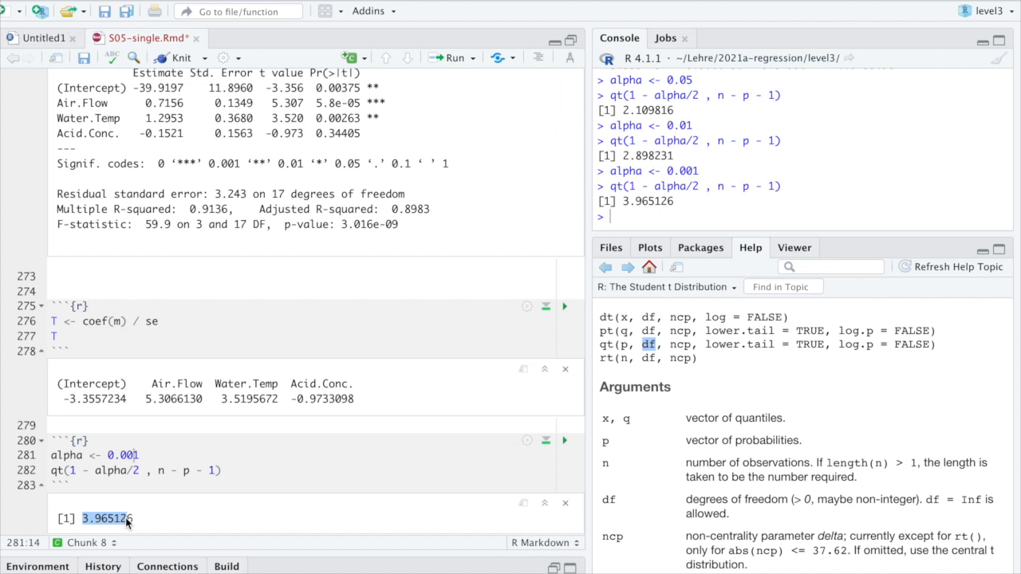
double_click(96, 399)
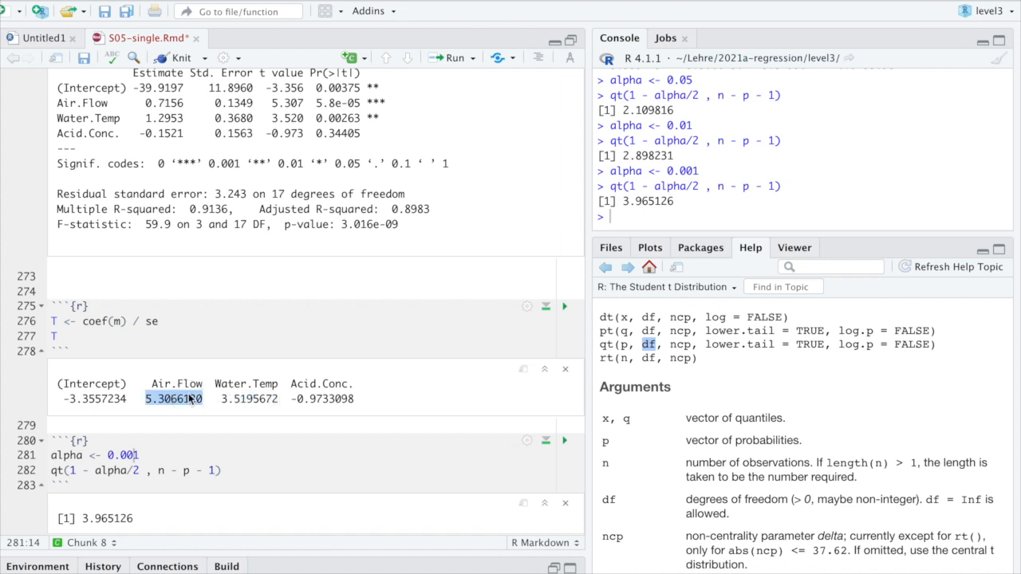
mouse_move(378, 134)
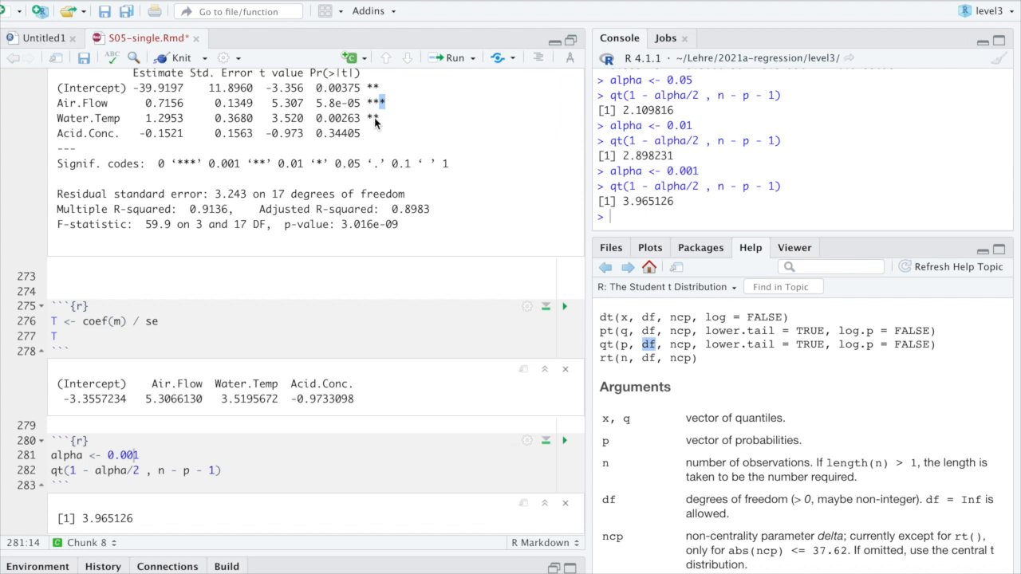
mouse_move(375, 119)
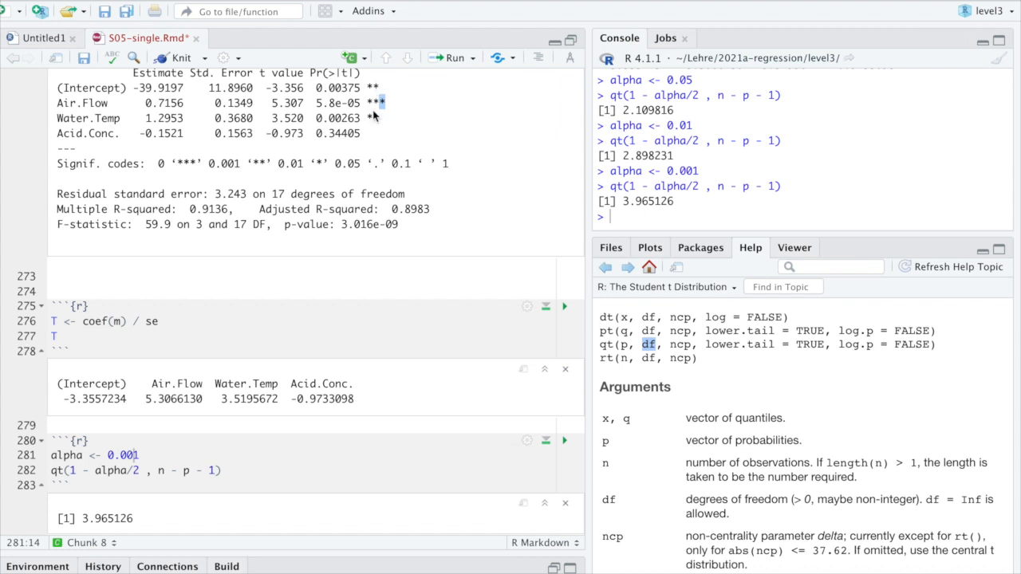
double_click(336, 87)
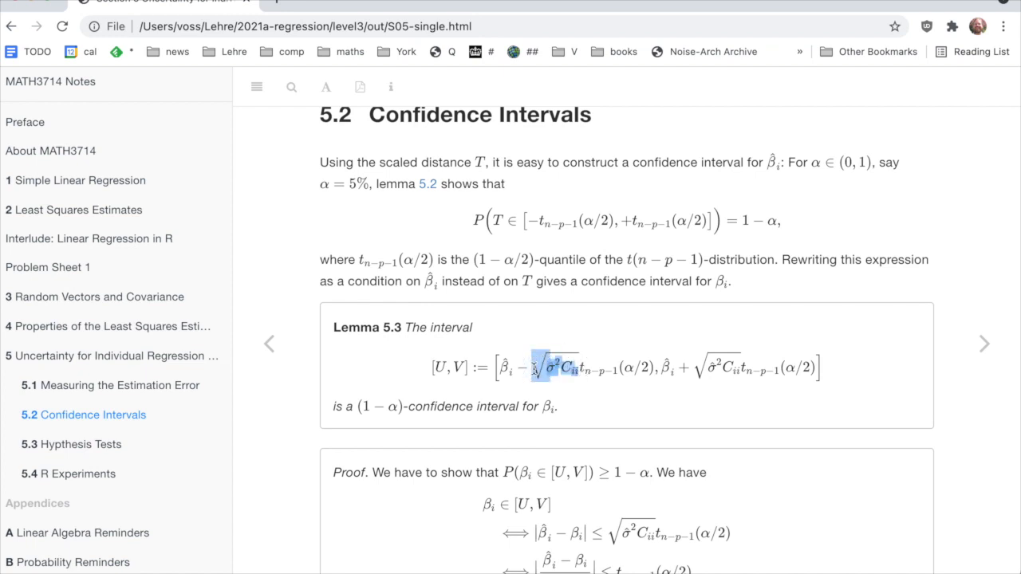
mouse_move(668, 381)
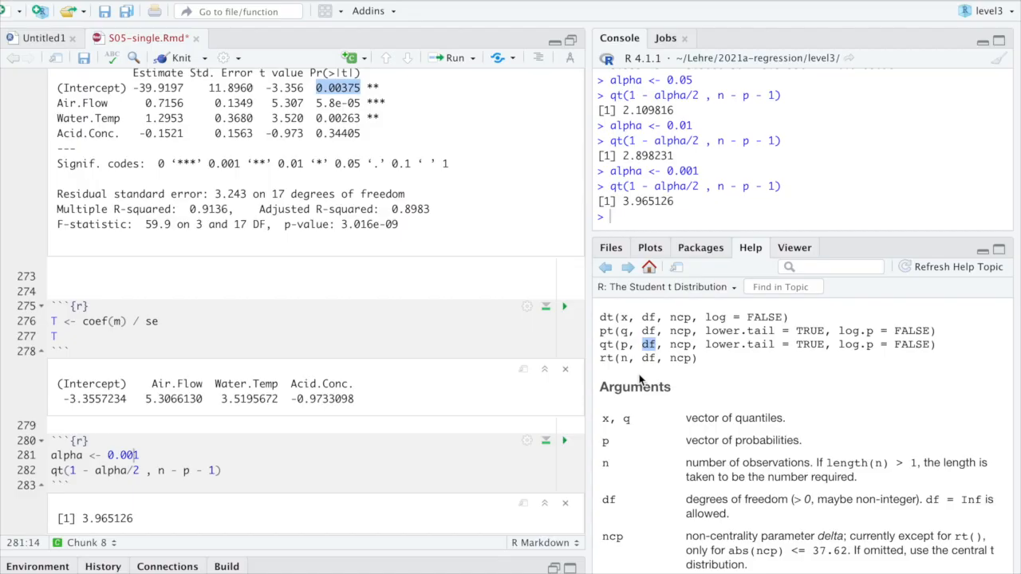
Add the note 'To get confidence intervals:' below the critical value chunk.
scroll("down", 3)
type("q <- ")
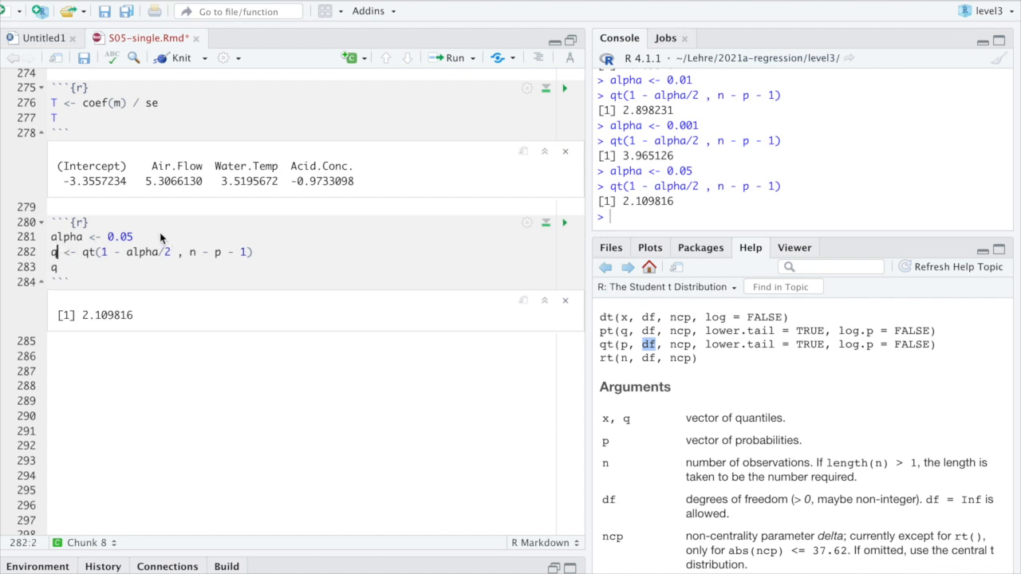
left_click(52, 356)
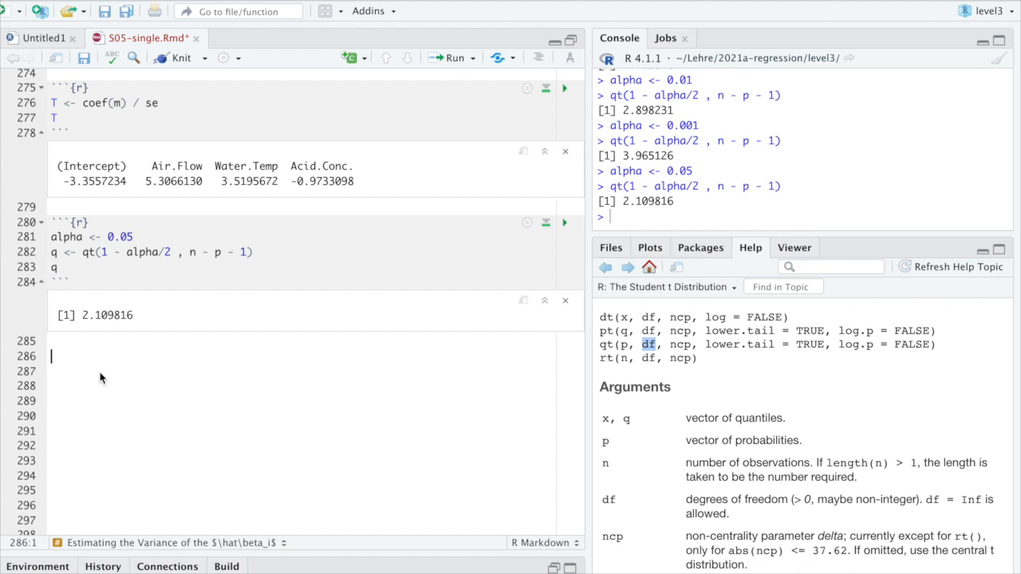
type("To get confidence inte")
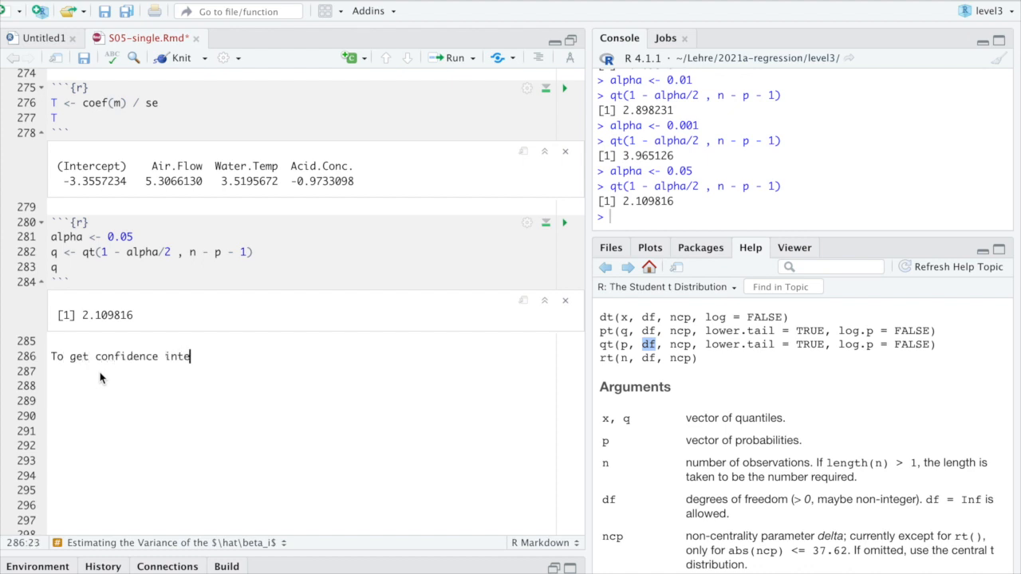
type("rvals:")
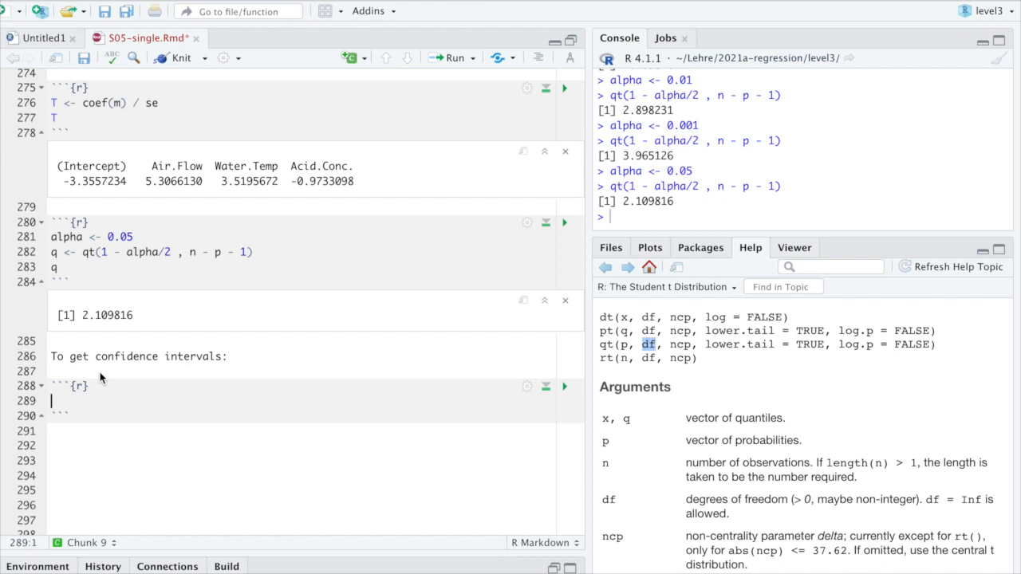
Compute the intercept's interval c(coef(m)[1] - se[1]*q, coef(m)[1] + se[1]*q) and show summary(m).
type("c(")
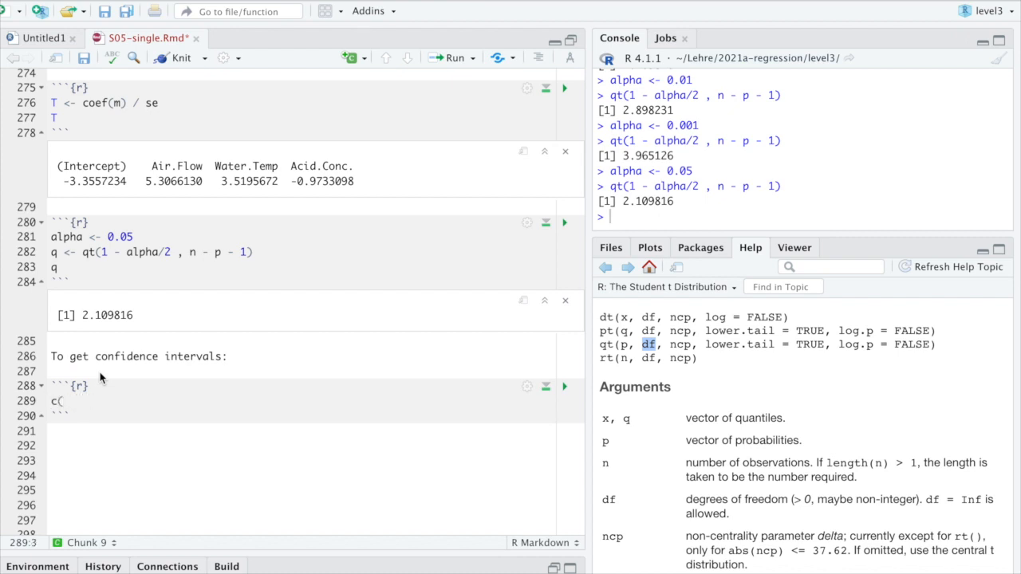
type("coef(m)[1]")
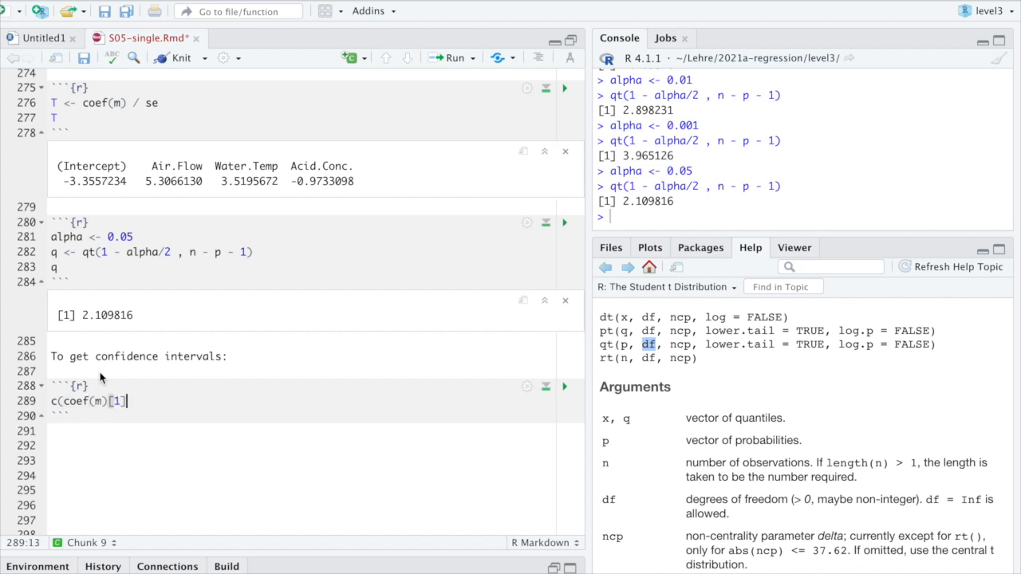
type("-")
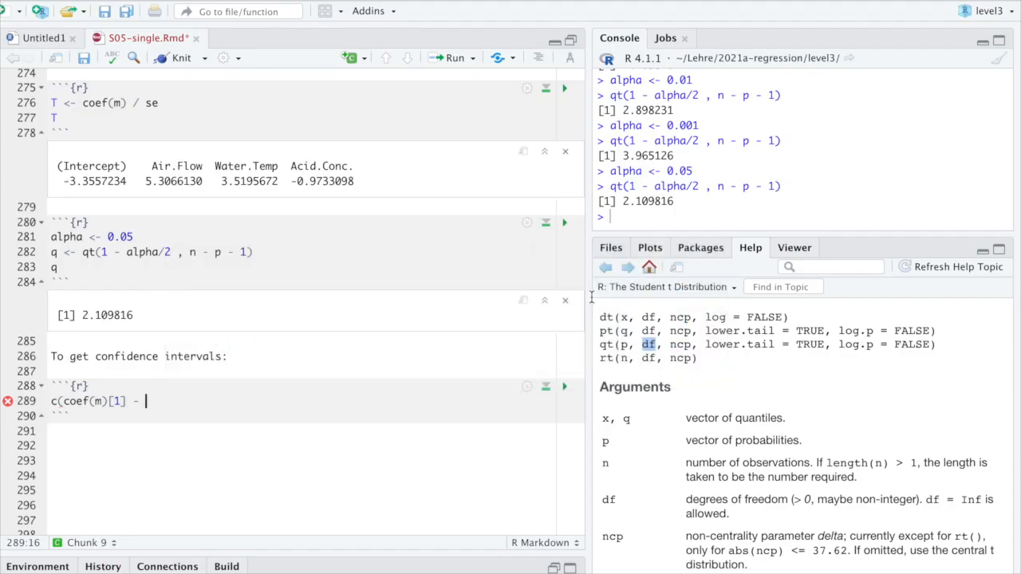
type("se[1]")
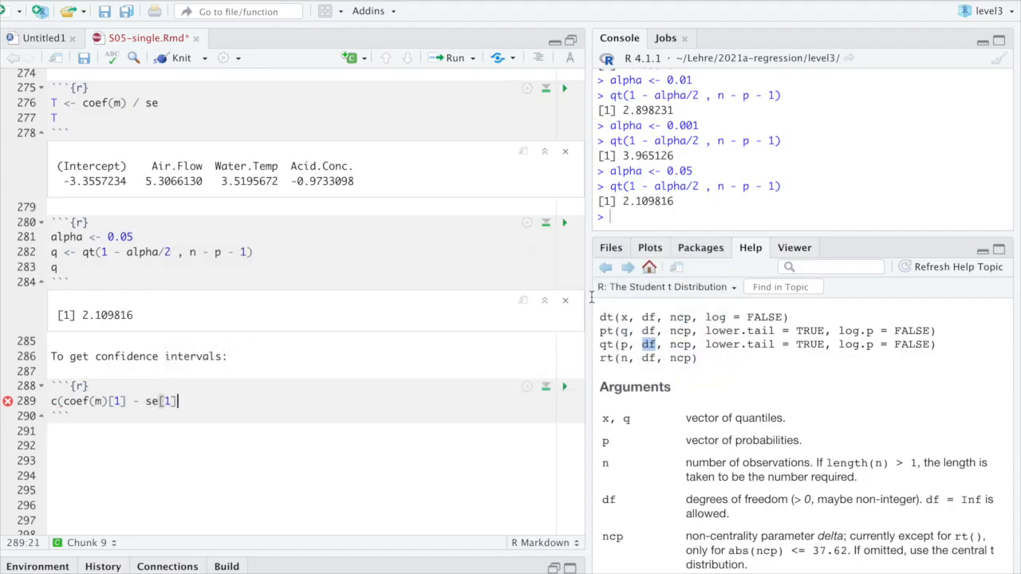
type("*")
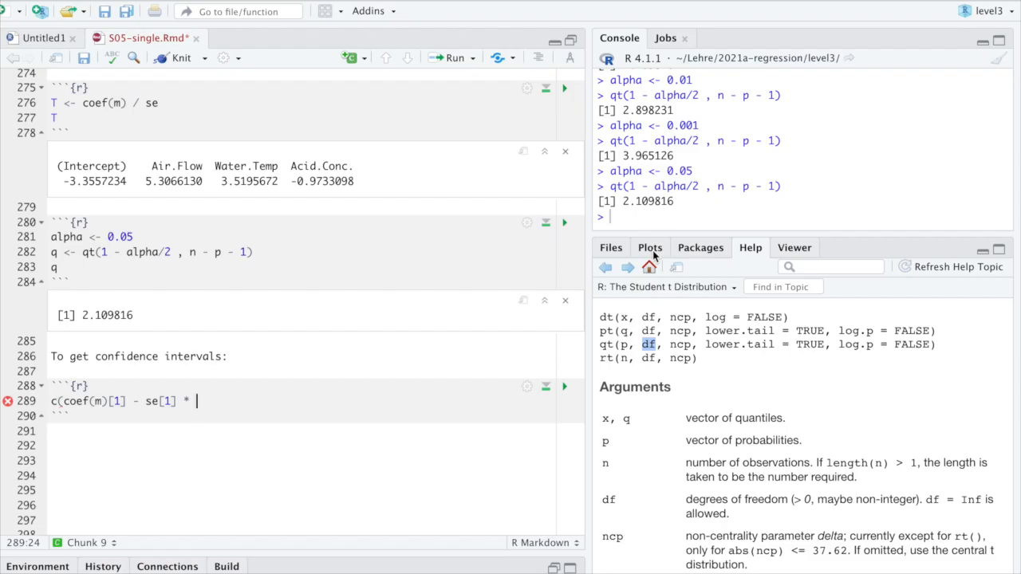
type("q, coef(m)[1] + se[1] * q")
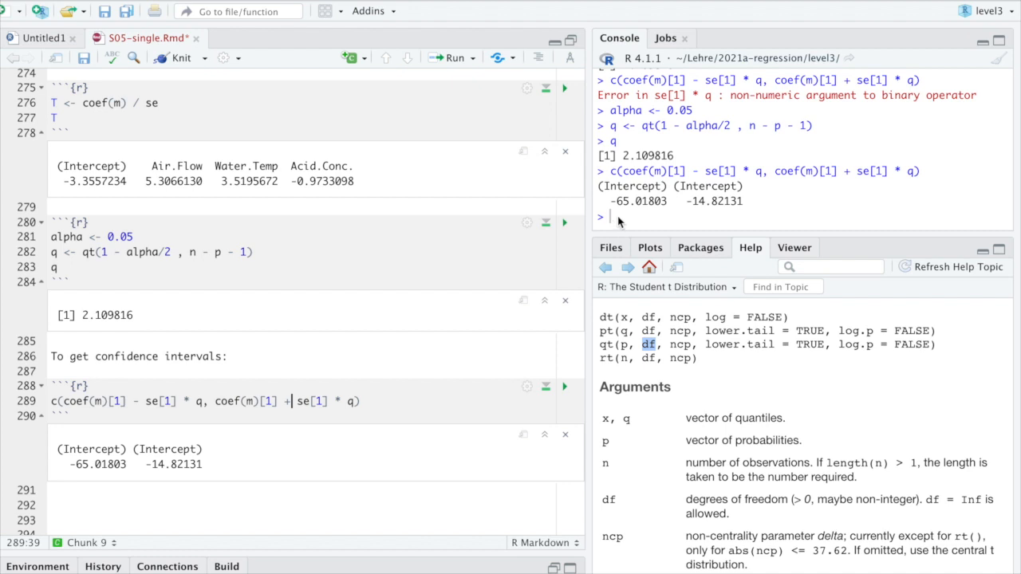
type("summary(")
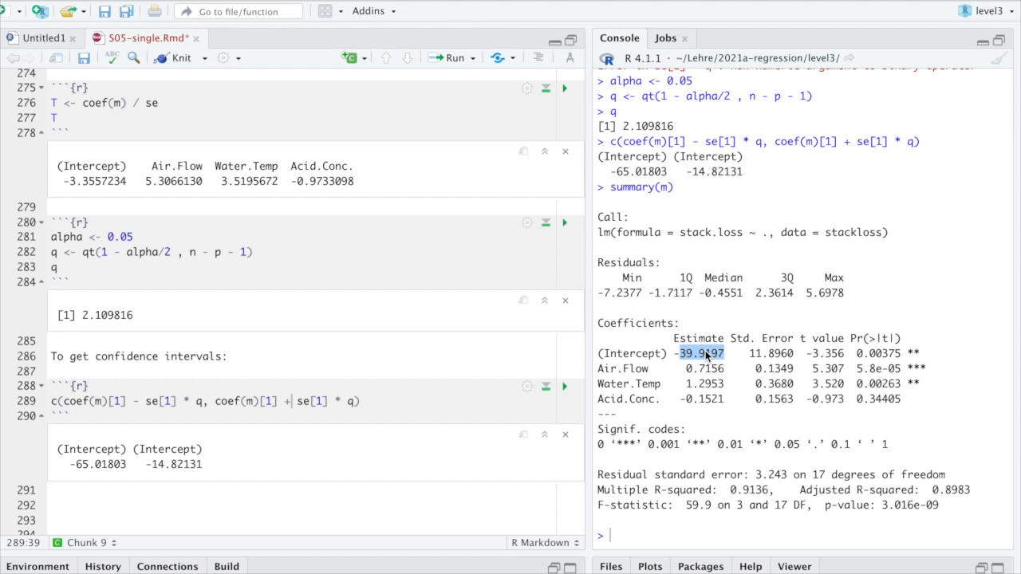
mouse_move(80, 467)
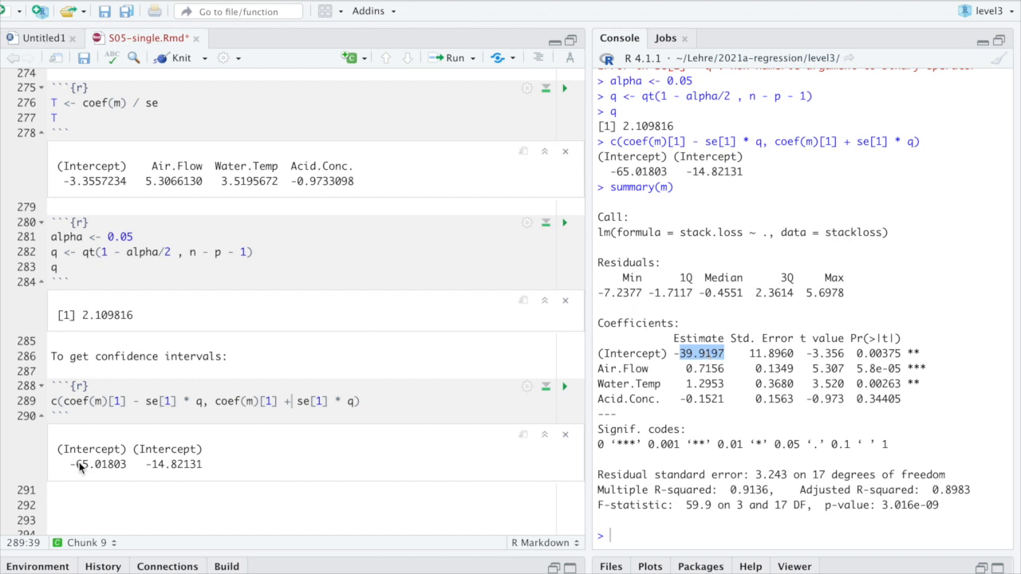
Inspect the summary(m) coefficients table and mark the residual degrees of freedom n - p - 1 = 17.
double_click(99, 465)
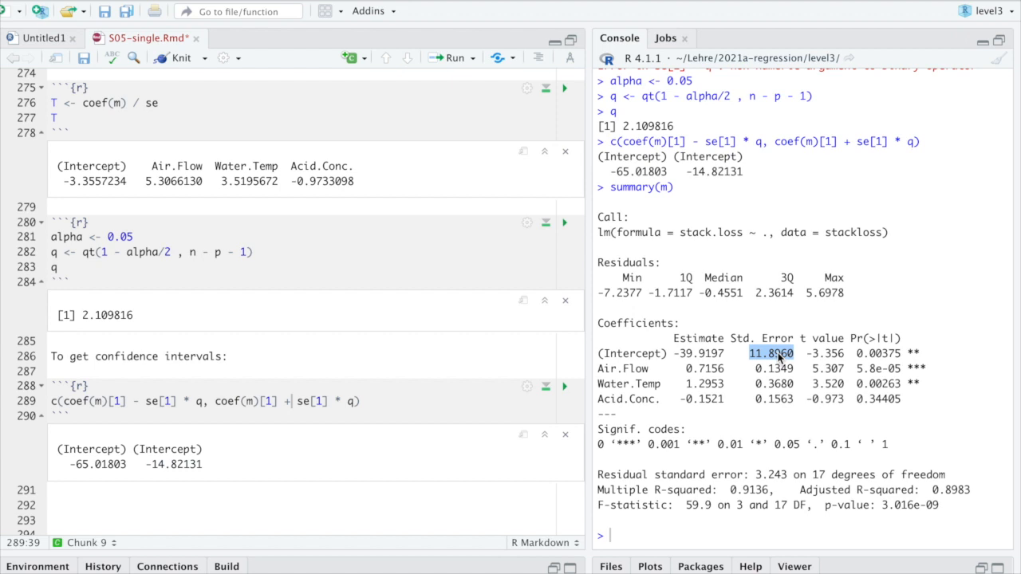
mouse_move(242, 428)
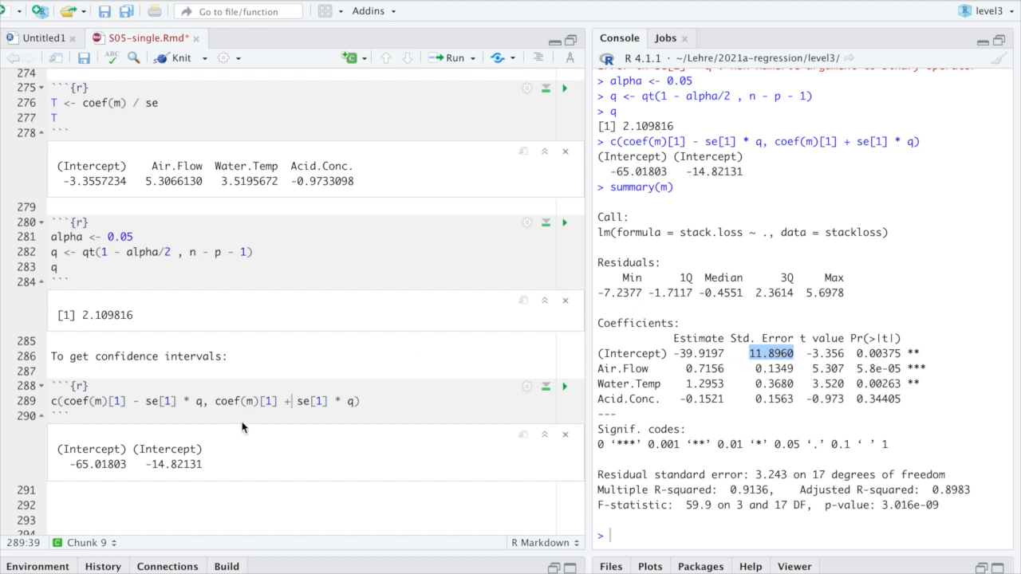
mouse_move(201, 378)
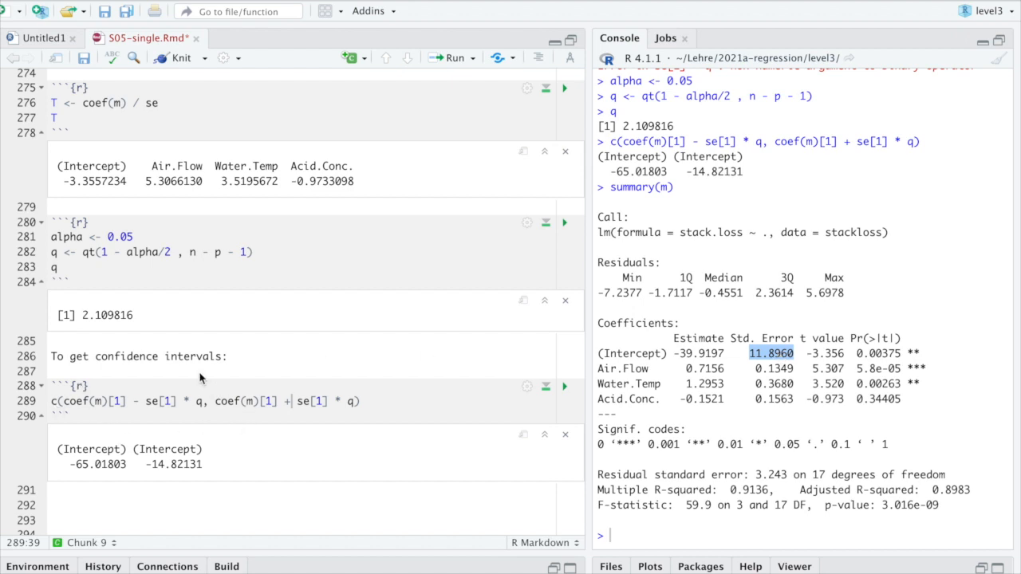
mouse_move(766, 374)
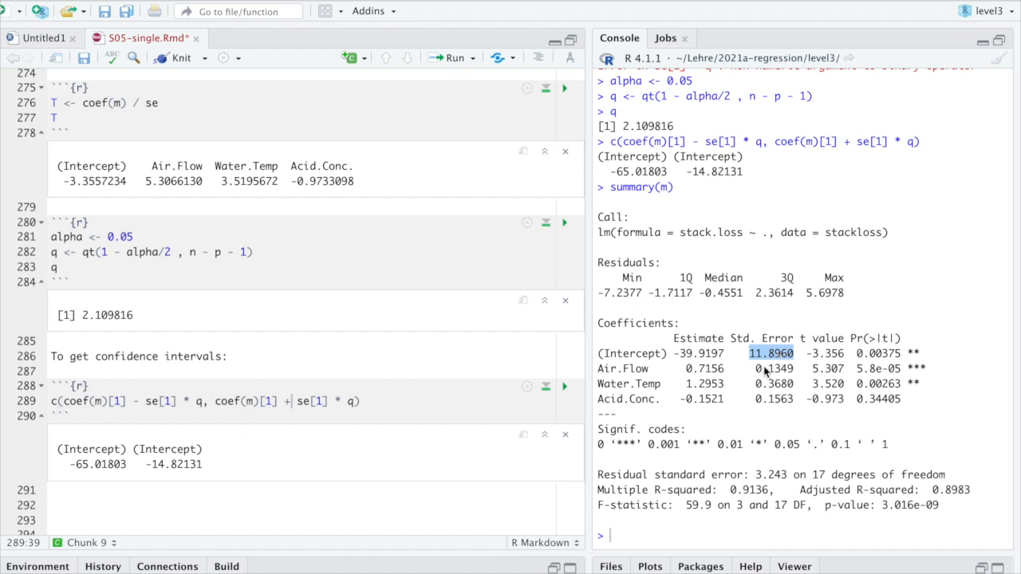
mouse_move(773, 360)
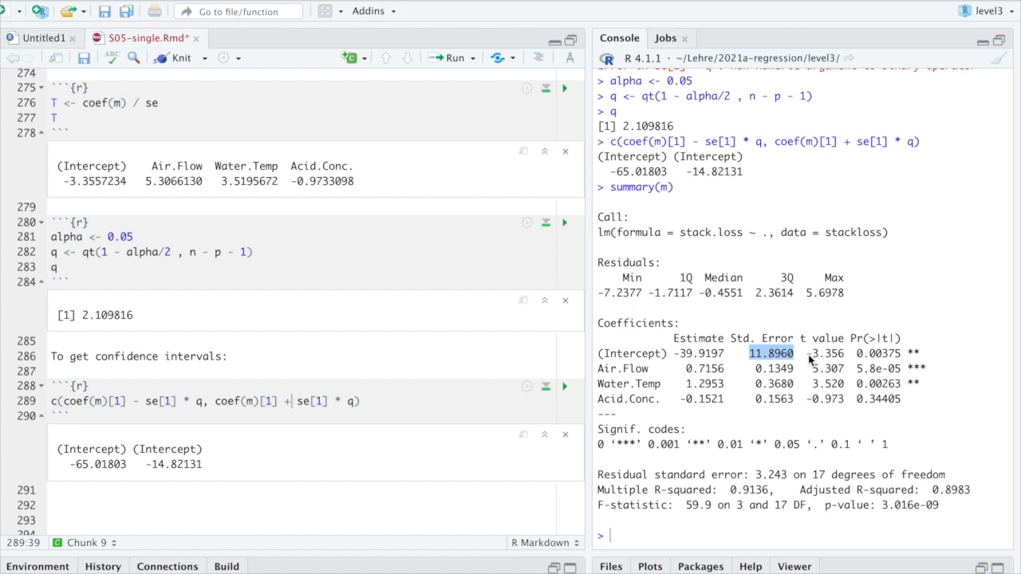
mouse_move(199, 402)
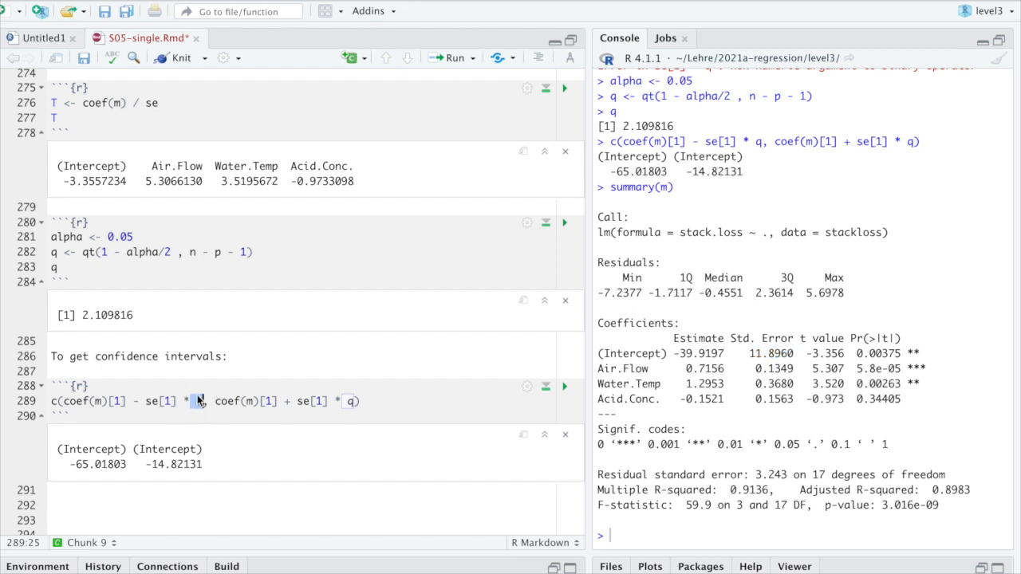
left_click_drag(83, 252, 254, 253)
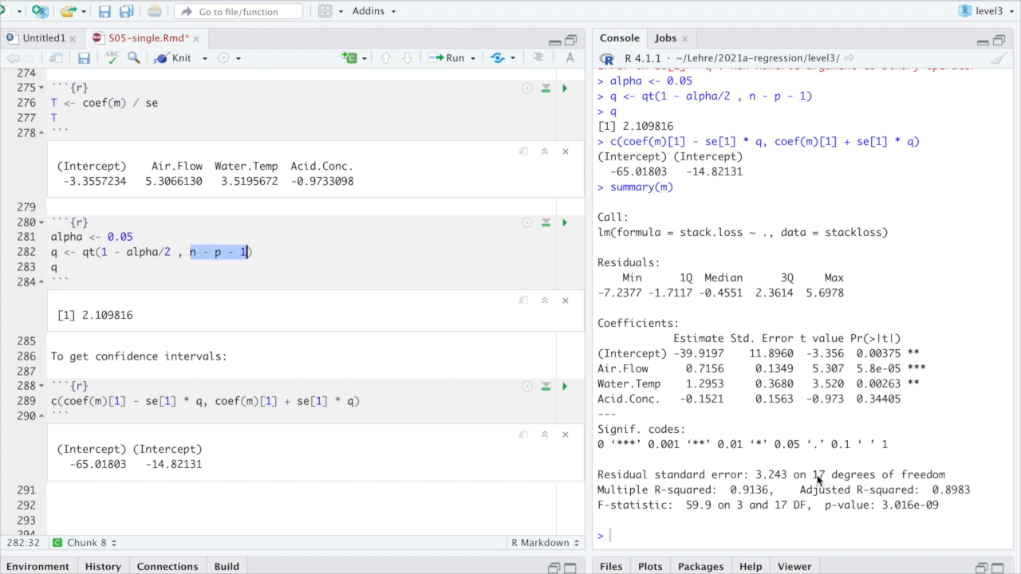
Evaluate -39.9197 ∓ 11.8960 * qt(0.975, 17) in the Console, giving -65.01807 and -14.82133 for the intercept.
left_click(673, 534)
type("-39.9197 - 11.8960")
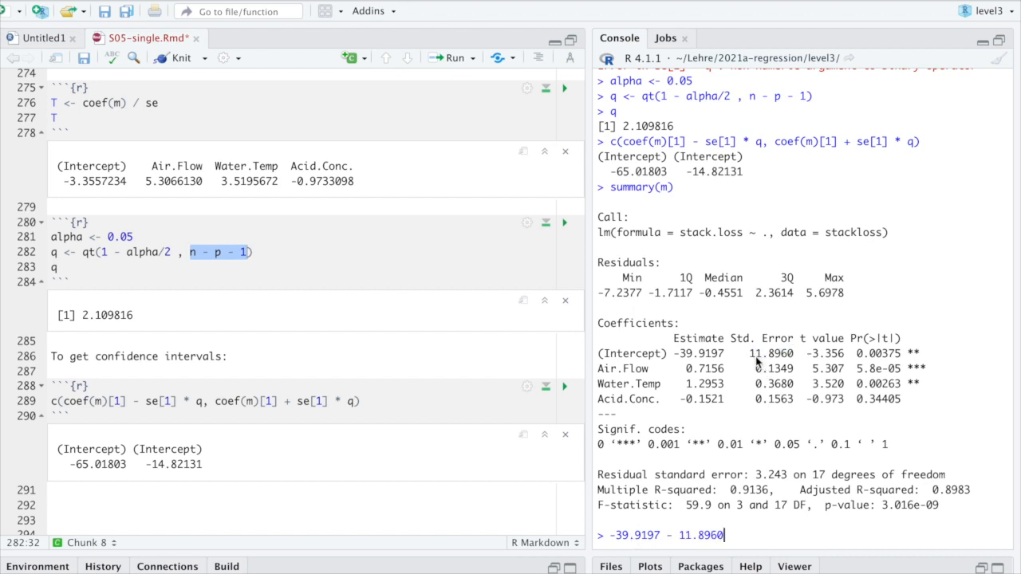
type("* q")
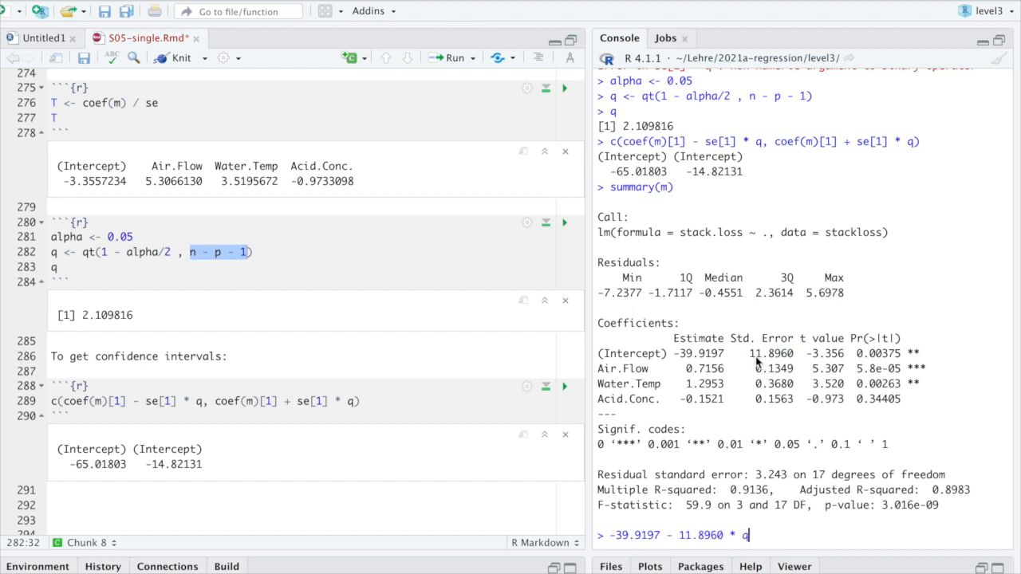
type("t(")
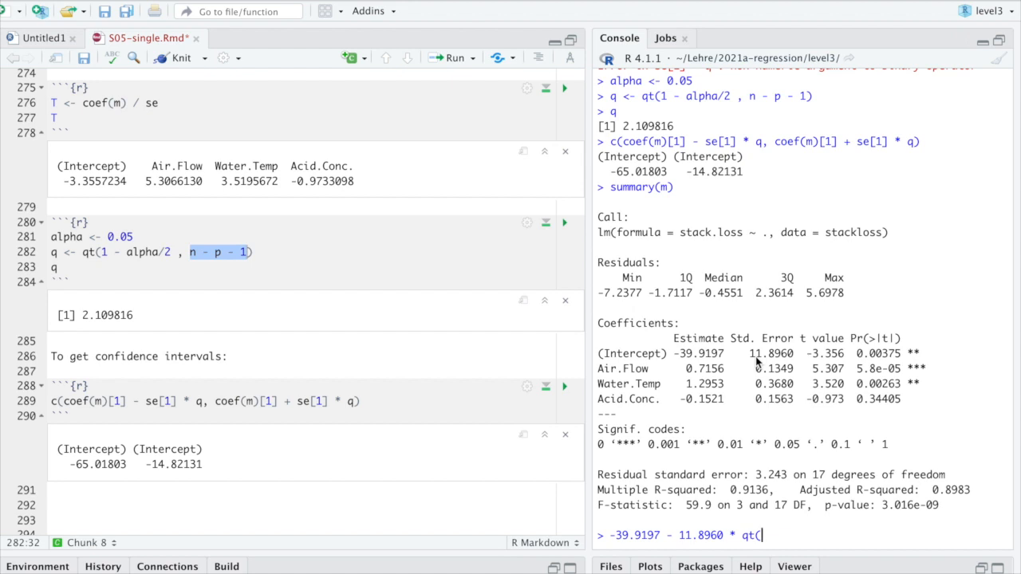
type("0.975,")
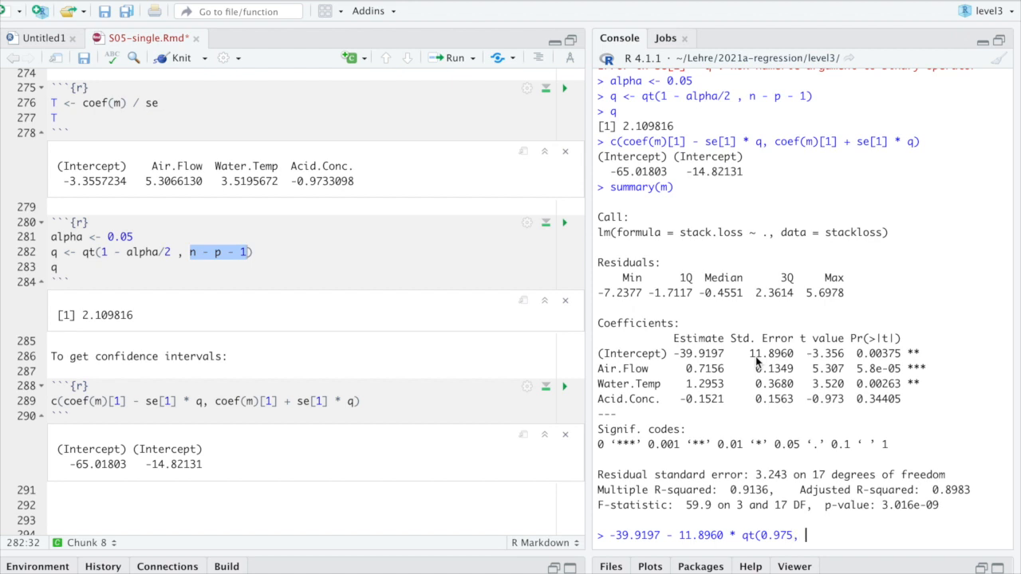
mouse_move(779, 364)
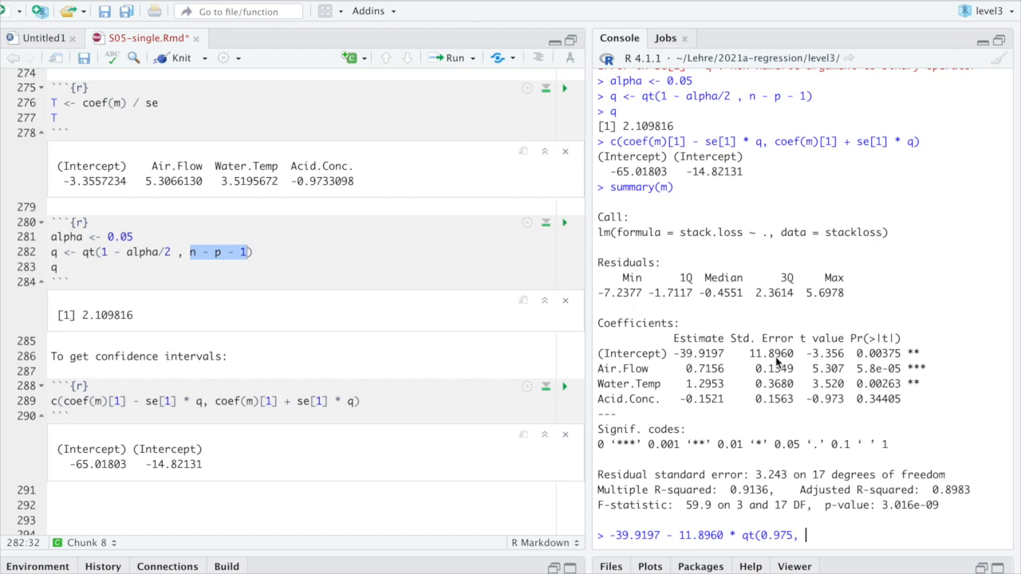
double_click(815, 476)
type(" 17)")
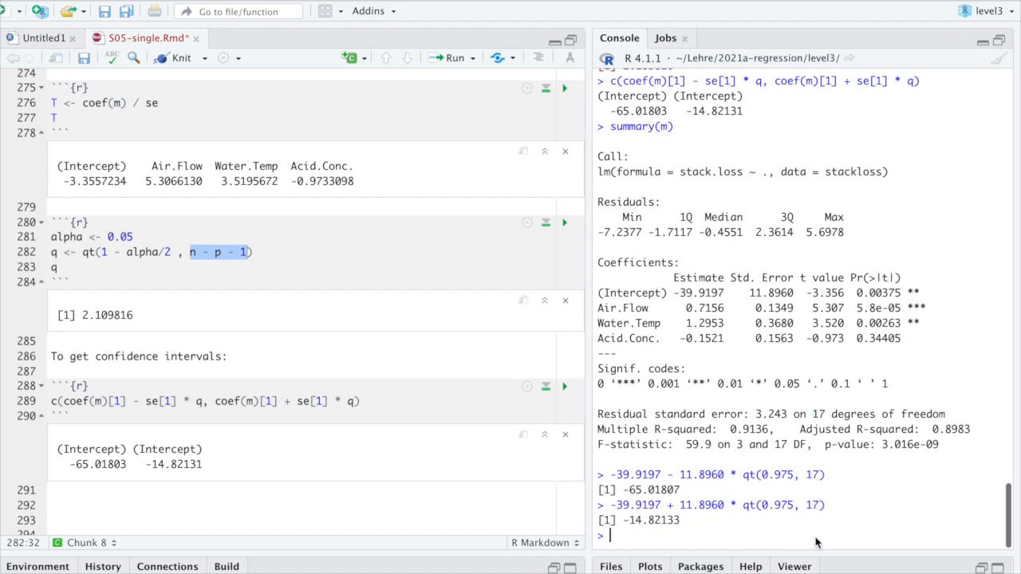
mouse_move(692, 310)
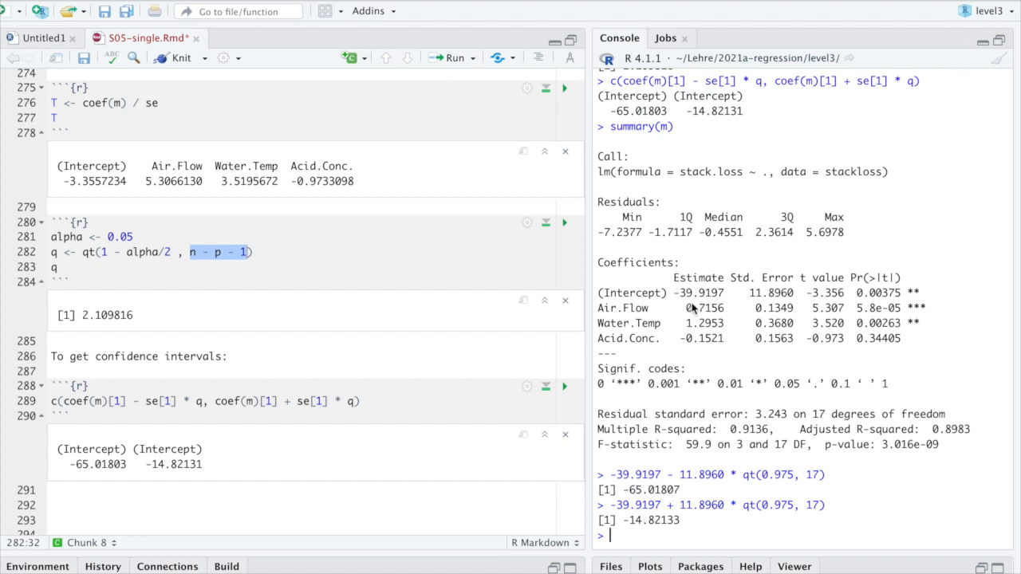
double_click(703, 293)
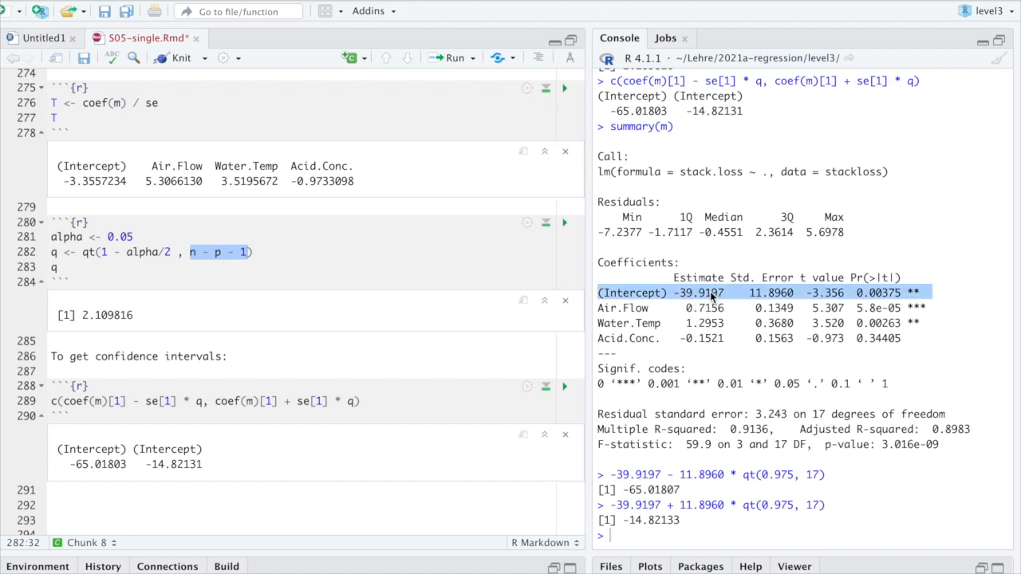